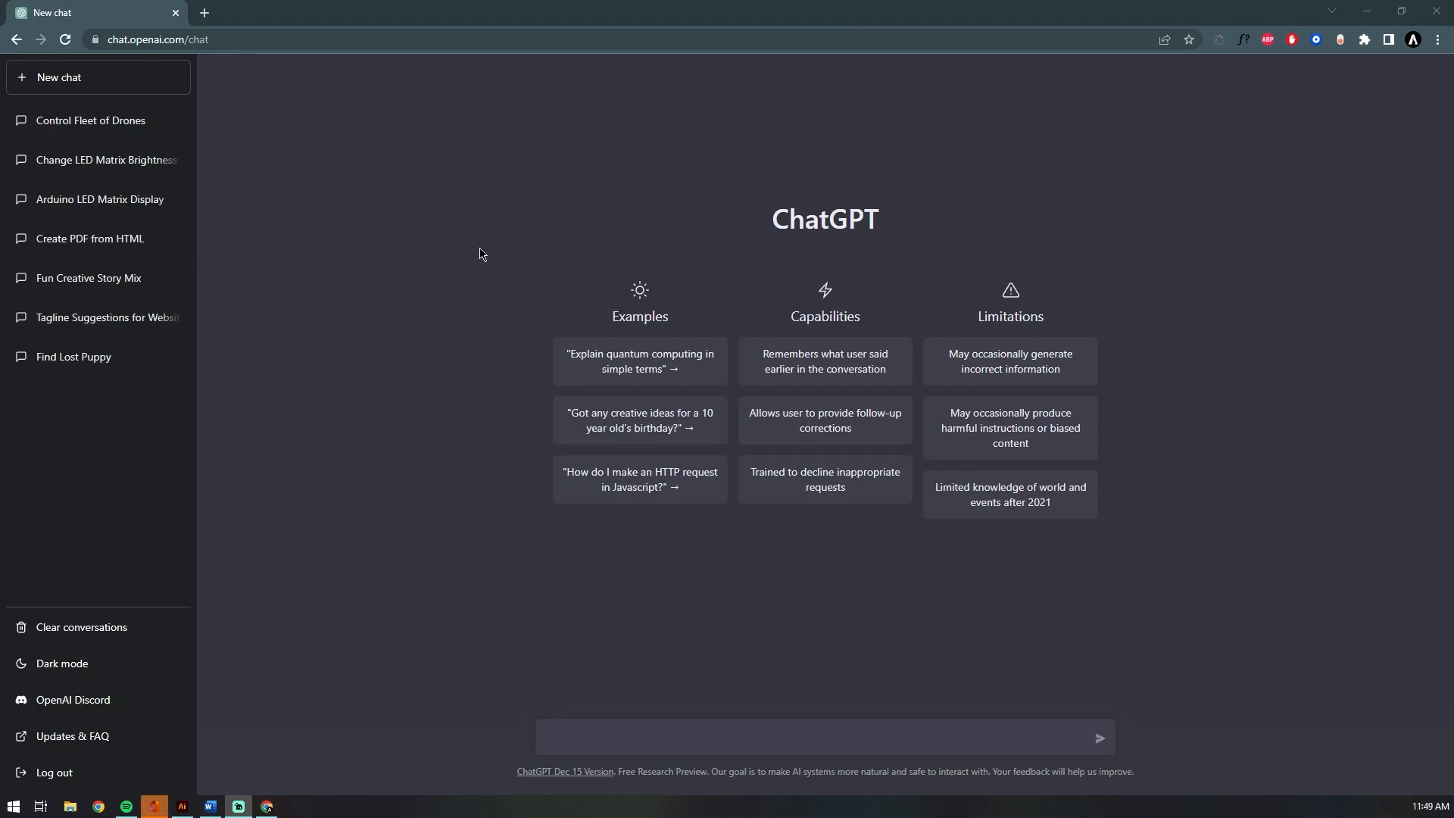
mouse_move(93, 127)
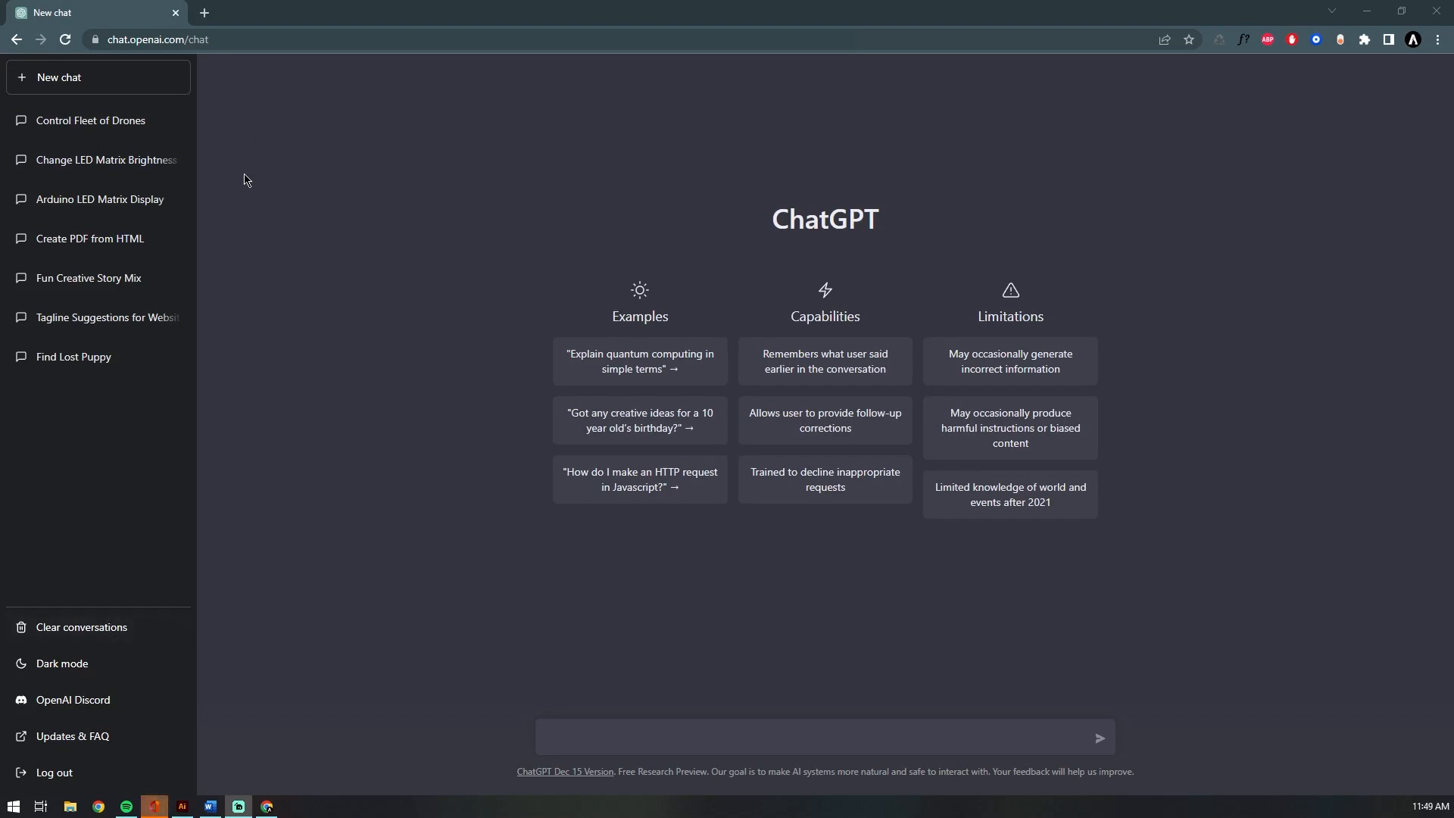
mouse_move(620, 621)
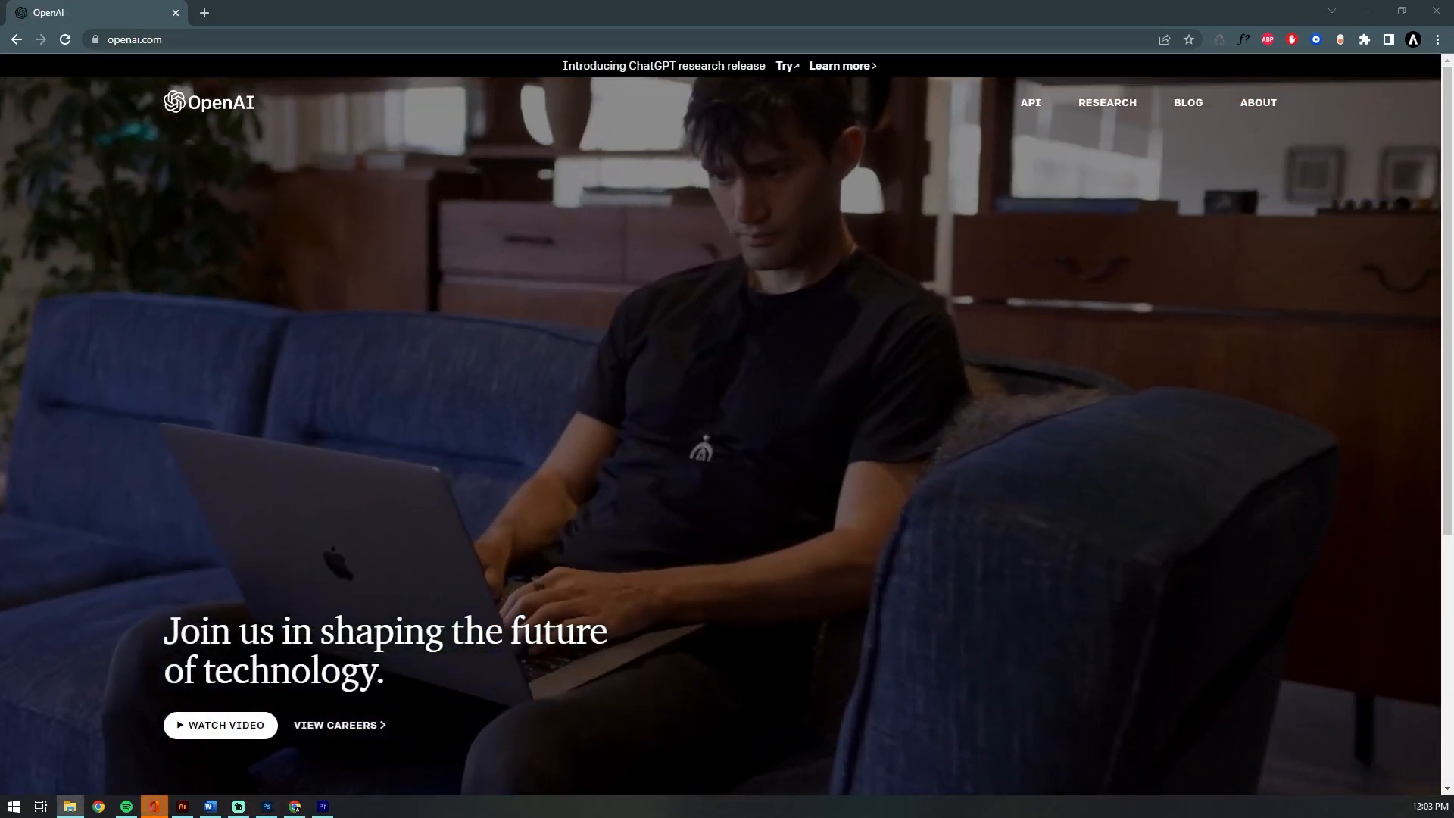
- Sign in to the OpenAI API using the saved email and password from autofill
left_click(1030, 101)
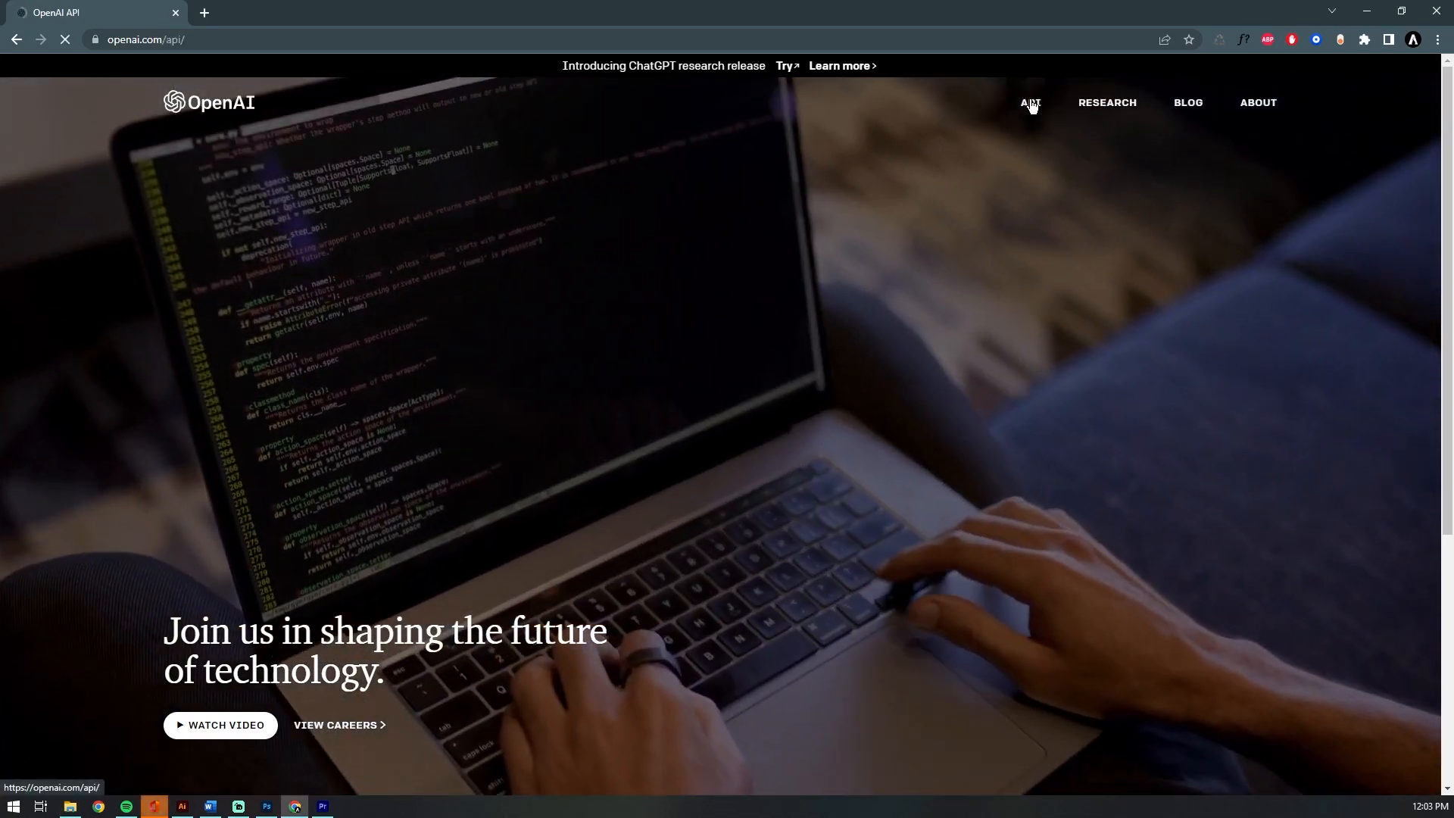
left_click(1030, 102)
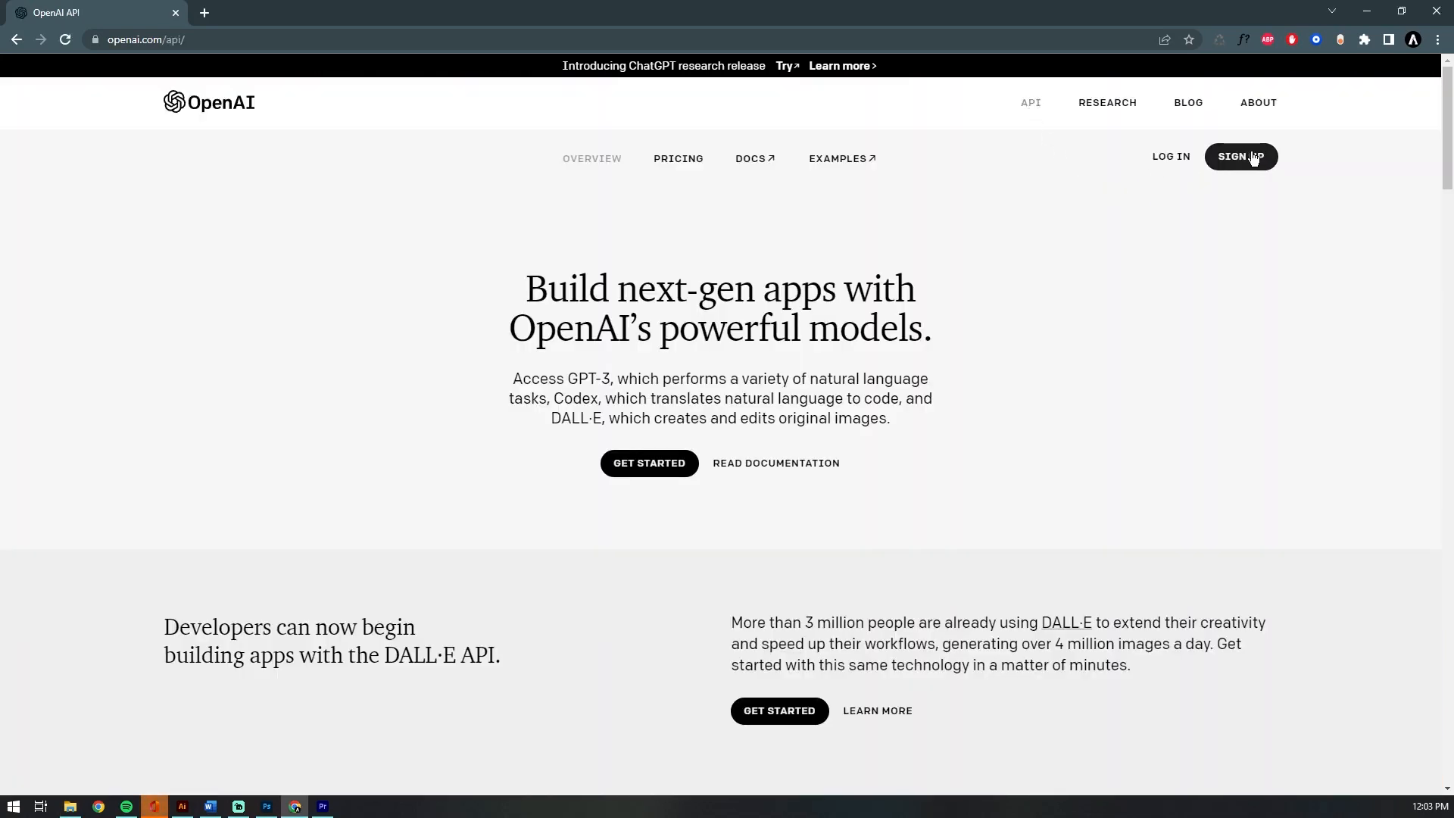
left_click(1241, 156)
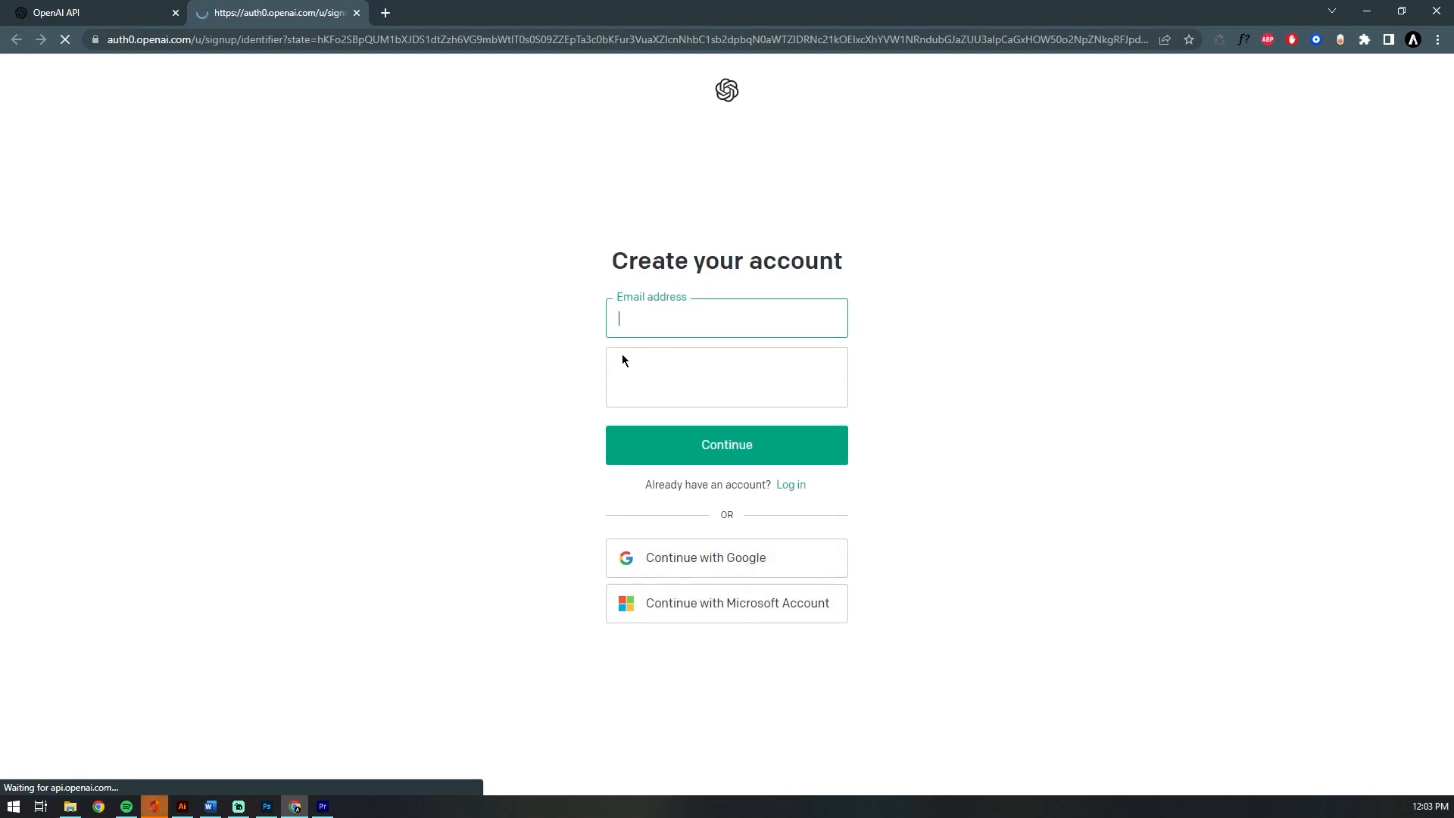
left_click(726, 316)
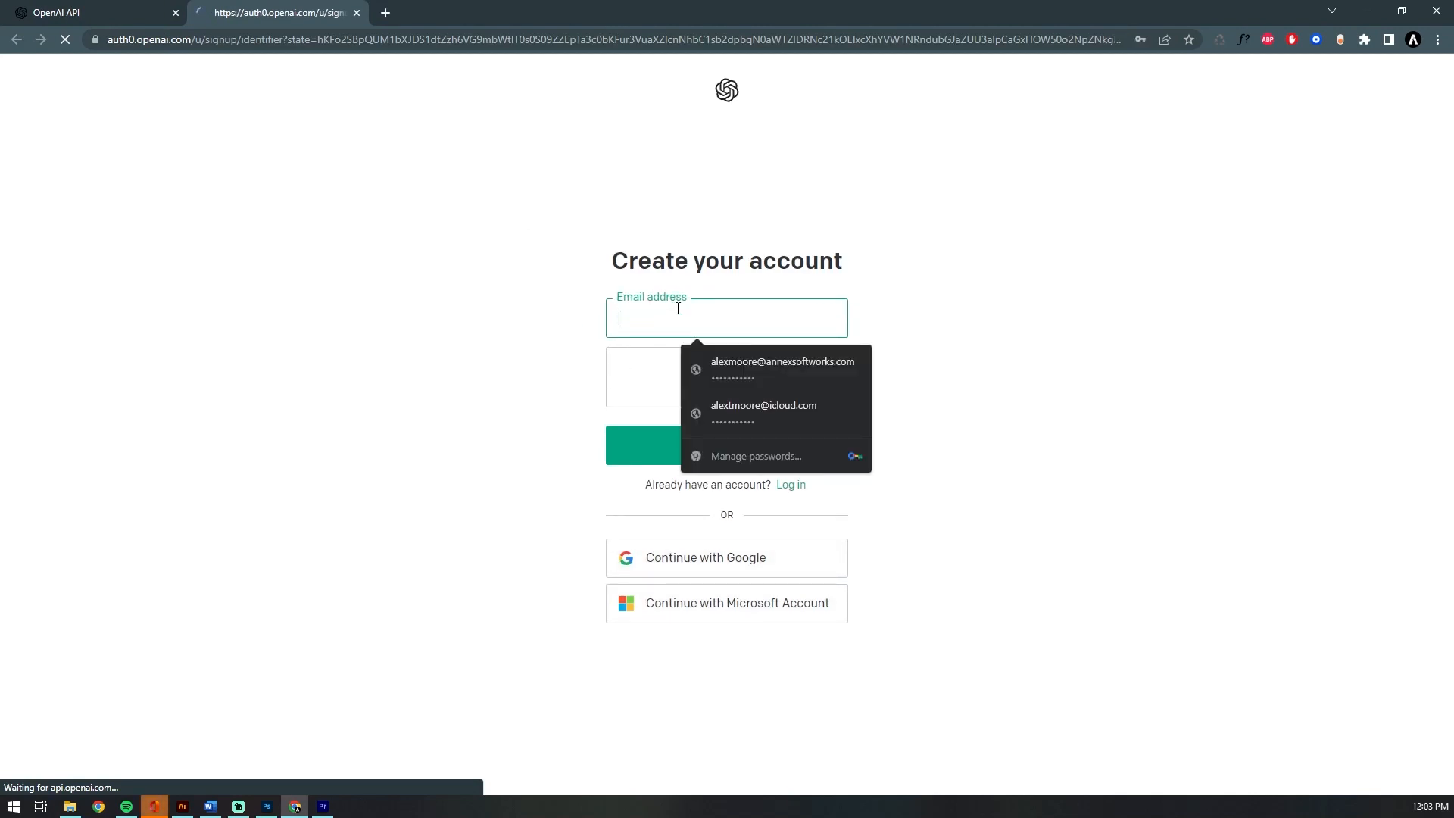
left_click(781, 366)
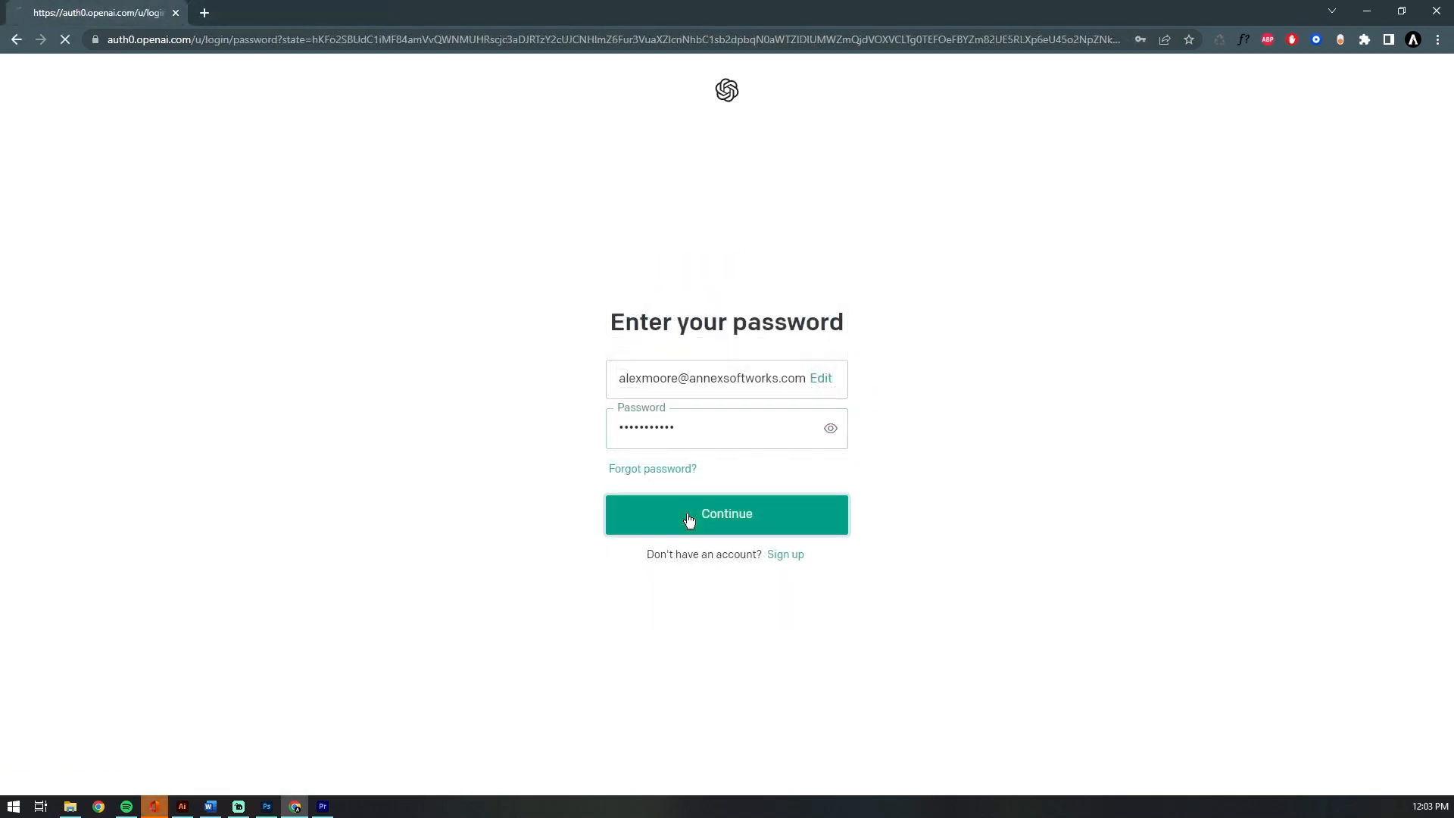
left_click(726, 513)
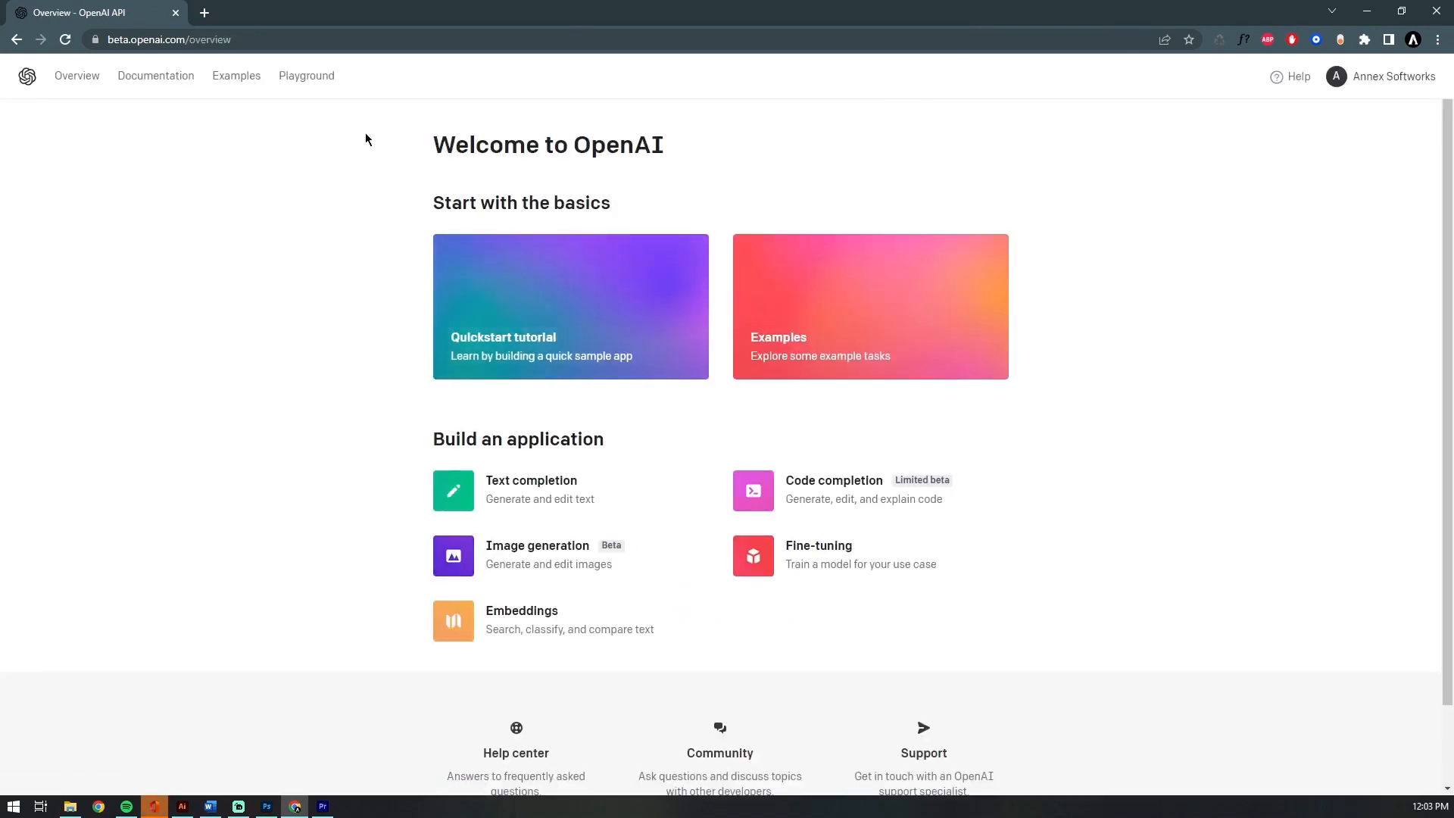
- Submit the Playground prompt 'Write a sample 250-word college discussion post.'
left_click(306, 75)
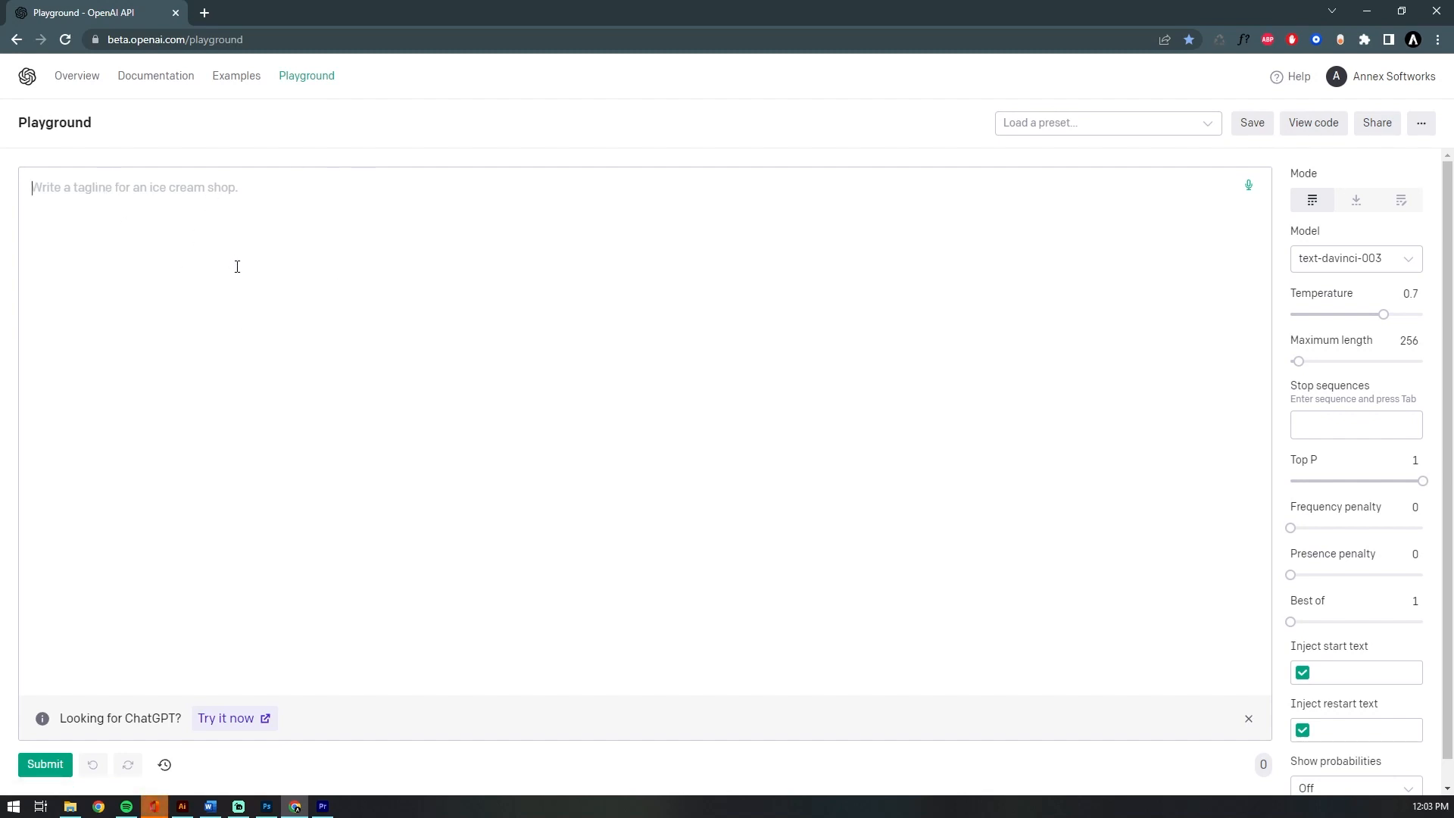
type("Write a sample 250-wor")
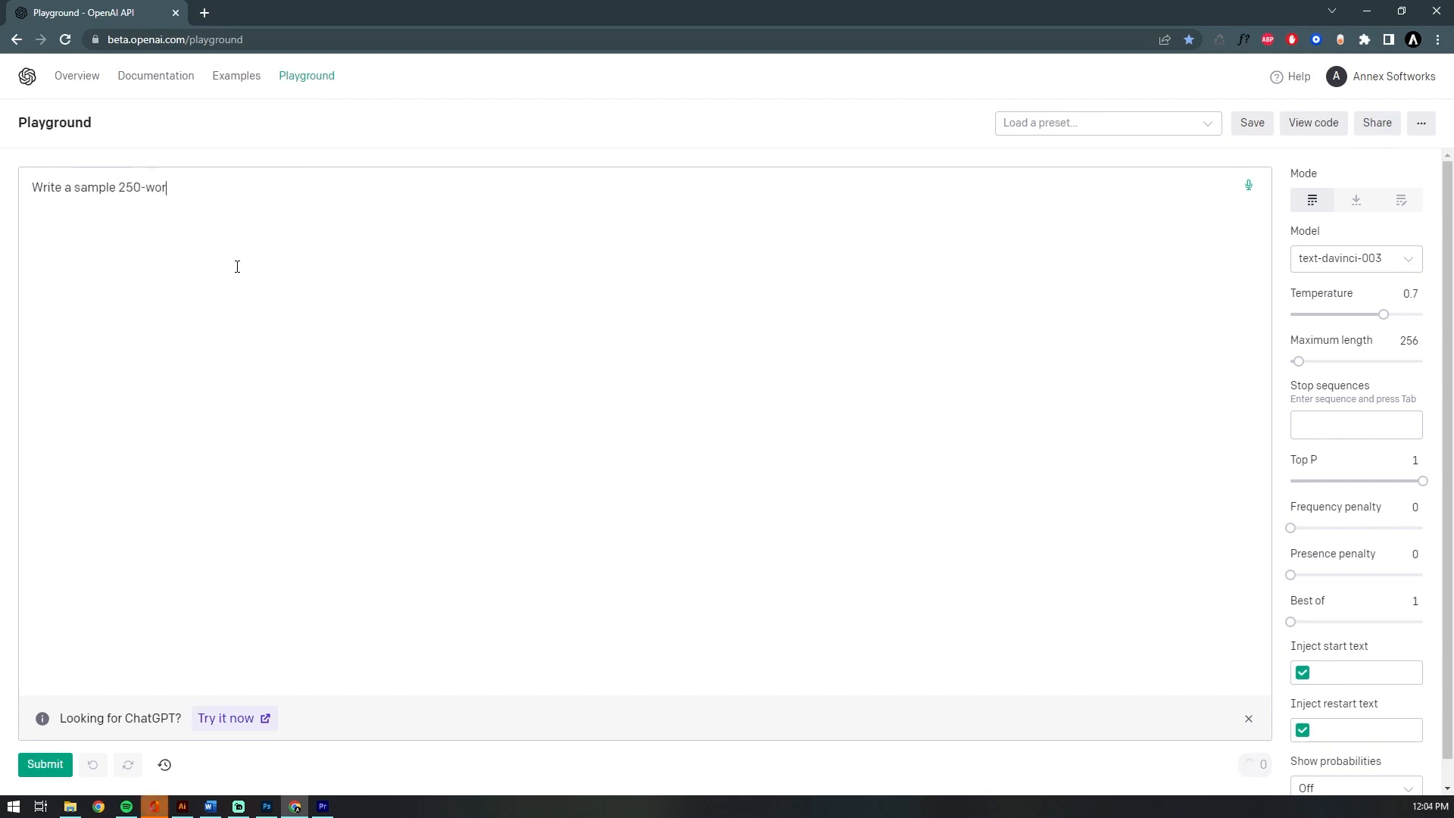
type("d college dis")
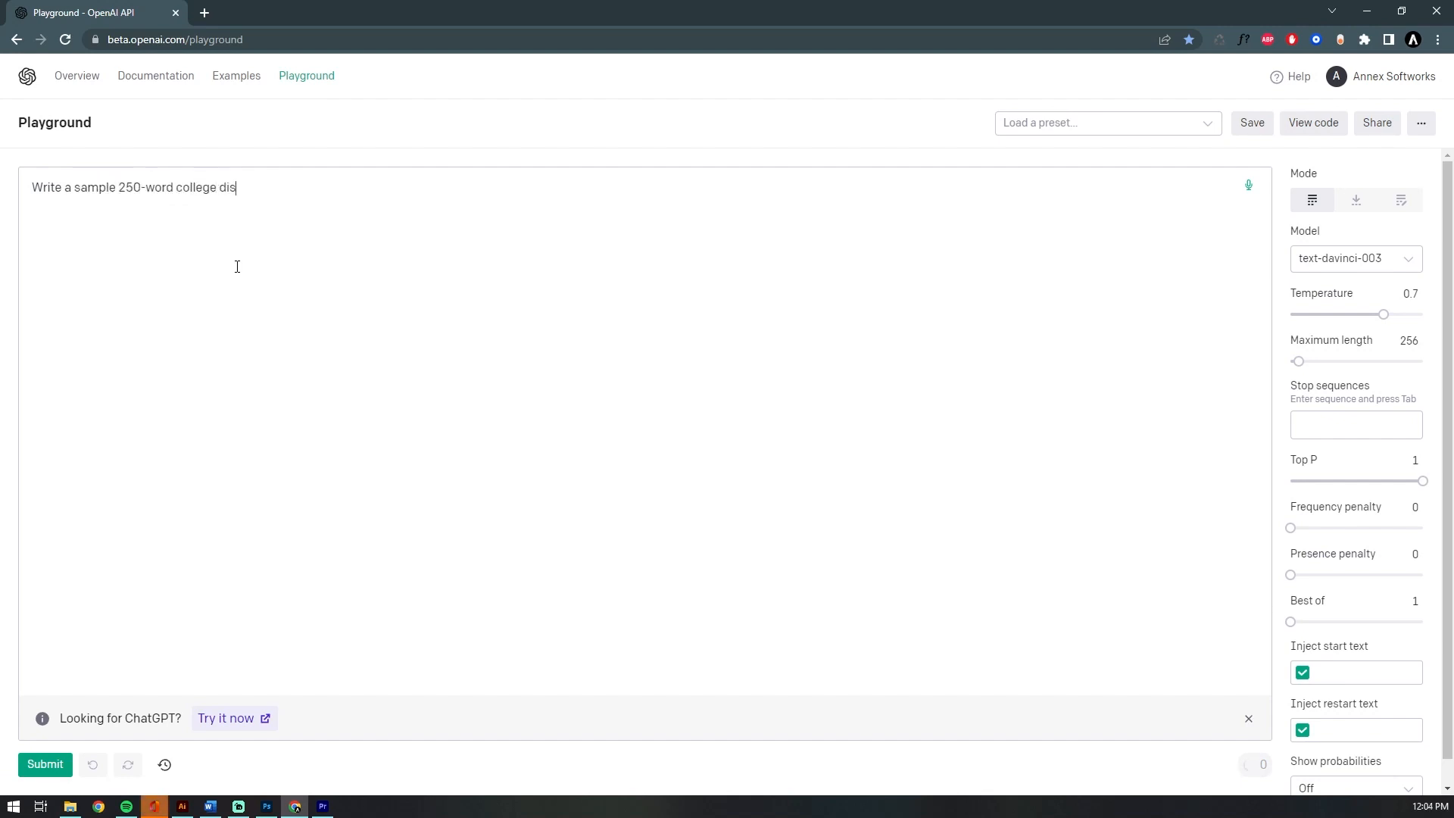
type("cussion post.")
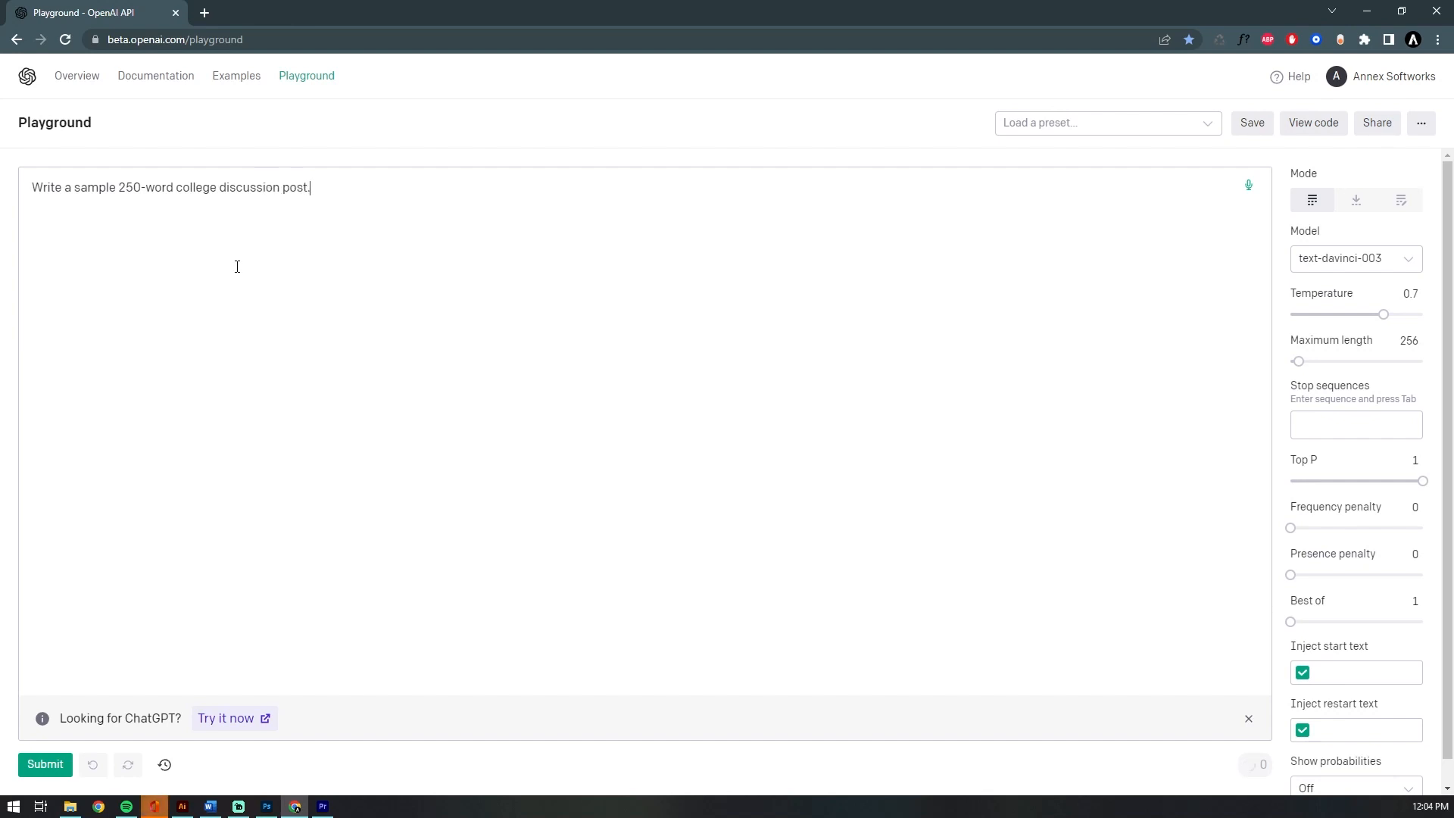
left_click(44, 763)
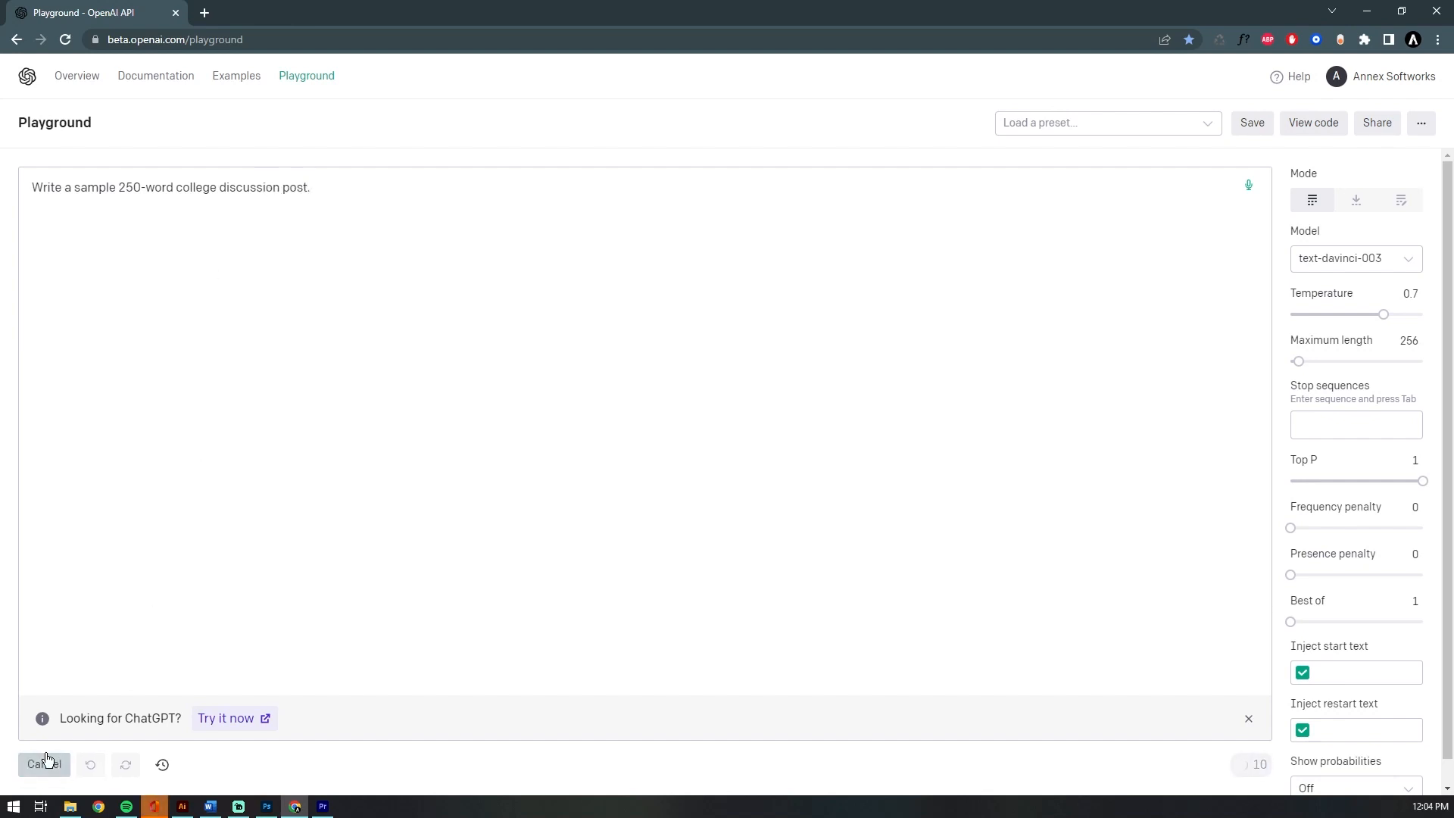
- Generate the college-education post, then move from the Playground to ChatGPT via 'Try it now'
left_click(43, 764)
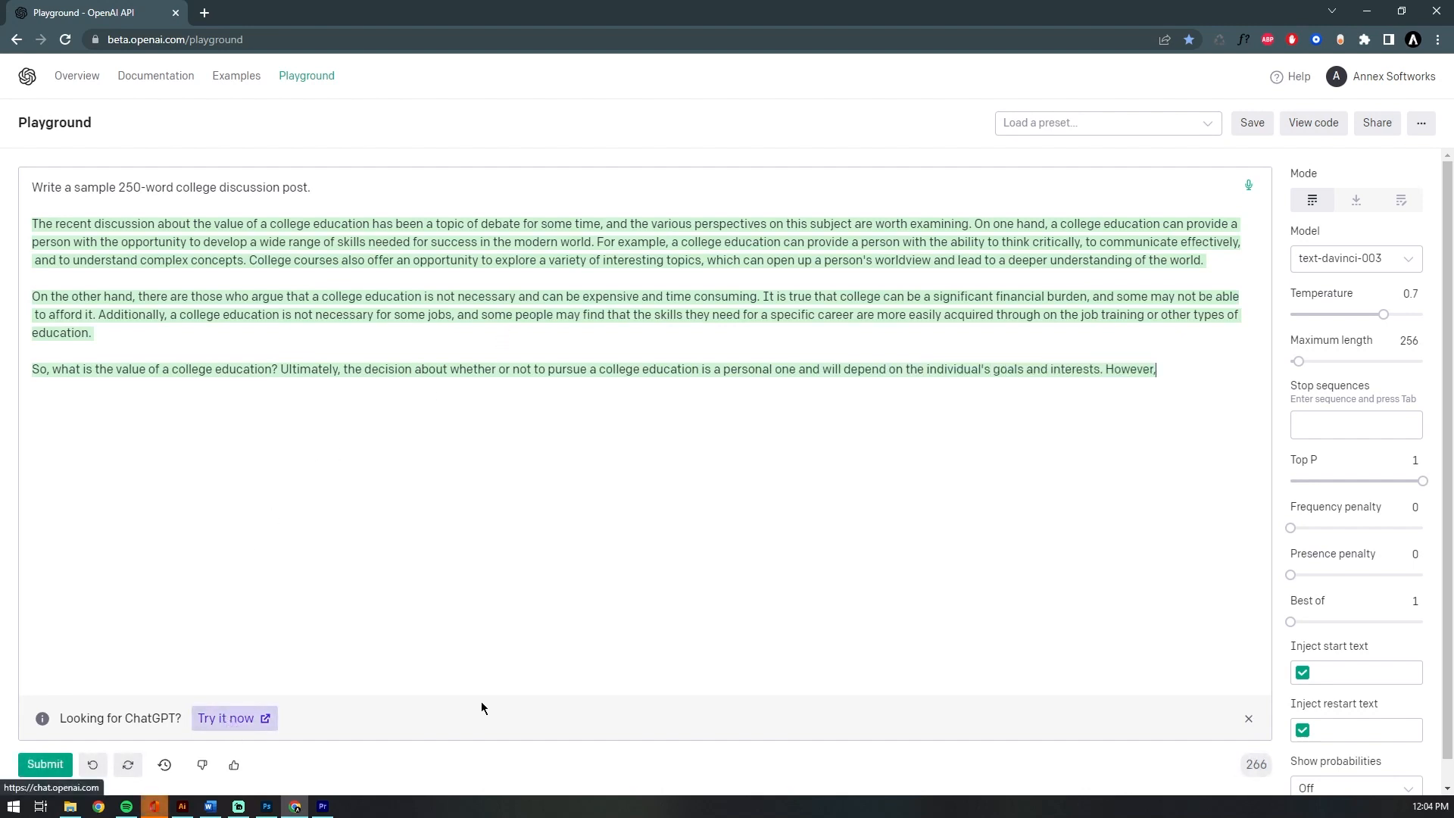
mouse_move(1337, 336)
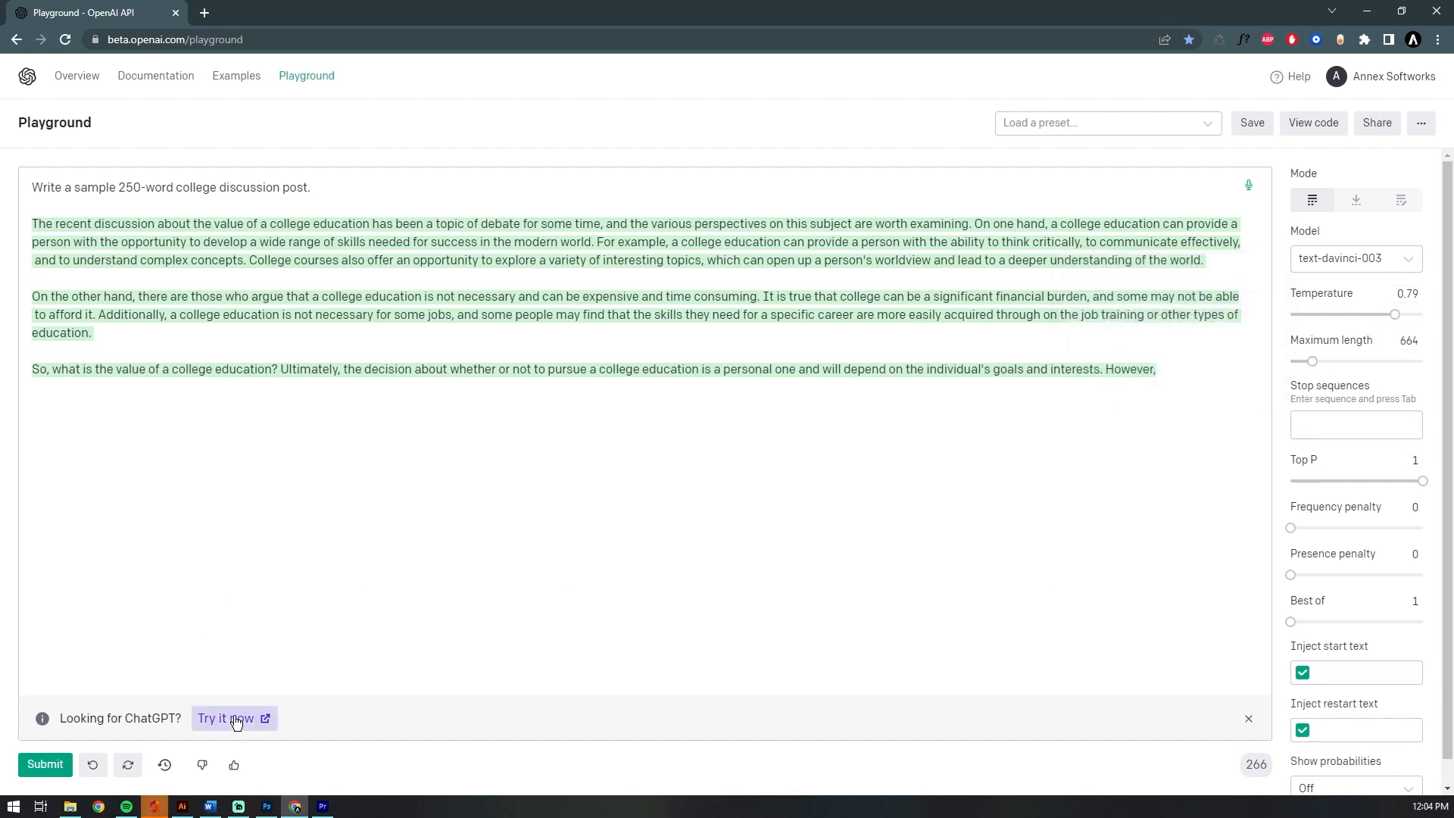
left_click(228, 718)
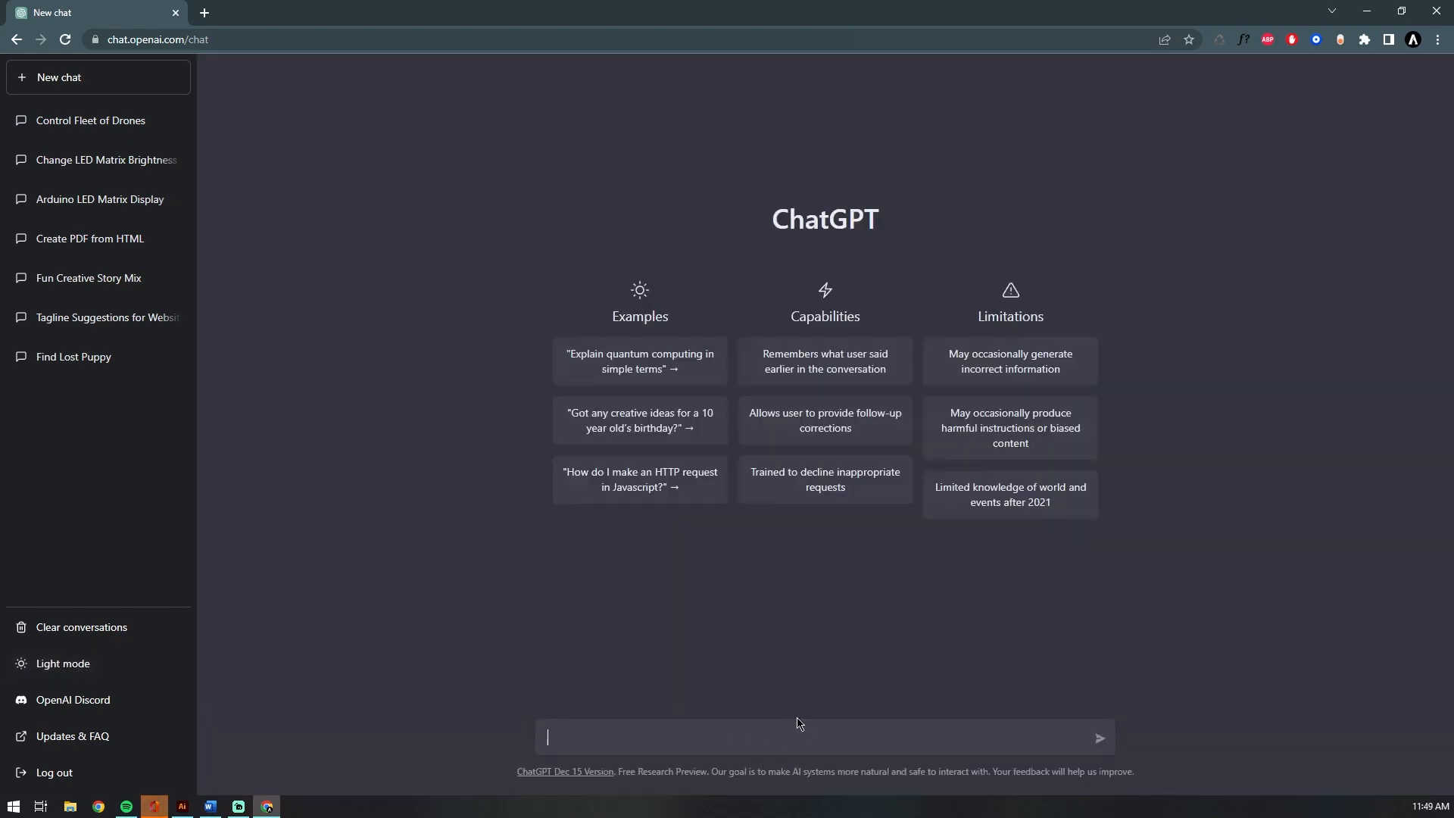
mouse_move(700, 253)
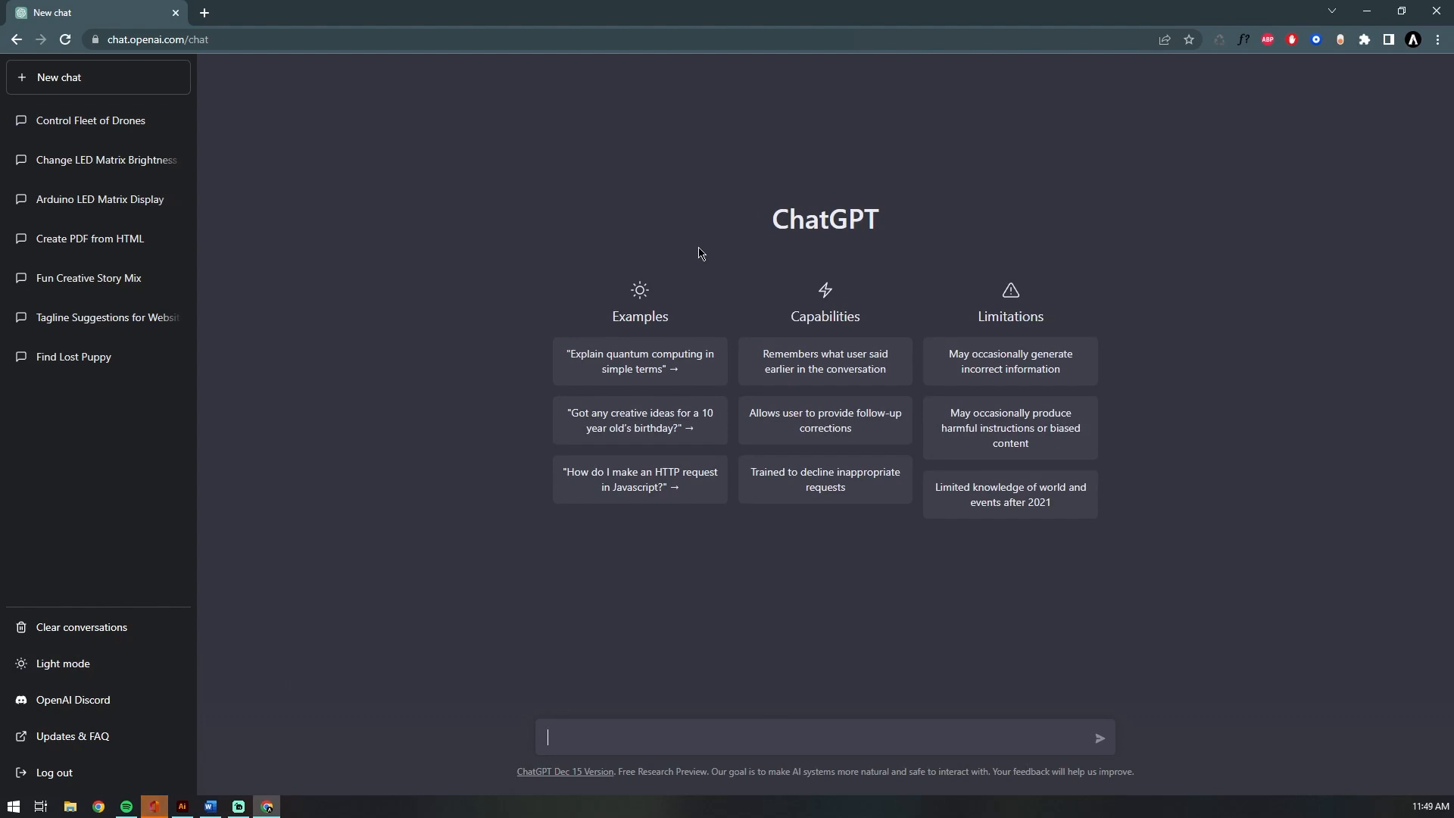
- Draft a question about key considerations for a Java aerial light-show app using quadcopter drones
type("I'm currently")
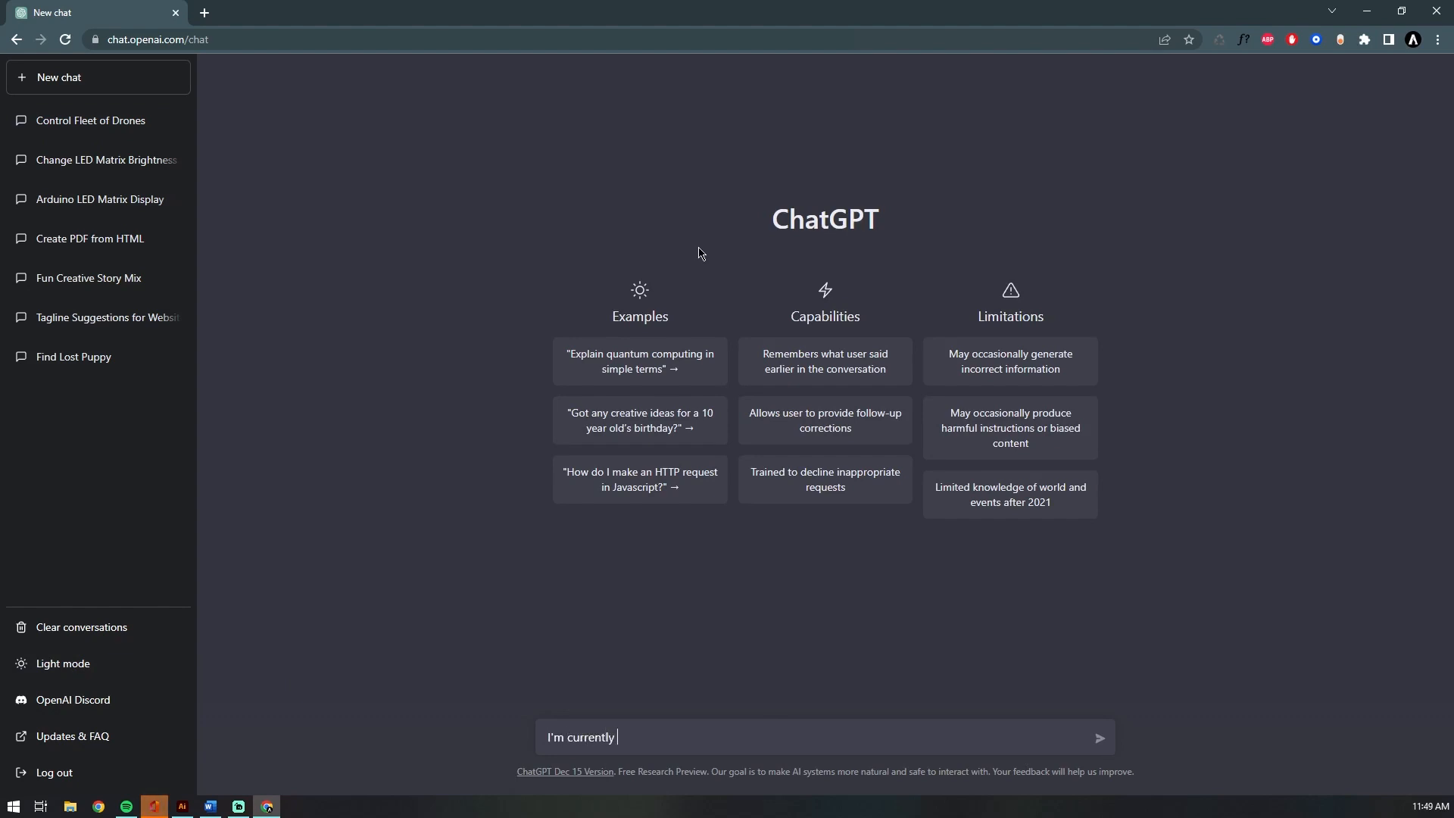
type("bui")
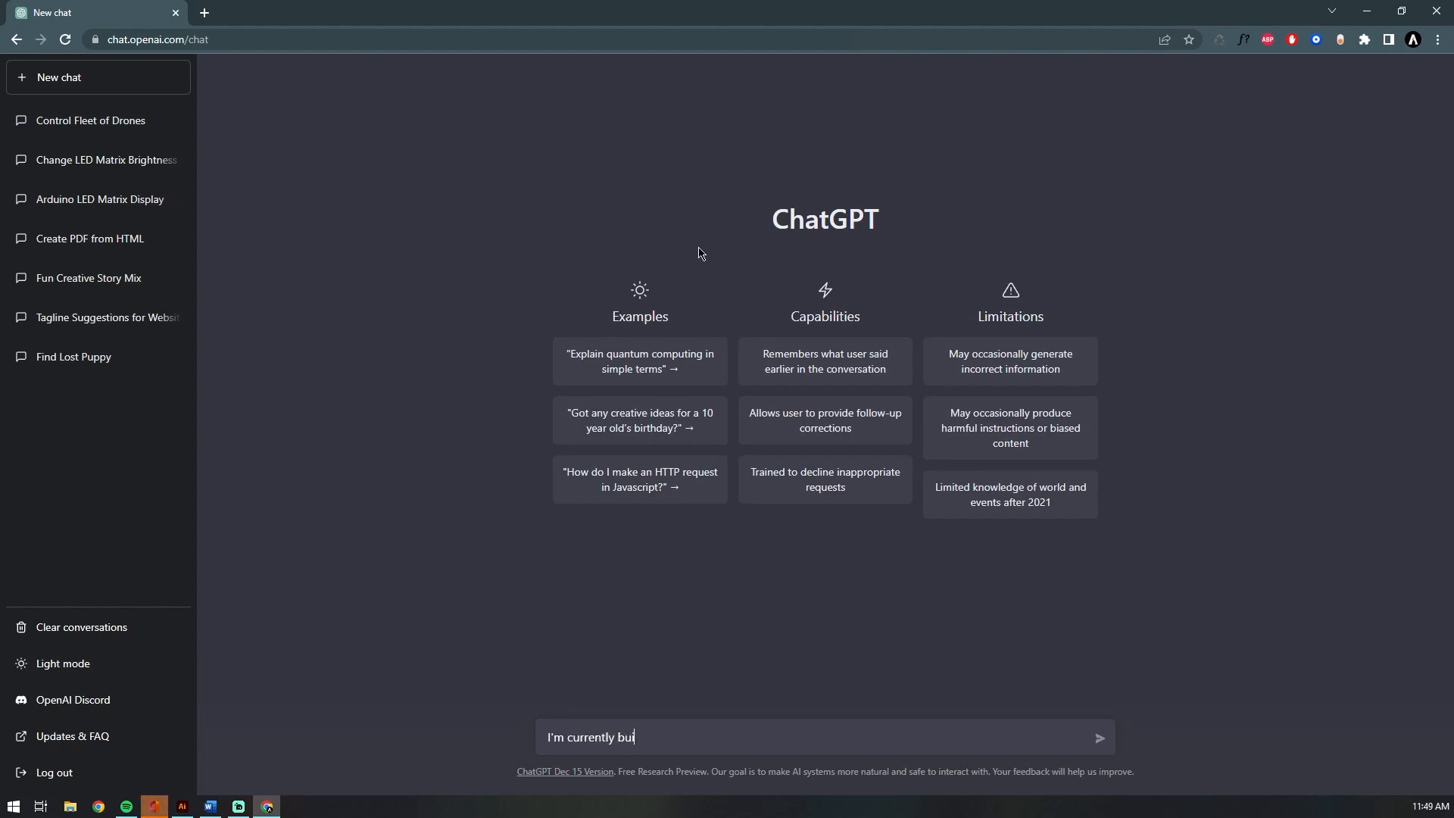
type("lding a Java application for an a")
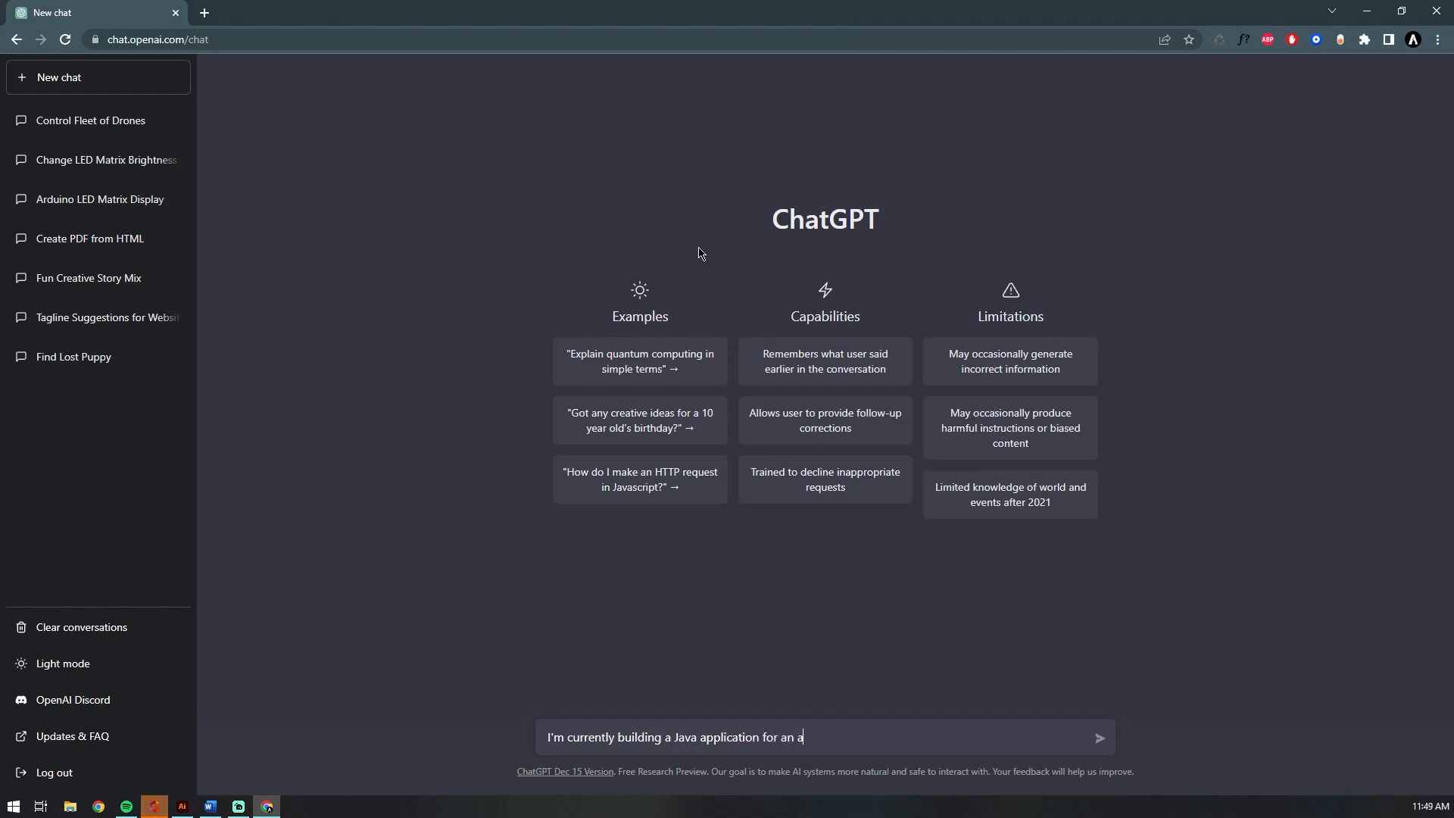
type("erial")
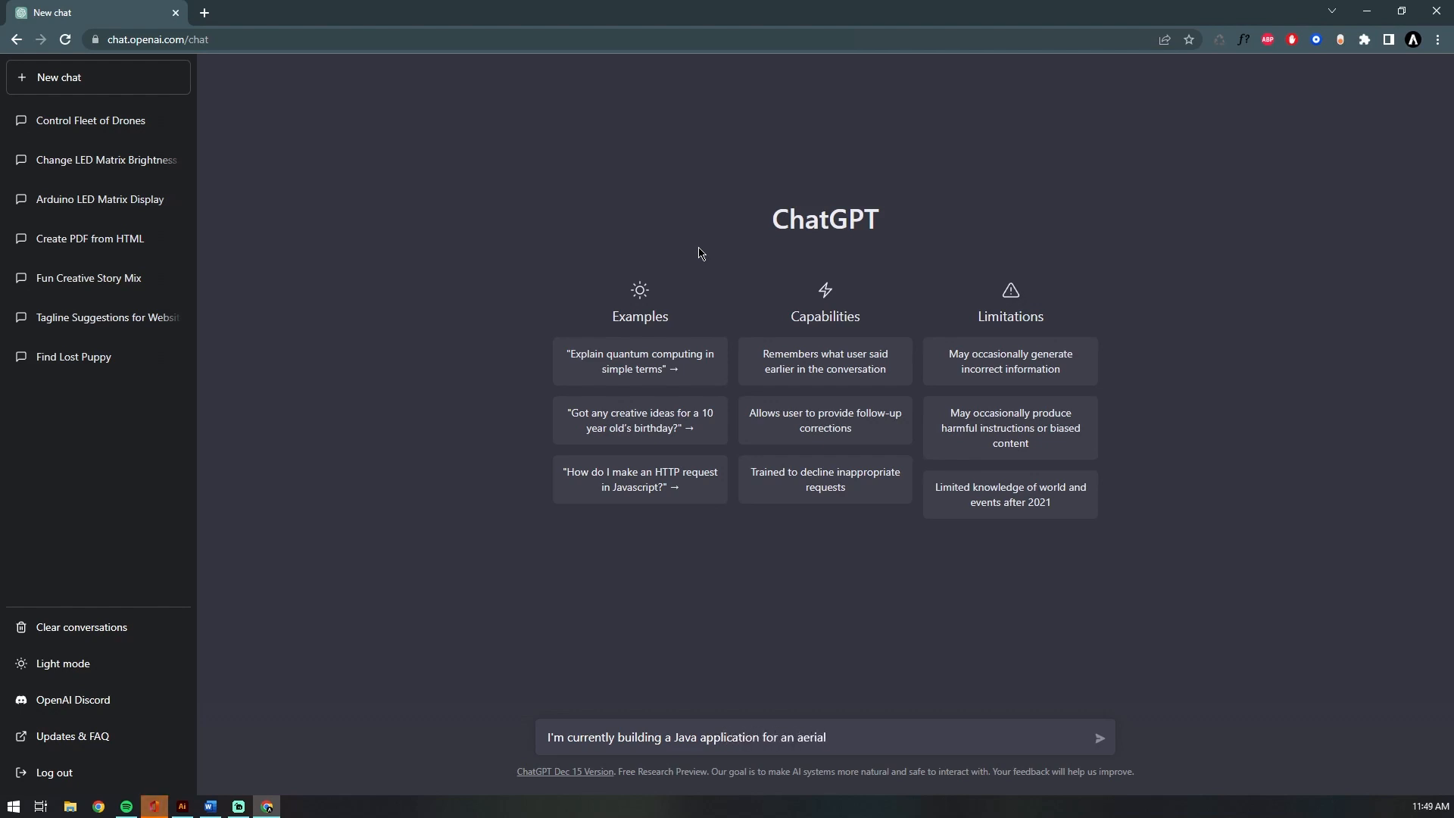
type("light show u")
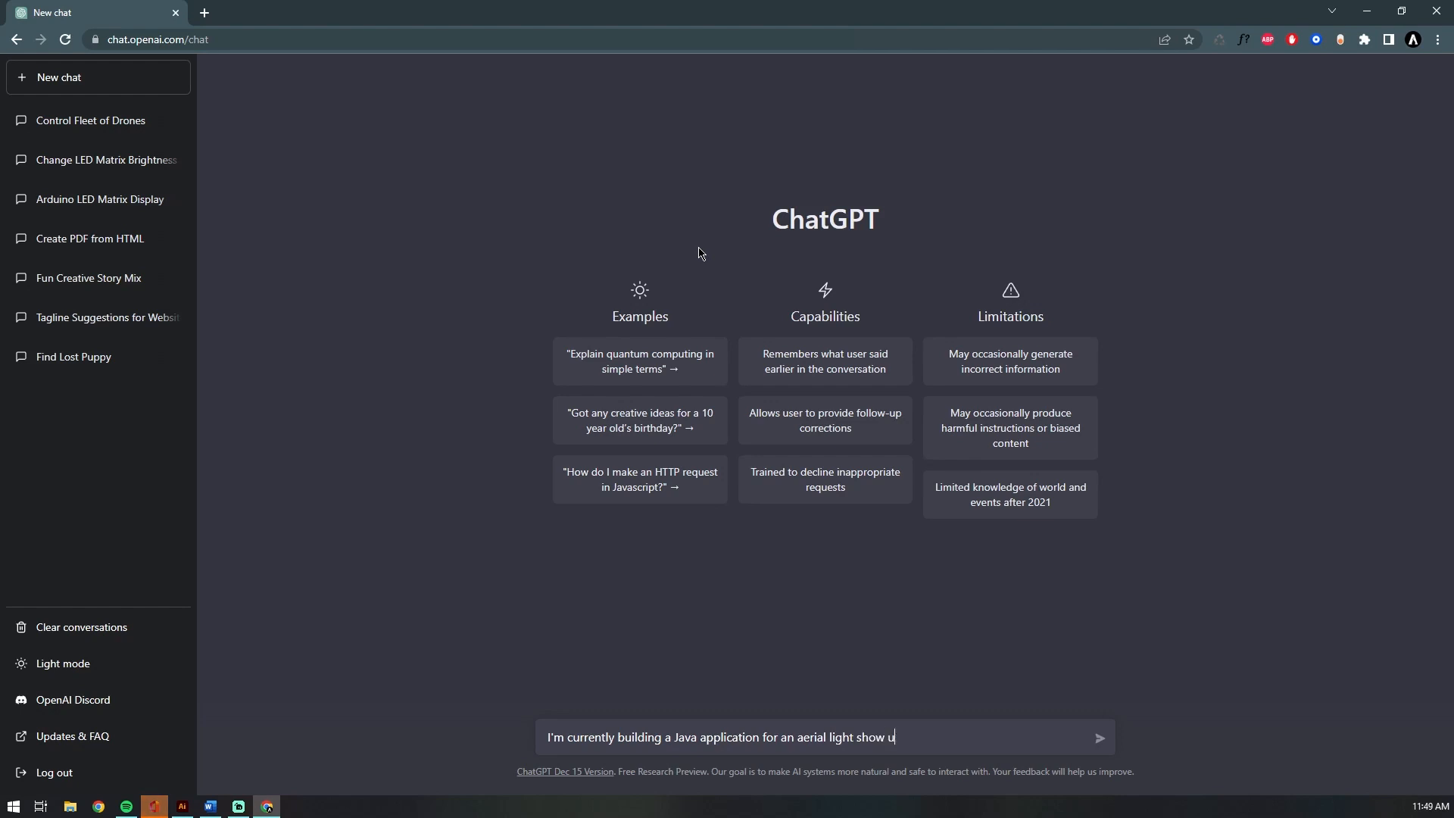
type("sing quadcopter drones. What are")
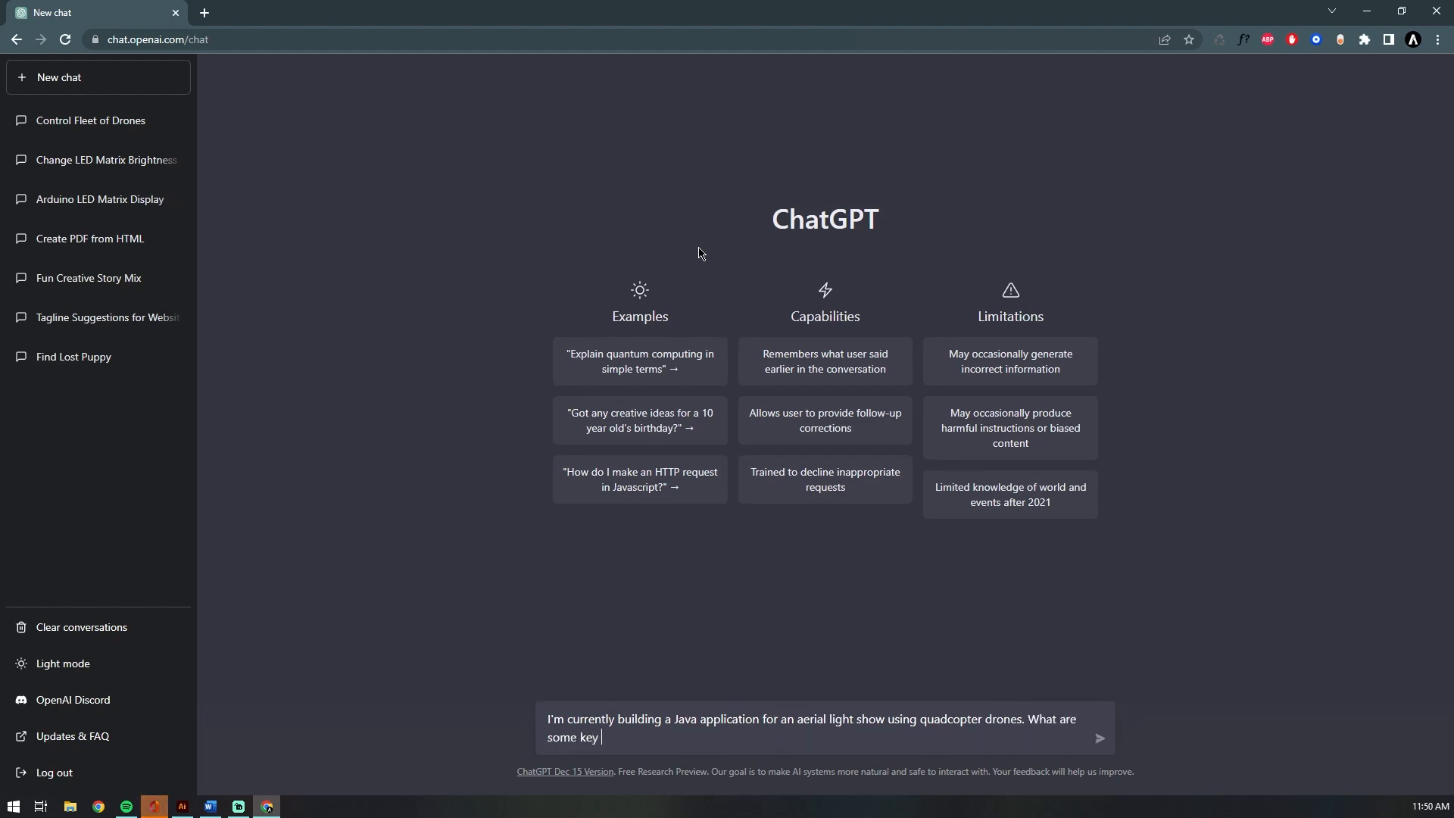
type("considerations for s")
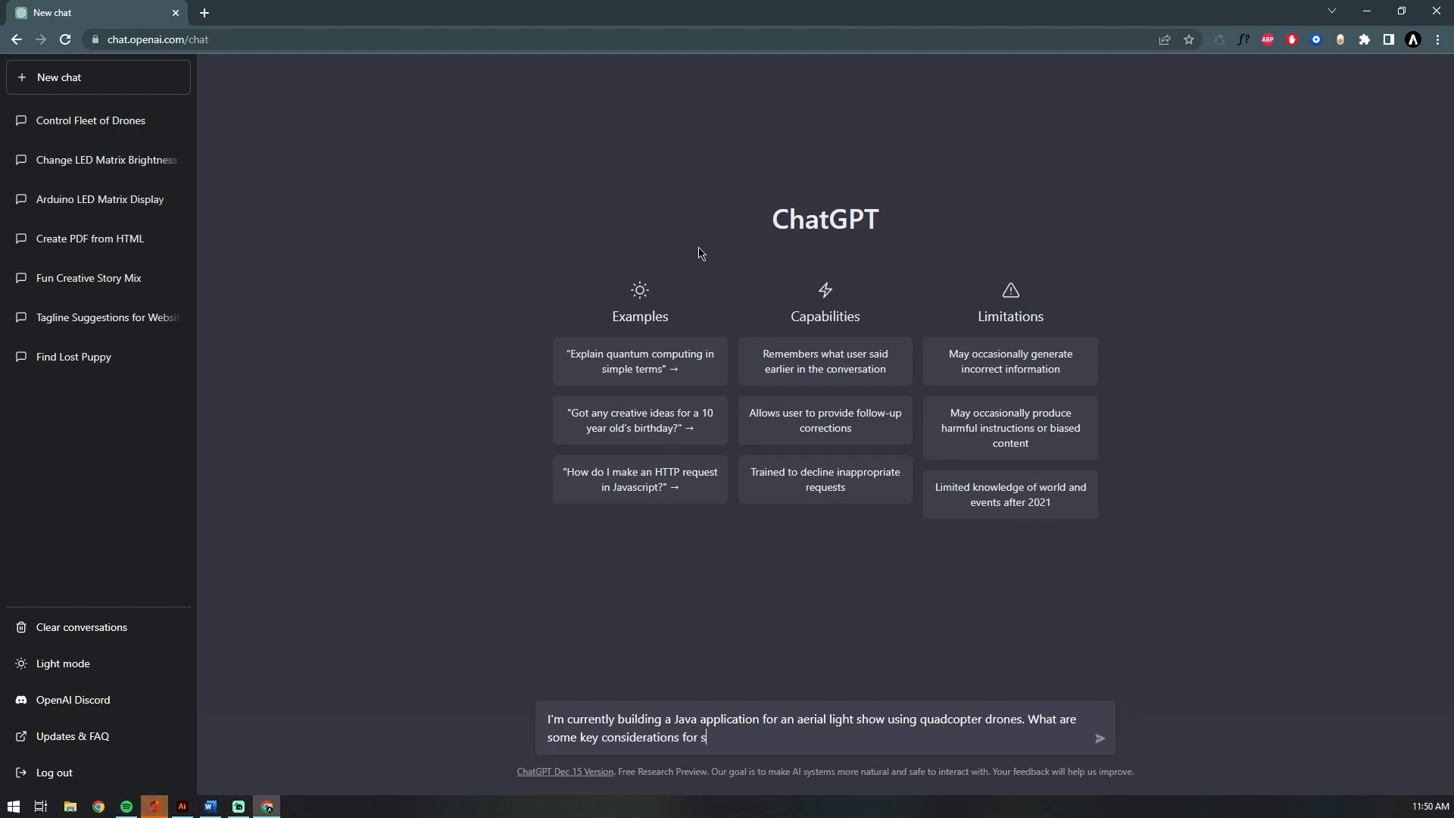
type("uch an application")
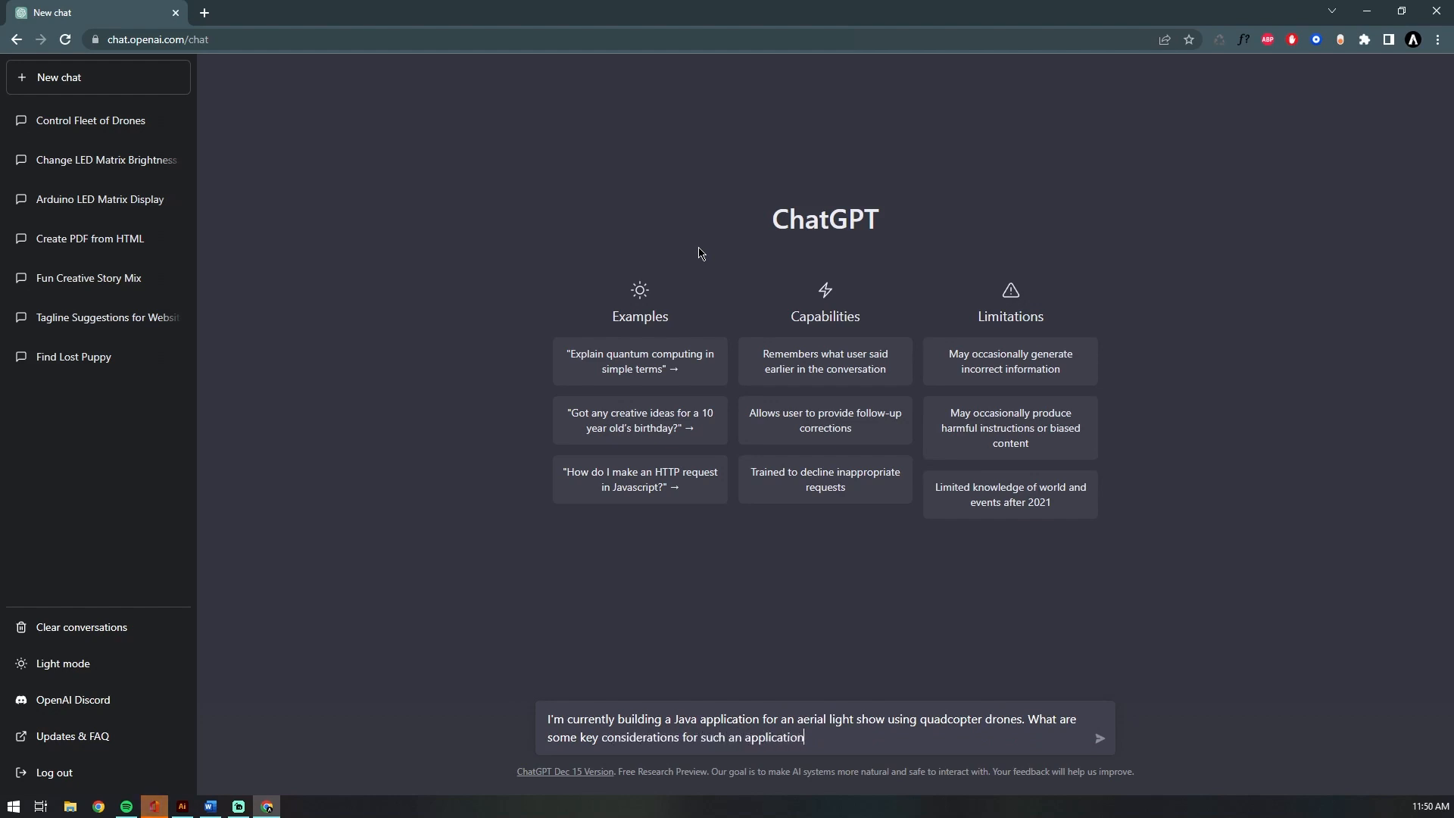
- Send the key-considerations question and get ChatGPT's six-point answer
left_click(1100, 738)
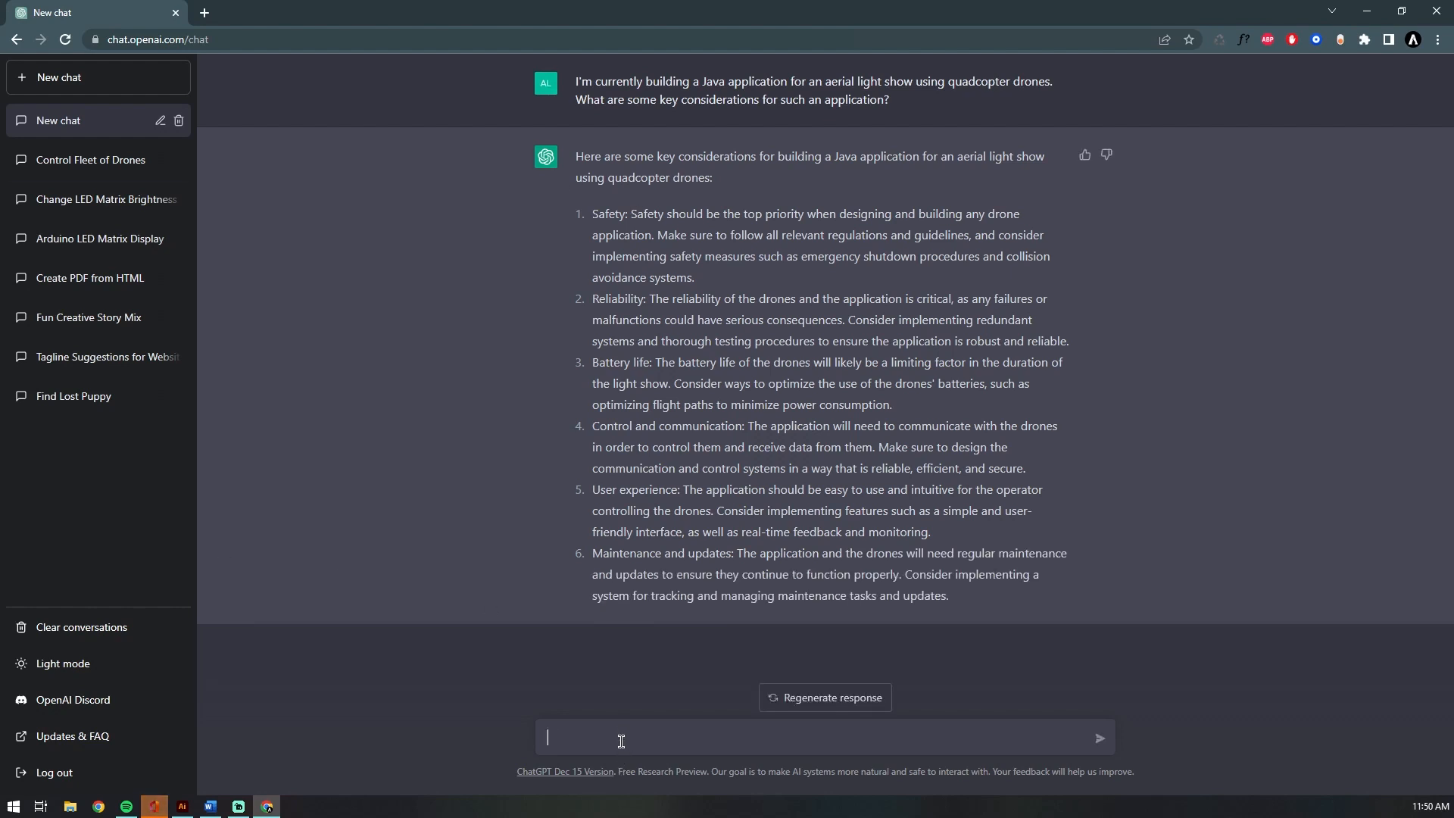
- Ask 'What are some key elements for the JavaFX user interface design?'
type("What are")
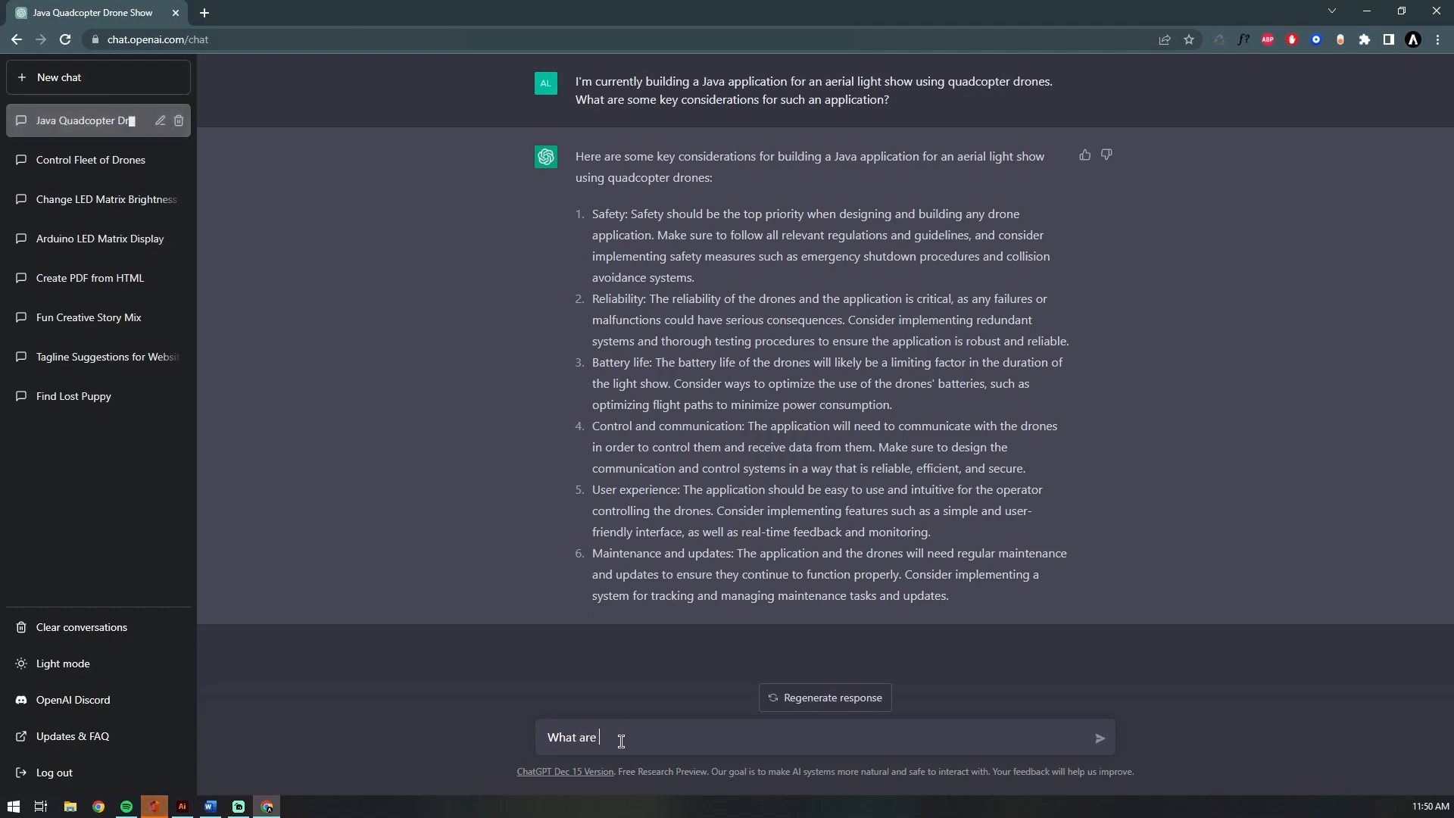
type("some key elements")
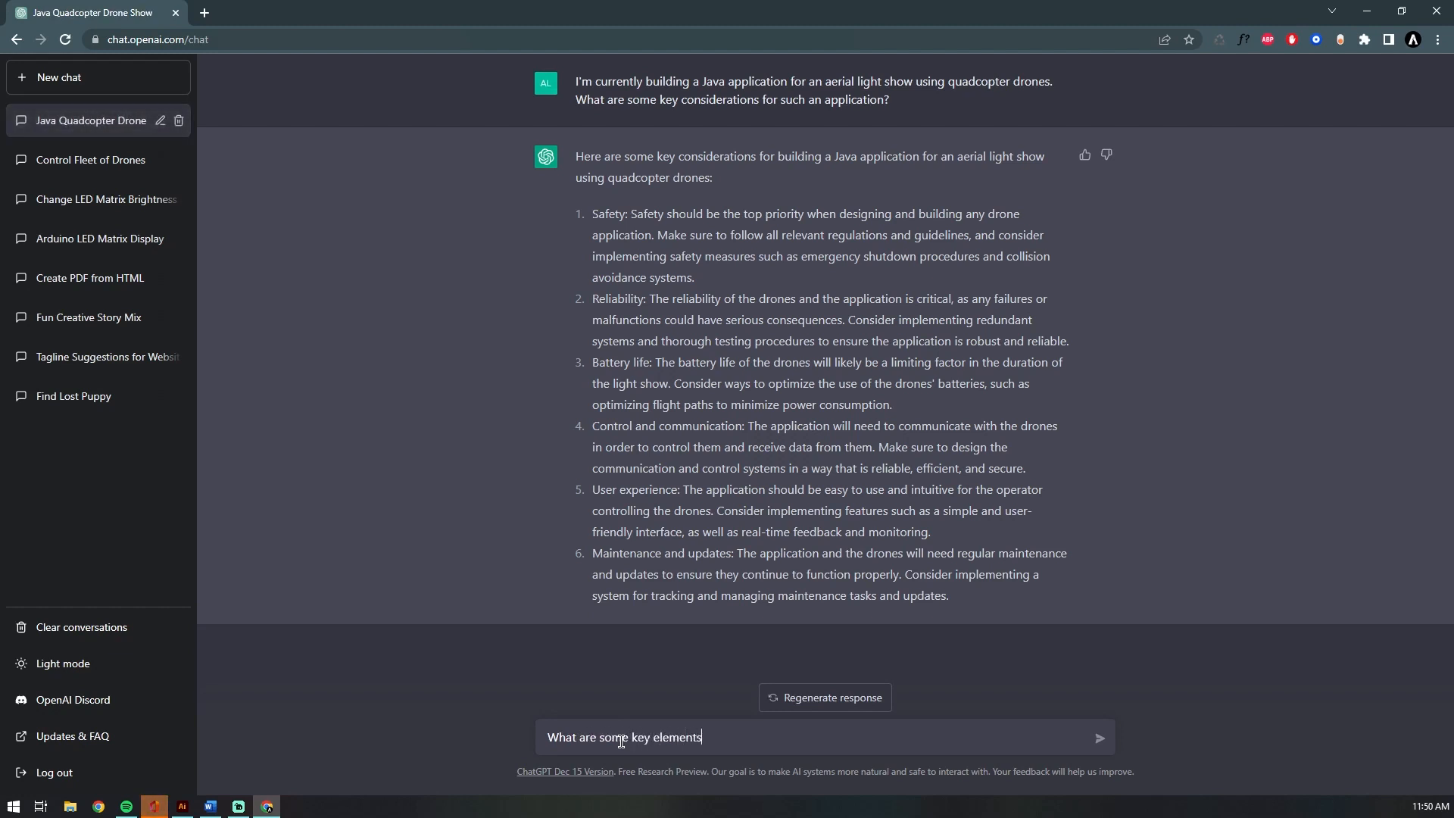
type("for the Java")
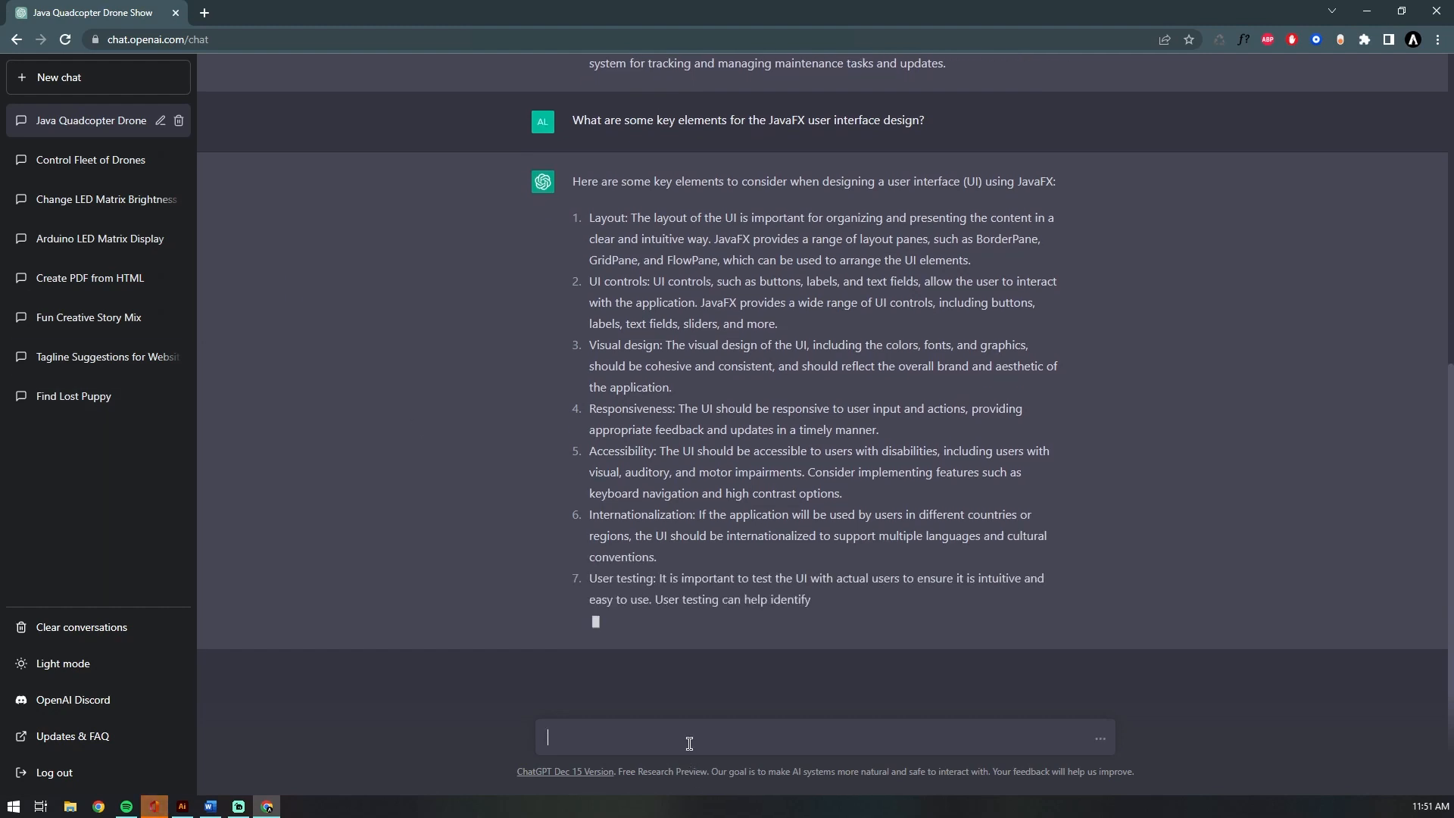
- Ask ChatGPT to describe specifically what the UI would look like for this application and read the reply
type("Describe")
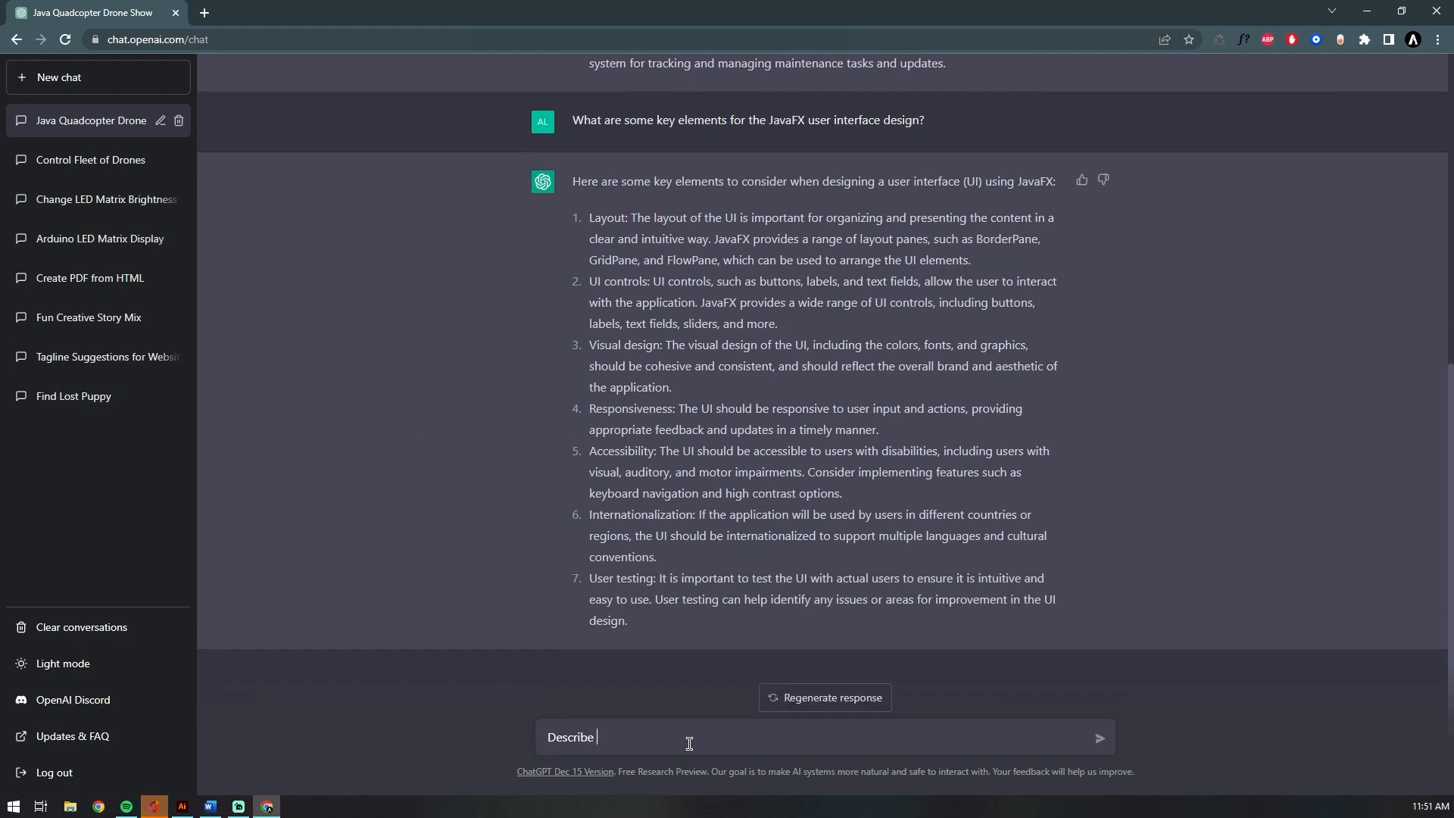
type("what the UI would look")
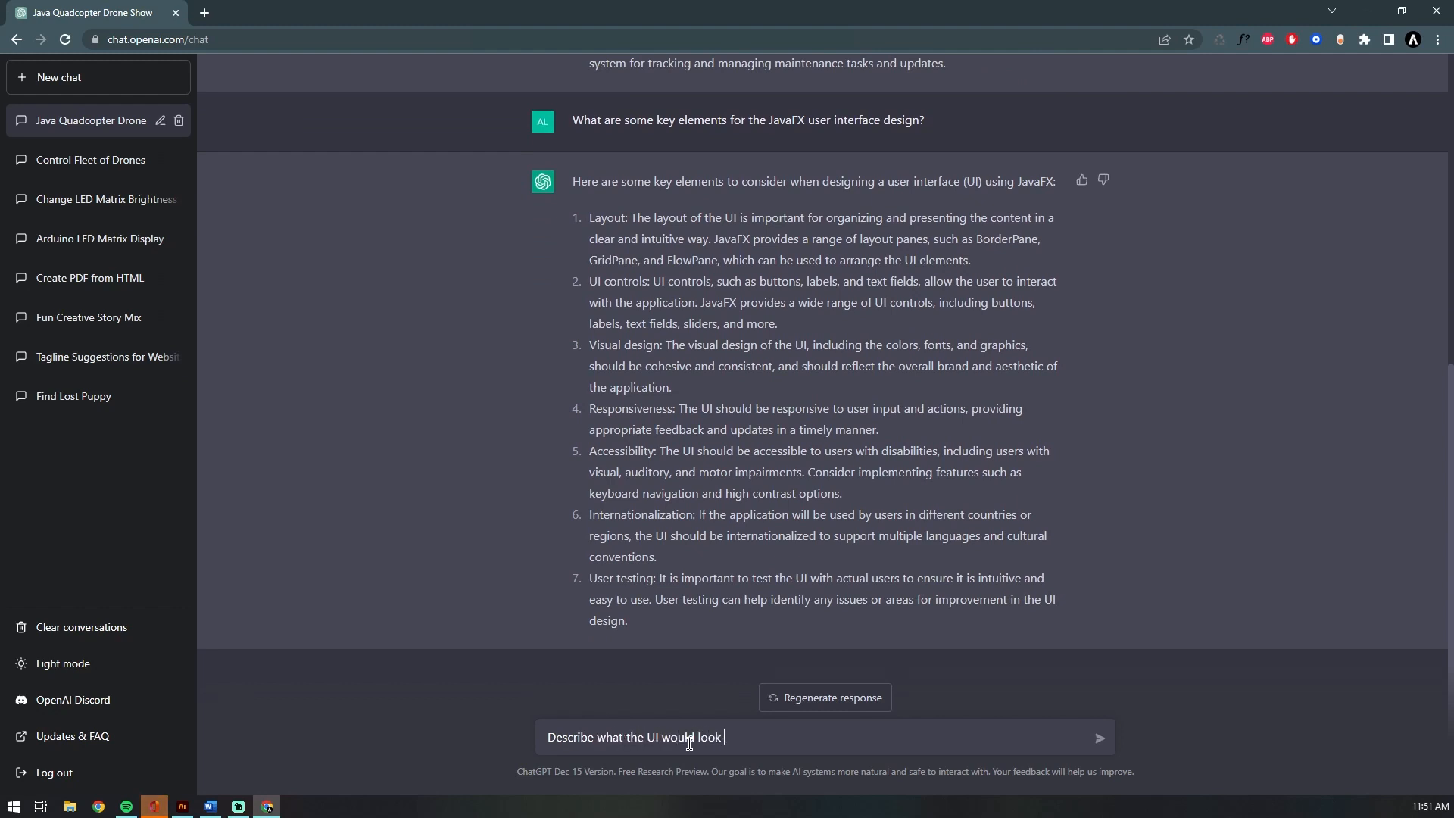
type("like specifica")
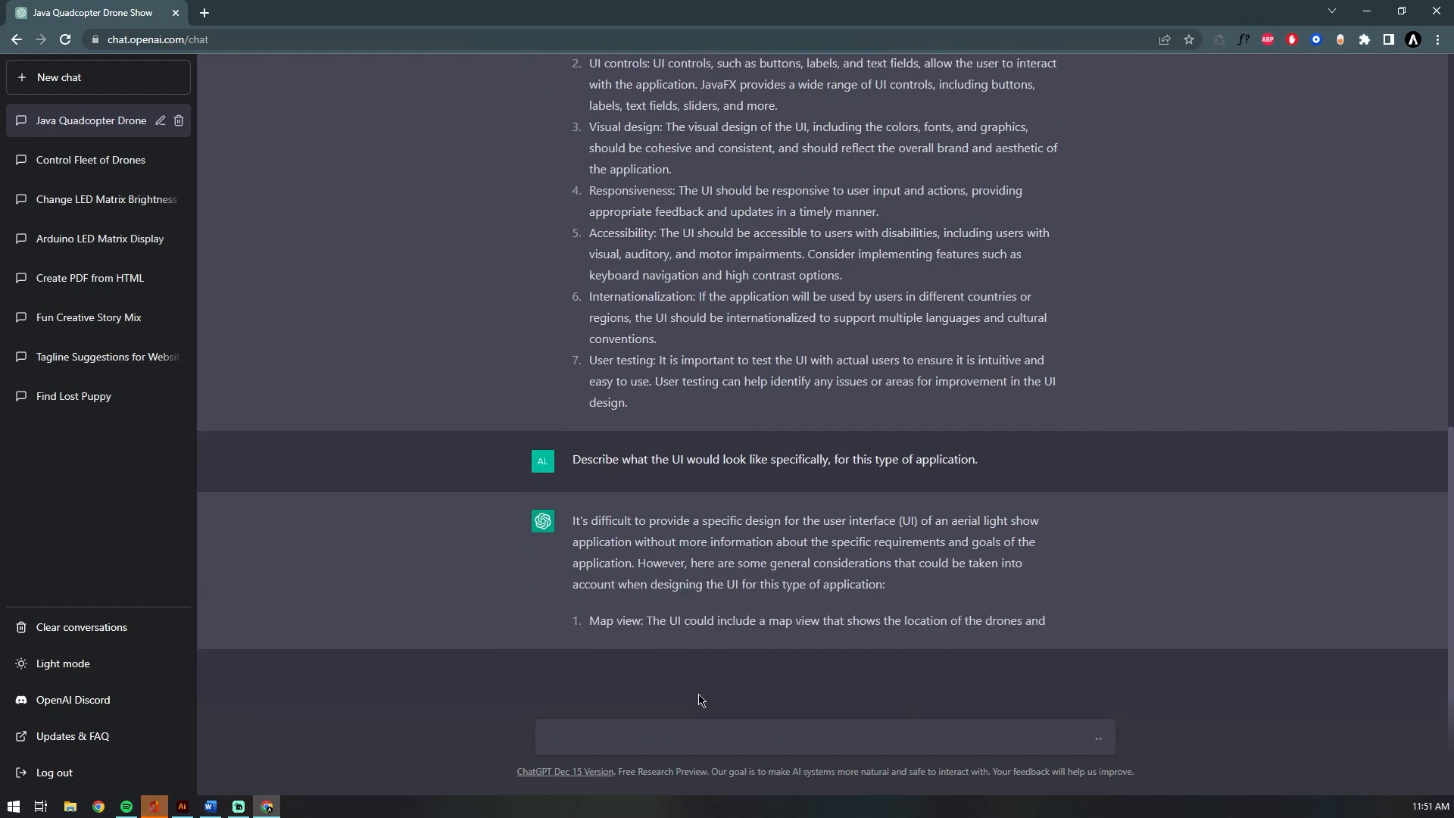
scroll("down", 3)
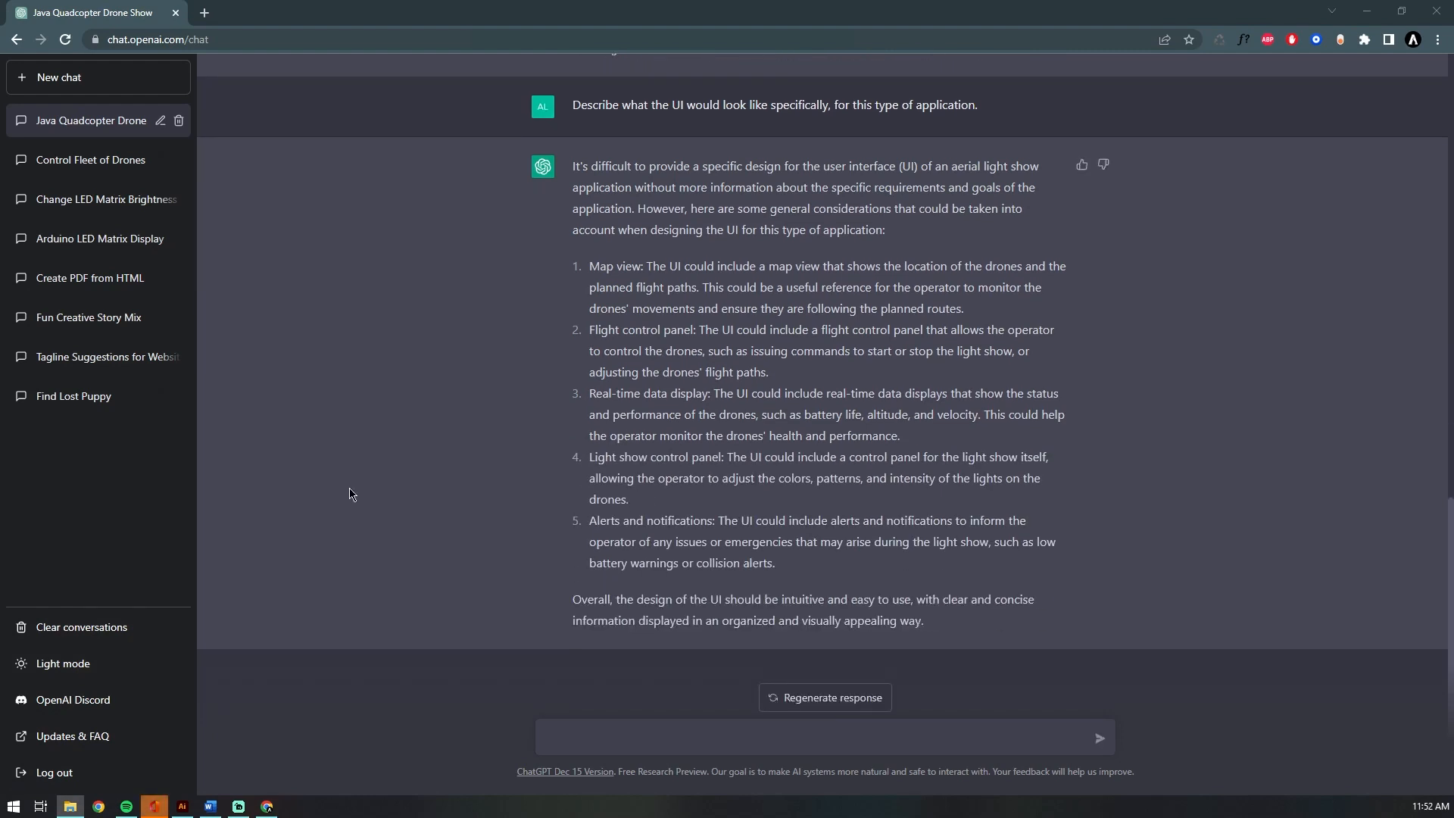
- Ask how the Java code for the light-show application would look
type("How wo")
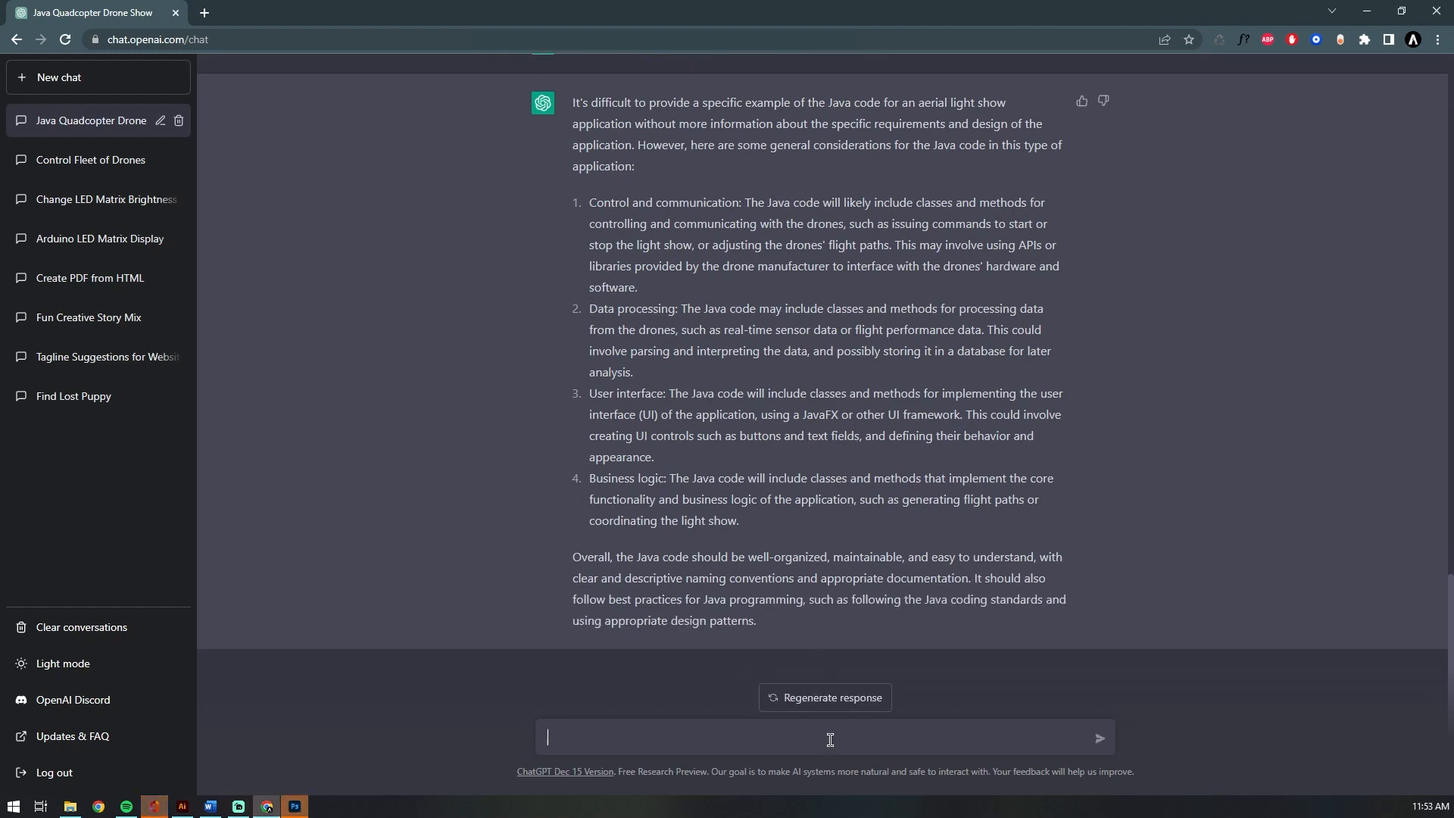
- Ask 'Give some sample code for the program.' and read the DroneController class reply
type("G")
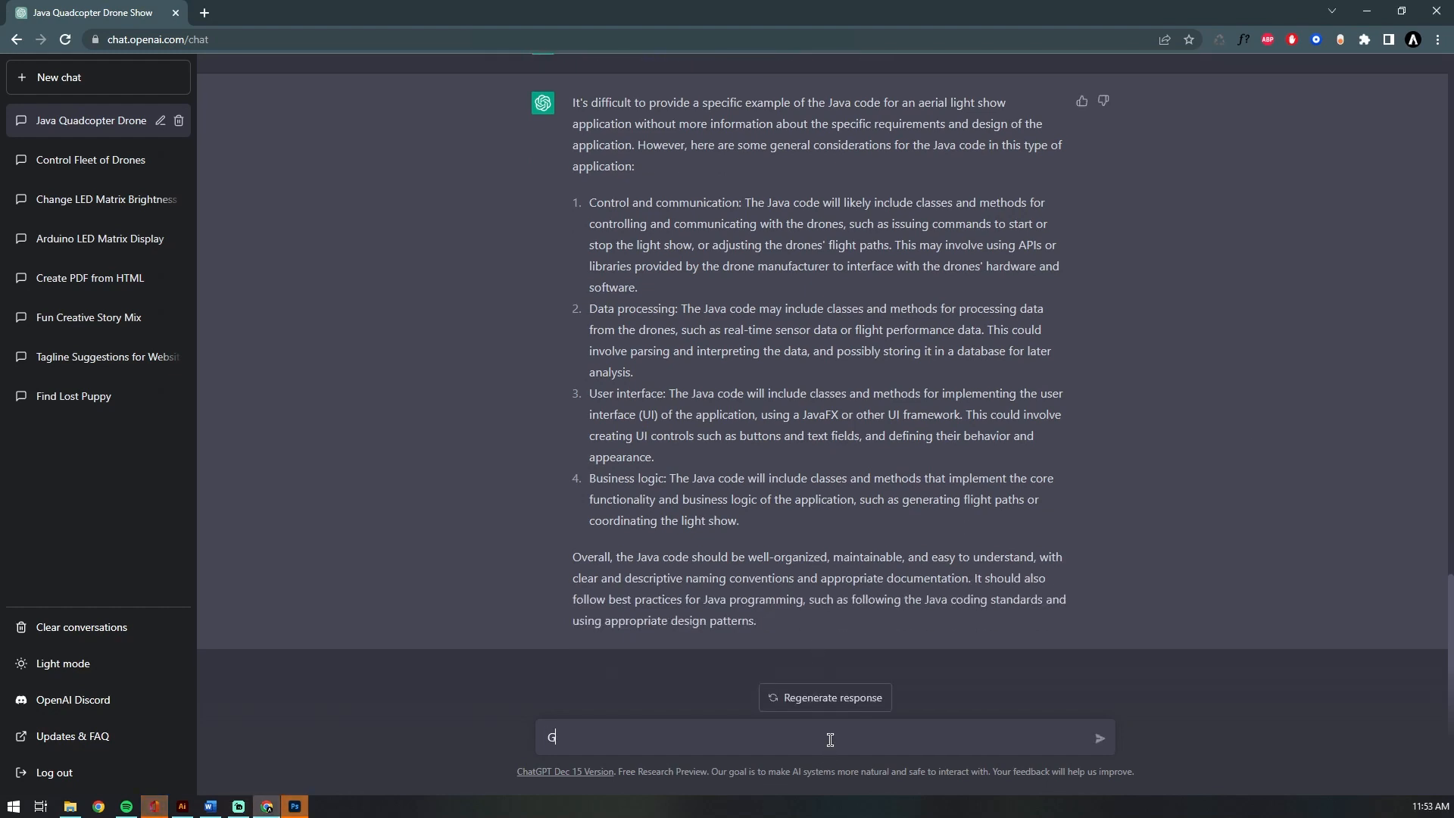
type("ive some sample code fo")
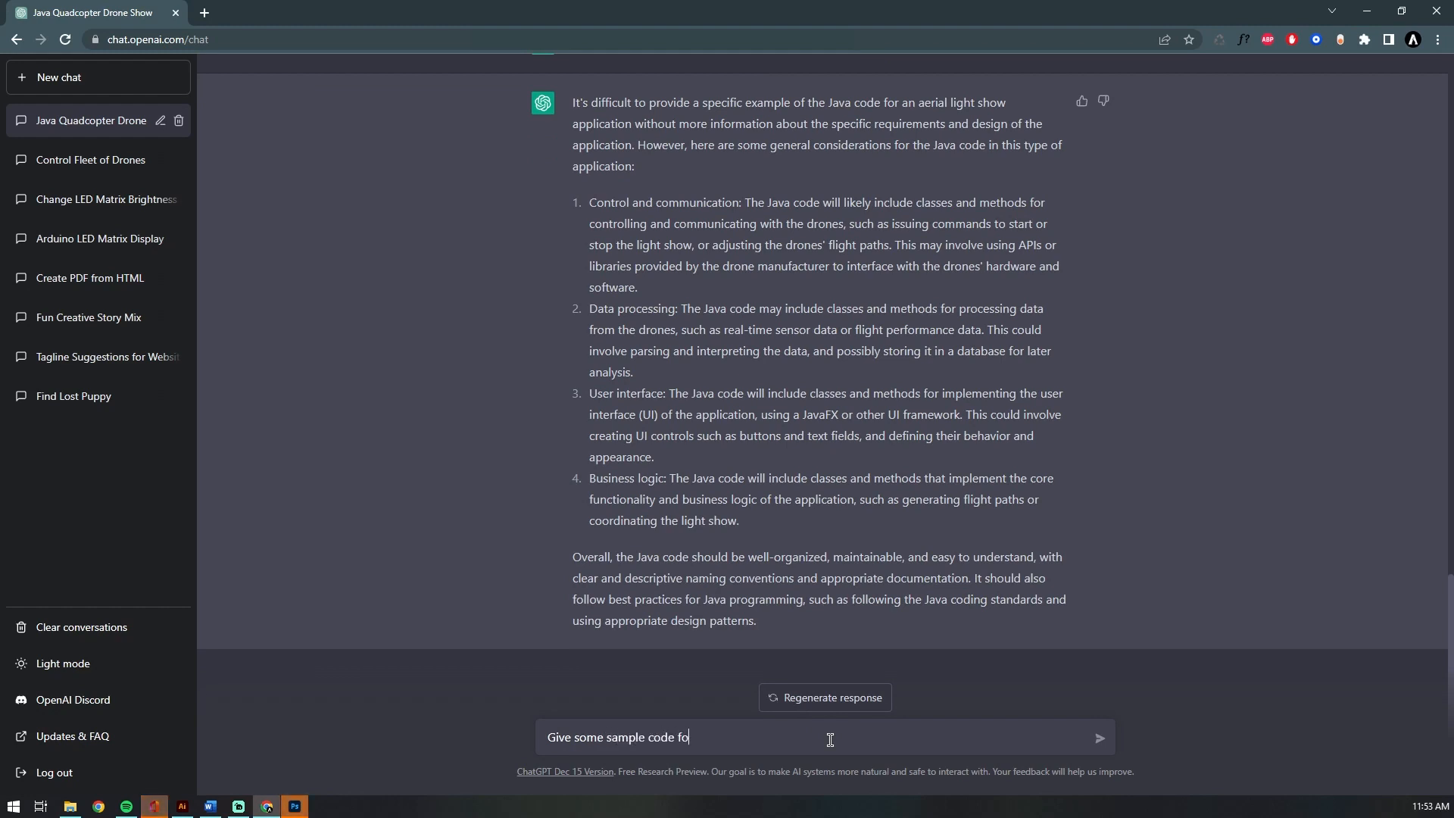
type("r the program")
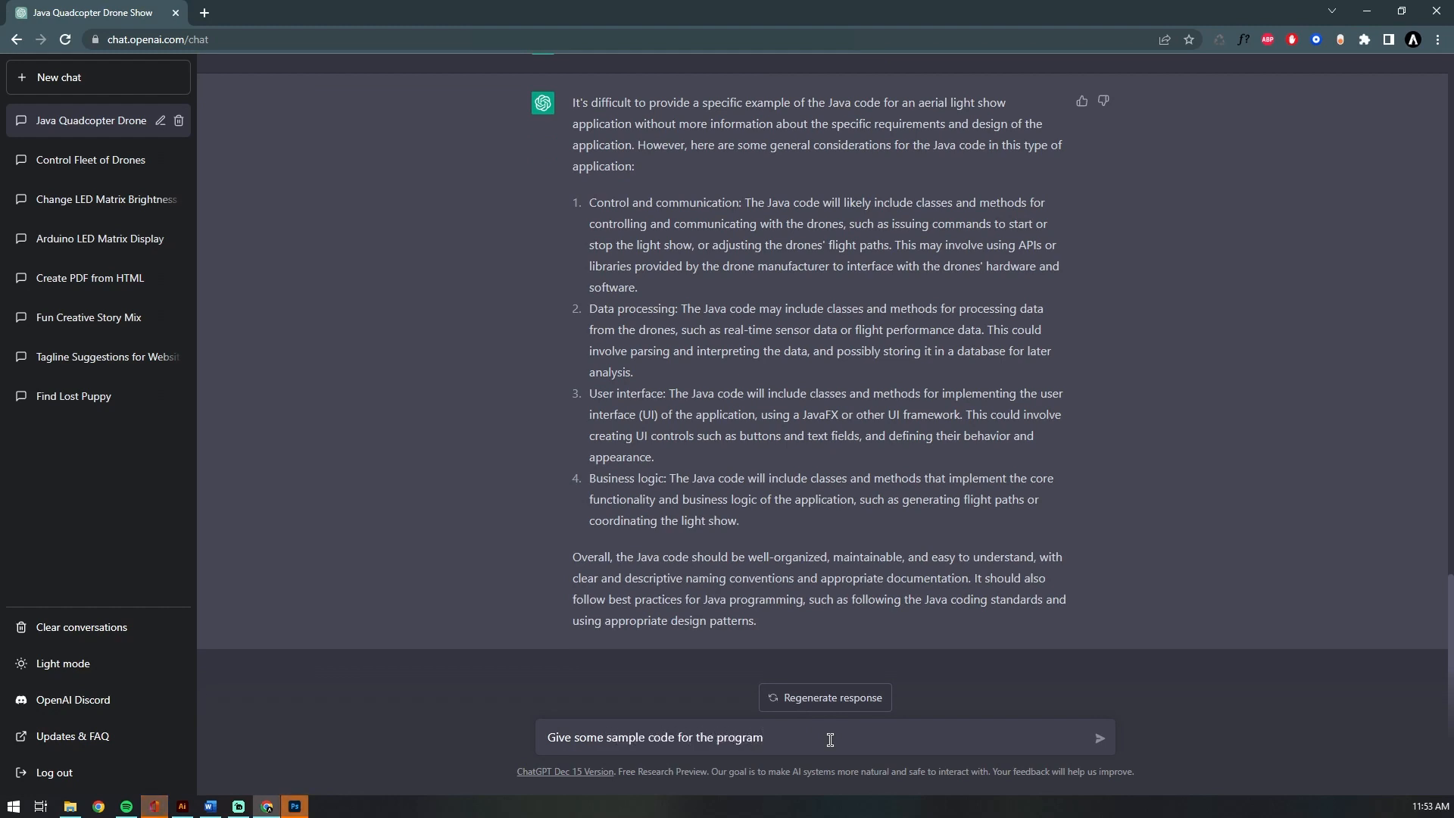
left_click(1100, 738)
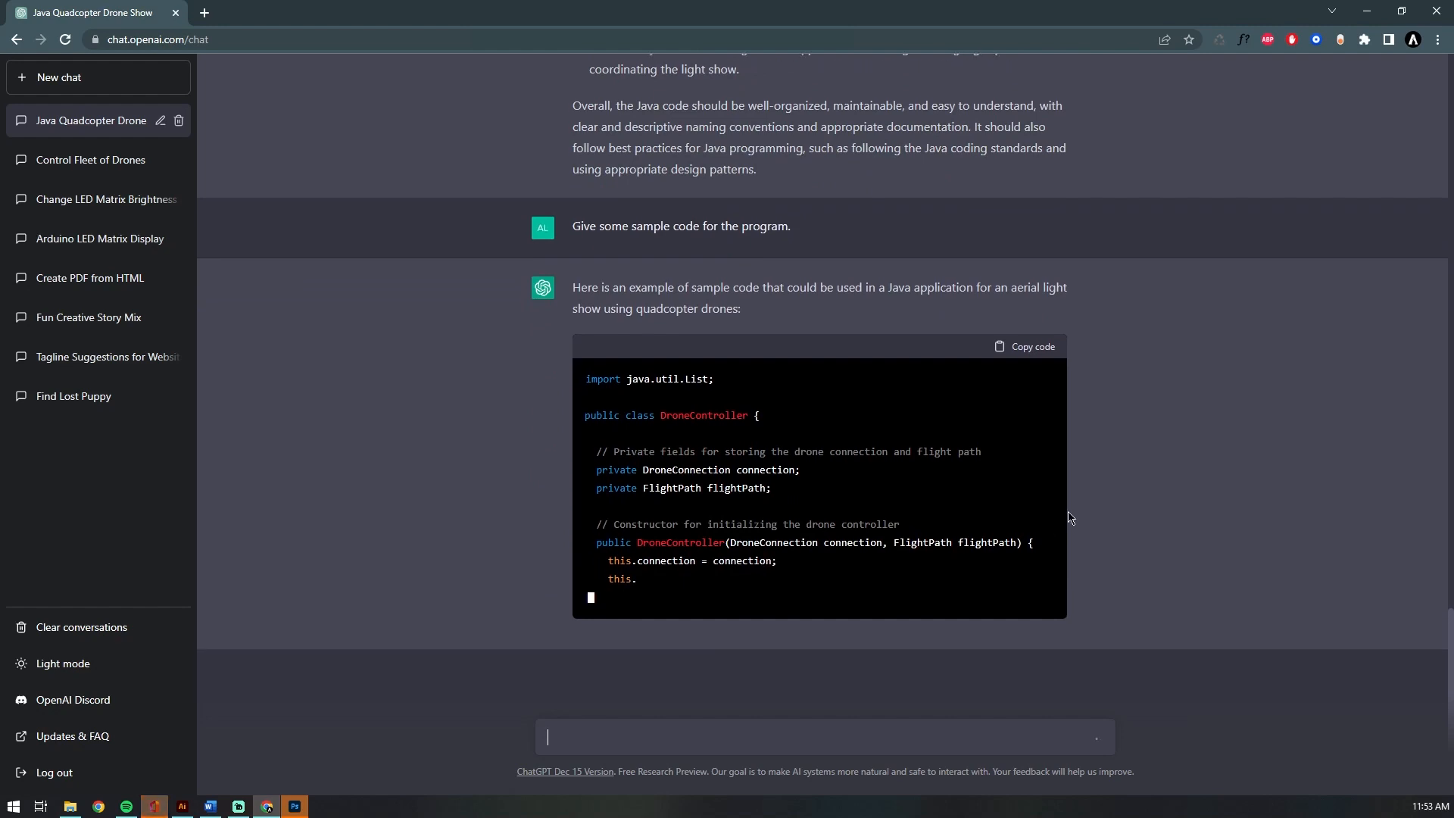
scroll("down", 3)
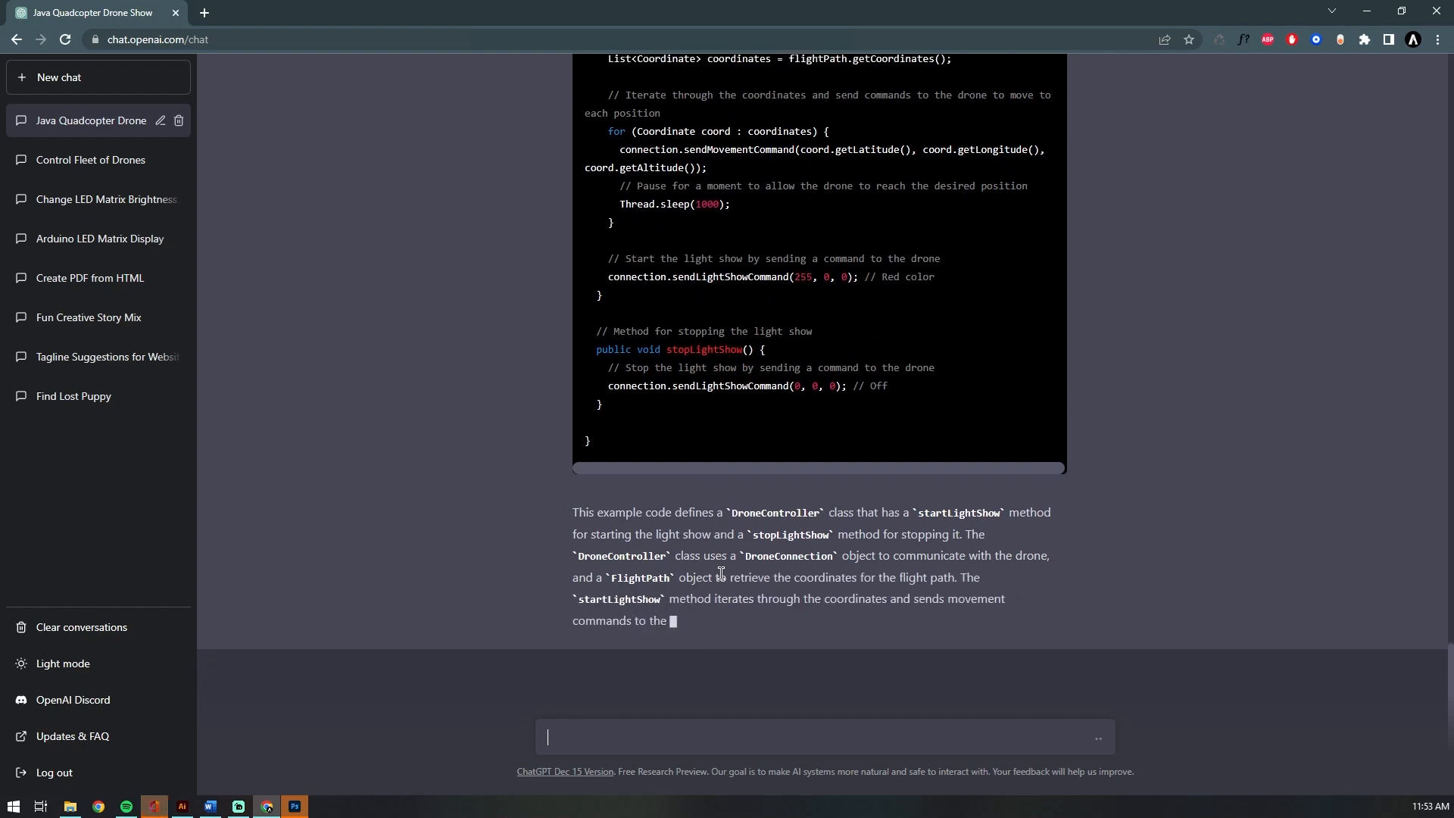
- Ask for sample Java libraries for RTK positioning and read the RTKPositioning code answer
type("What if I wanted to use RTK for this application? Give some")
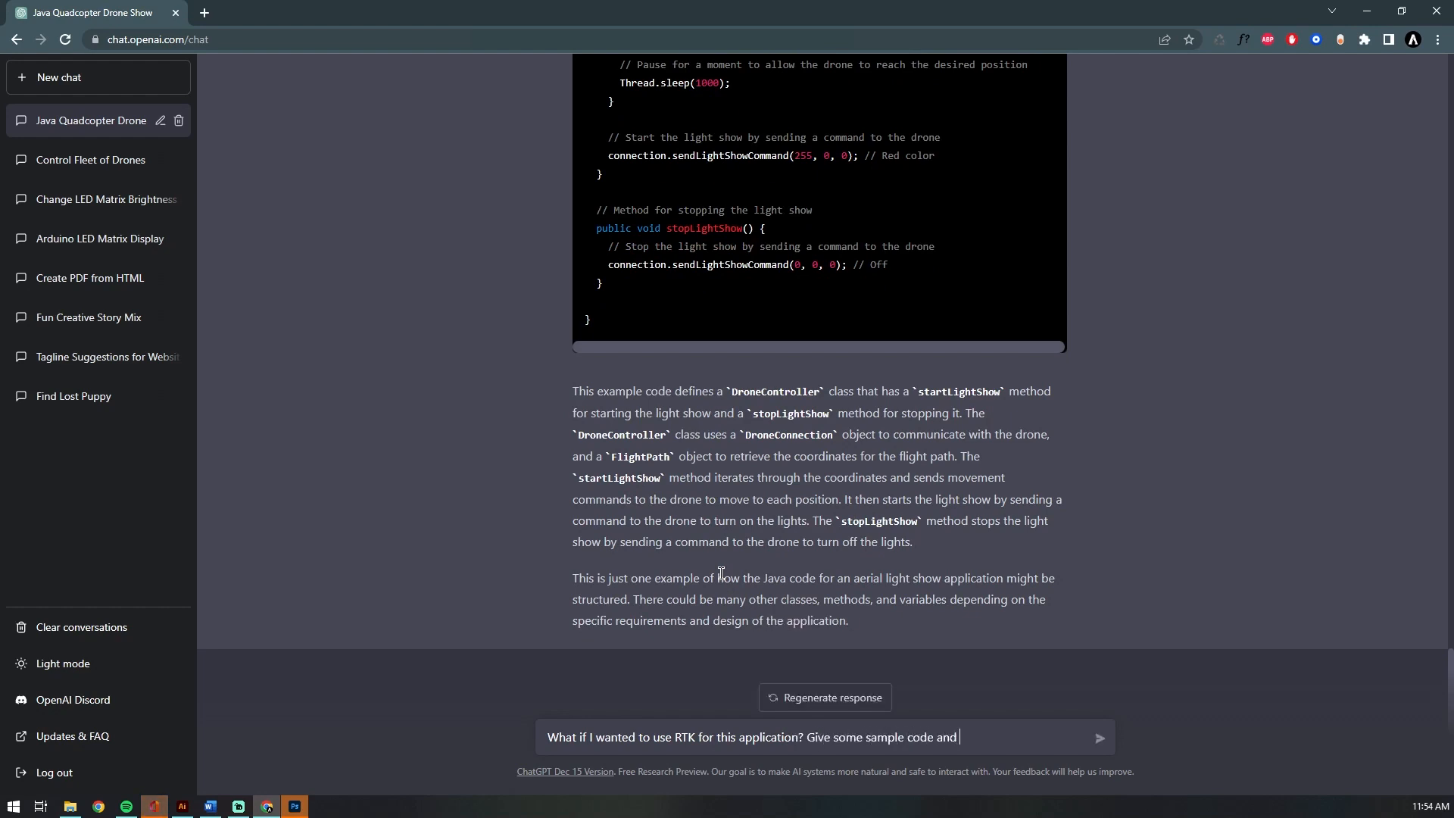
type("sample")
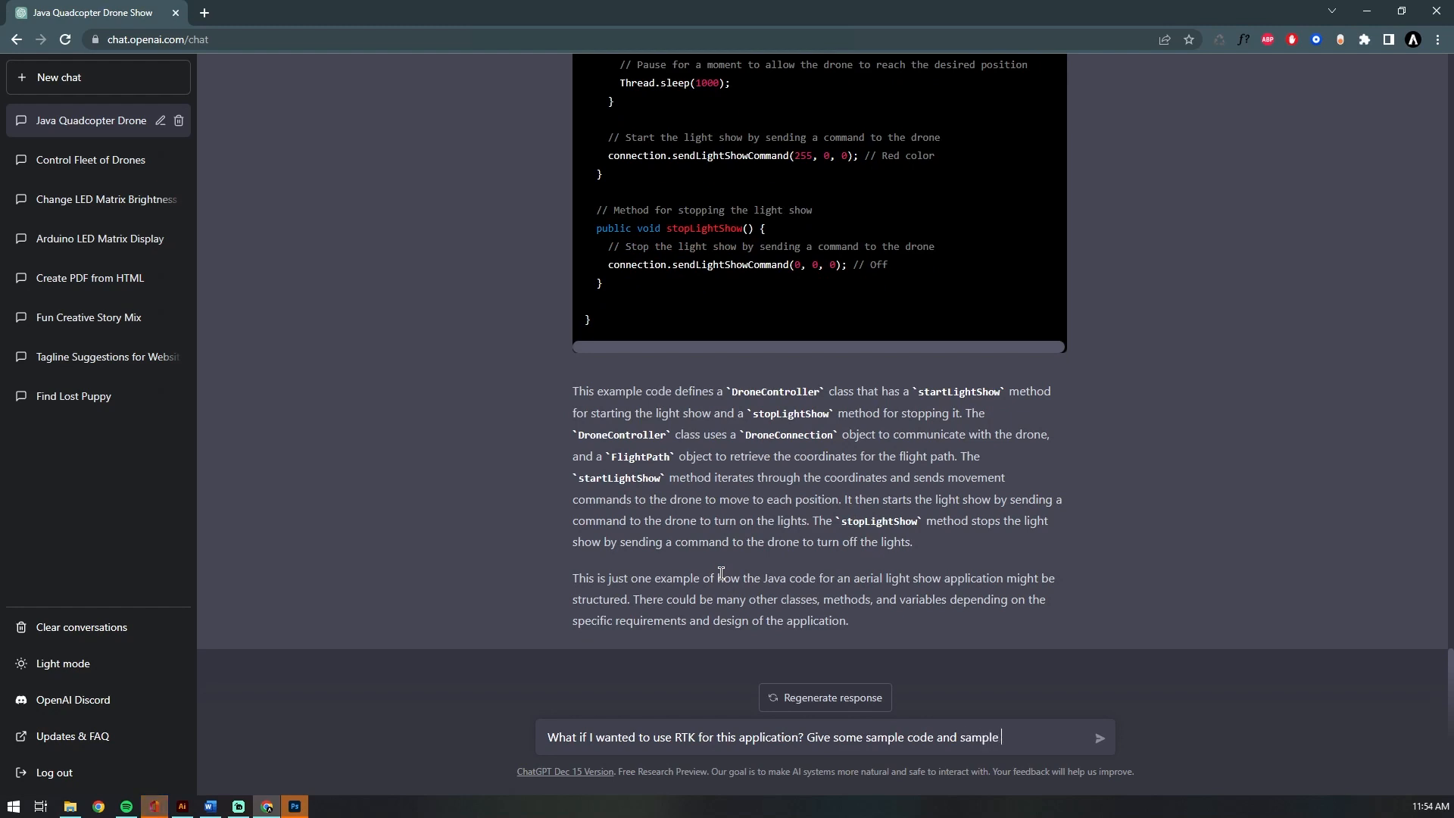
key("BackSpace")
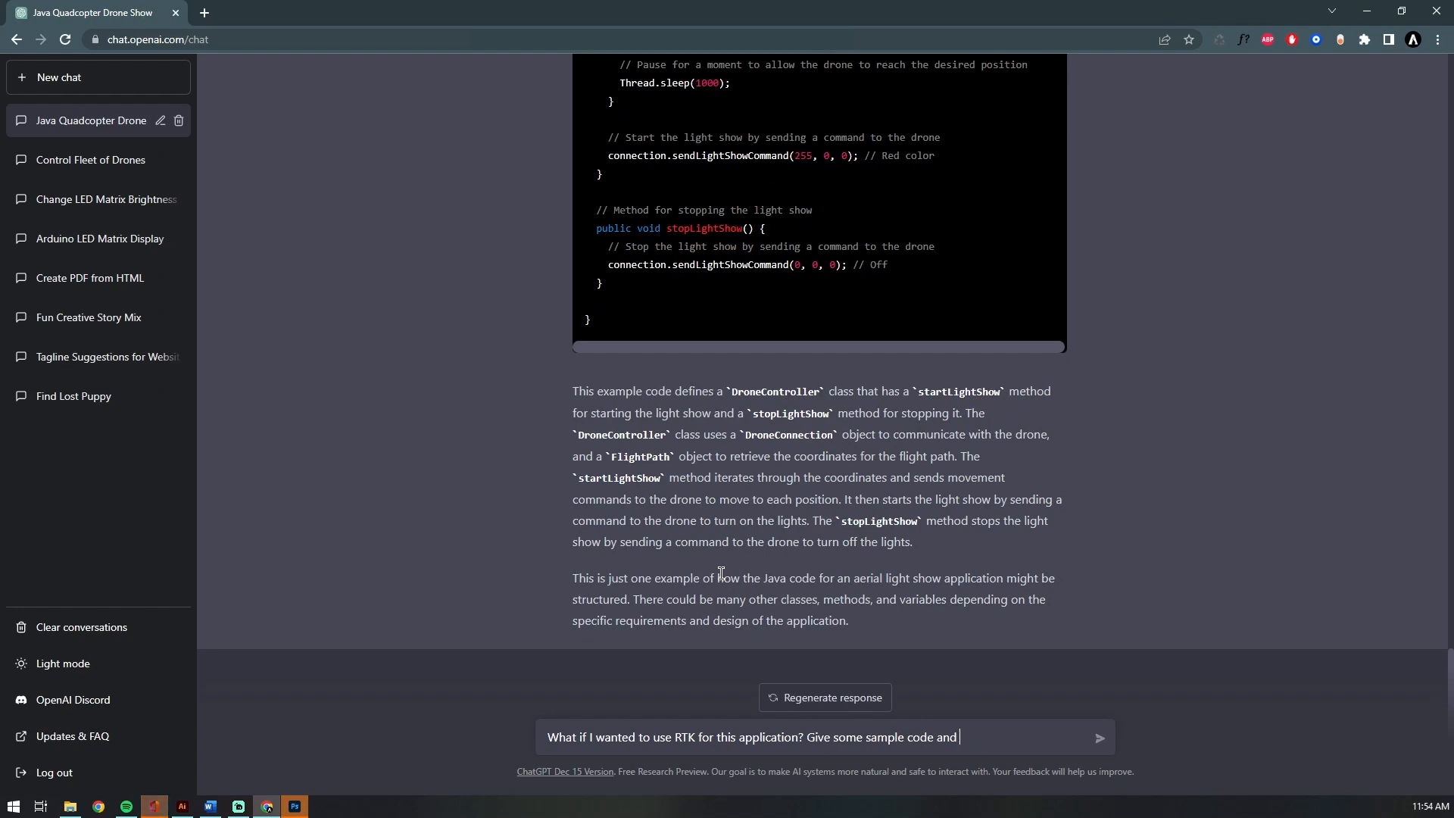
type("libraries for")
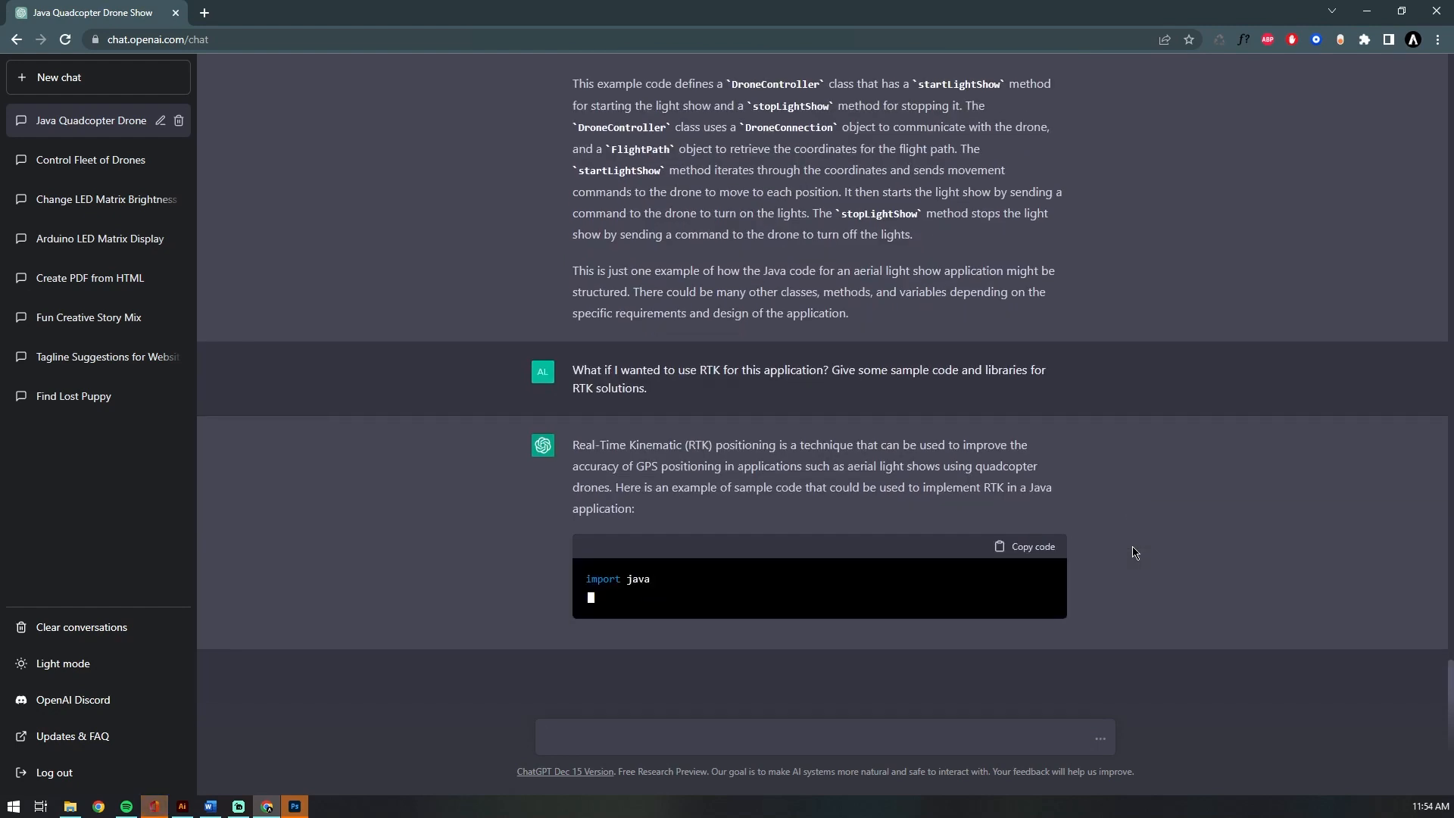
scroll("down", 3)
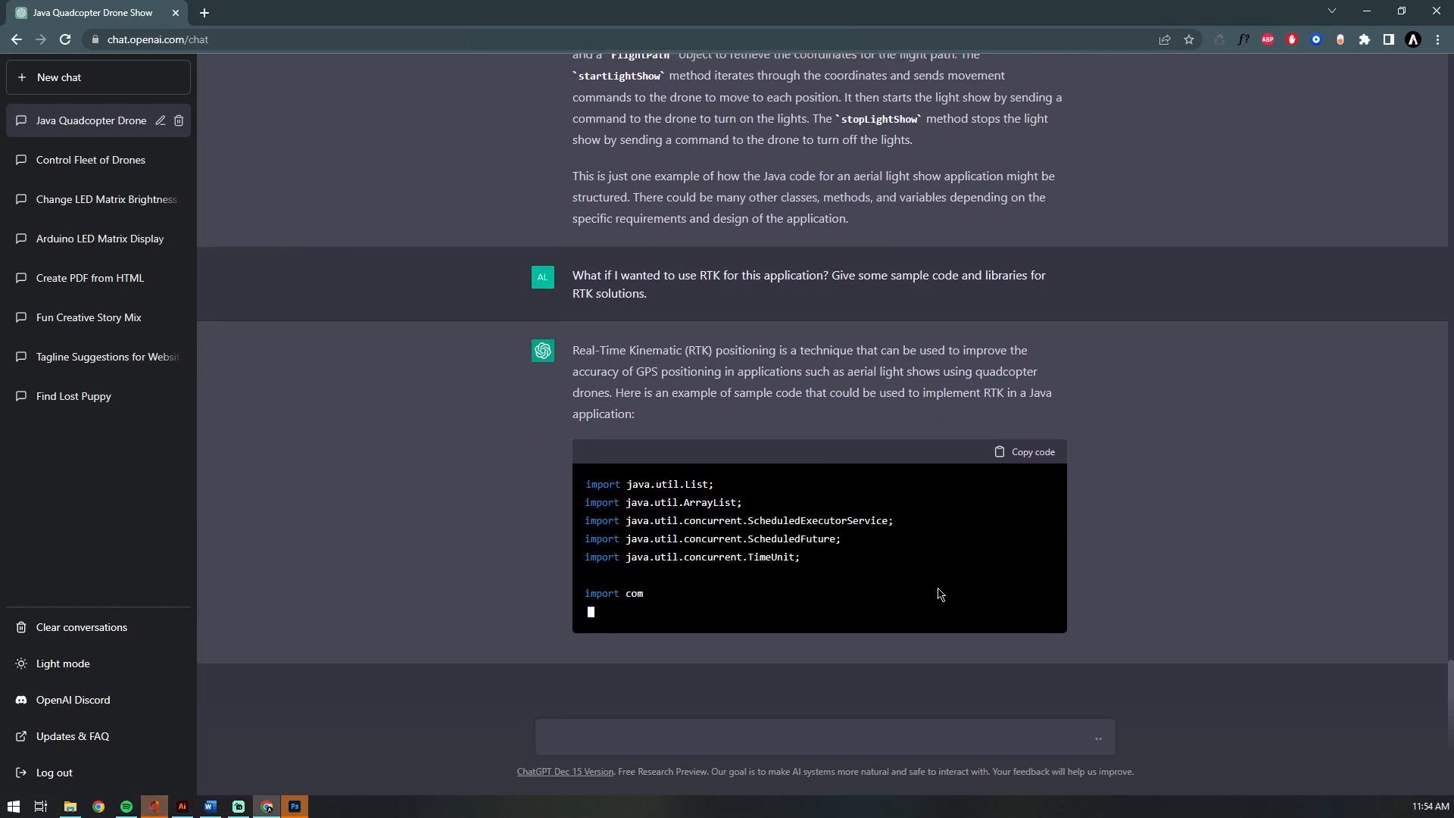
scroll("down", 3)
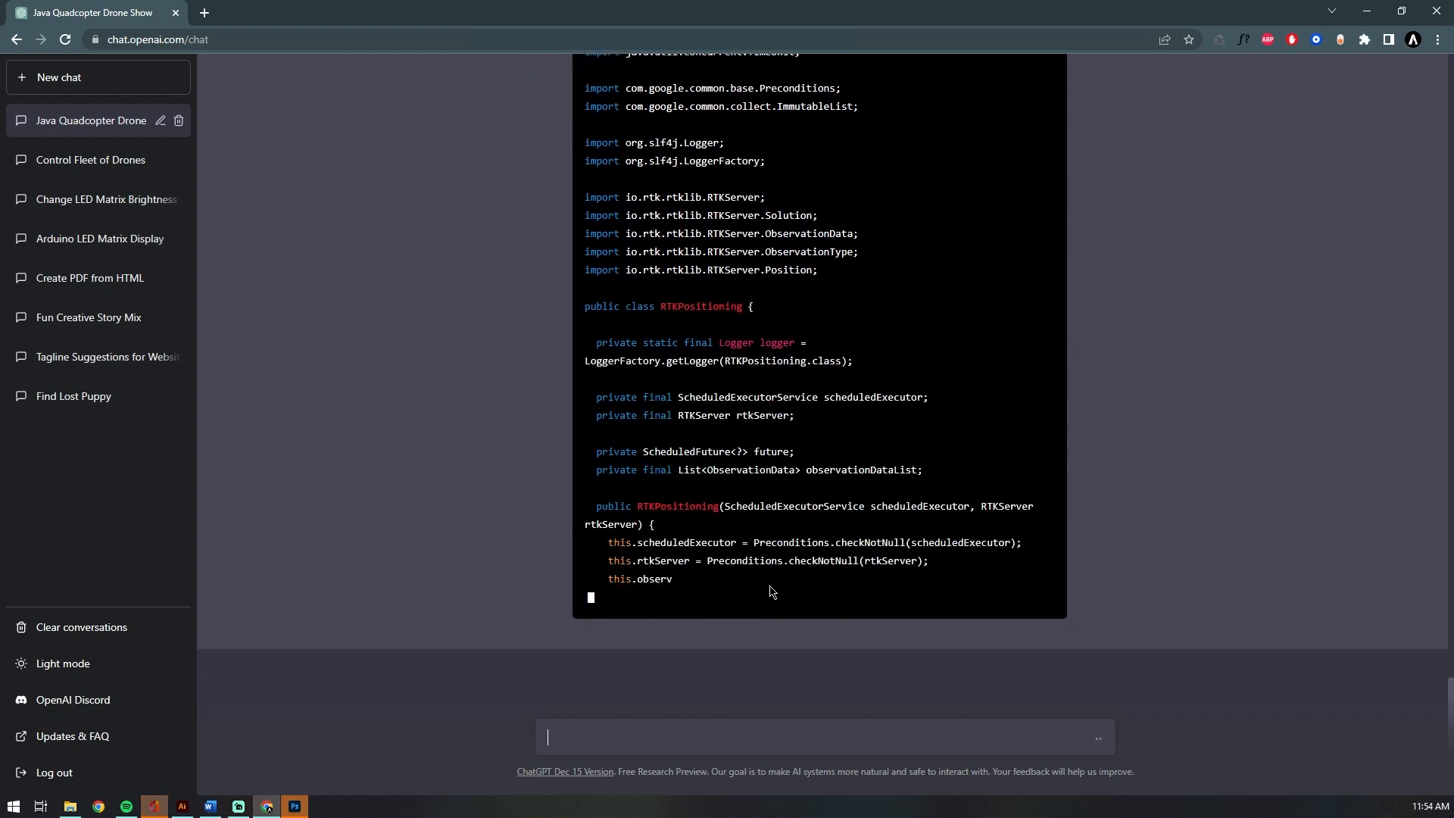
- Draft the follow-up 'What motors would work best for the drones?'
type("What motors would work best for the drones?")
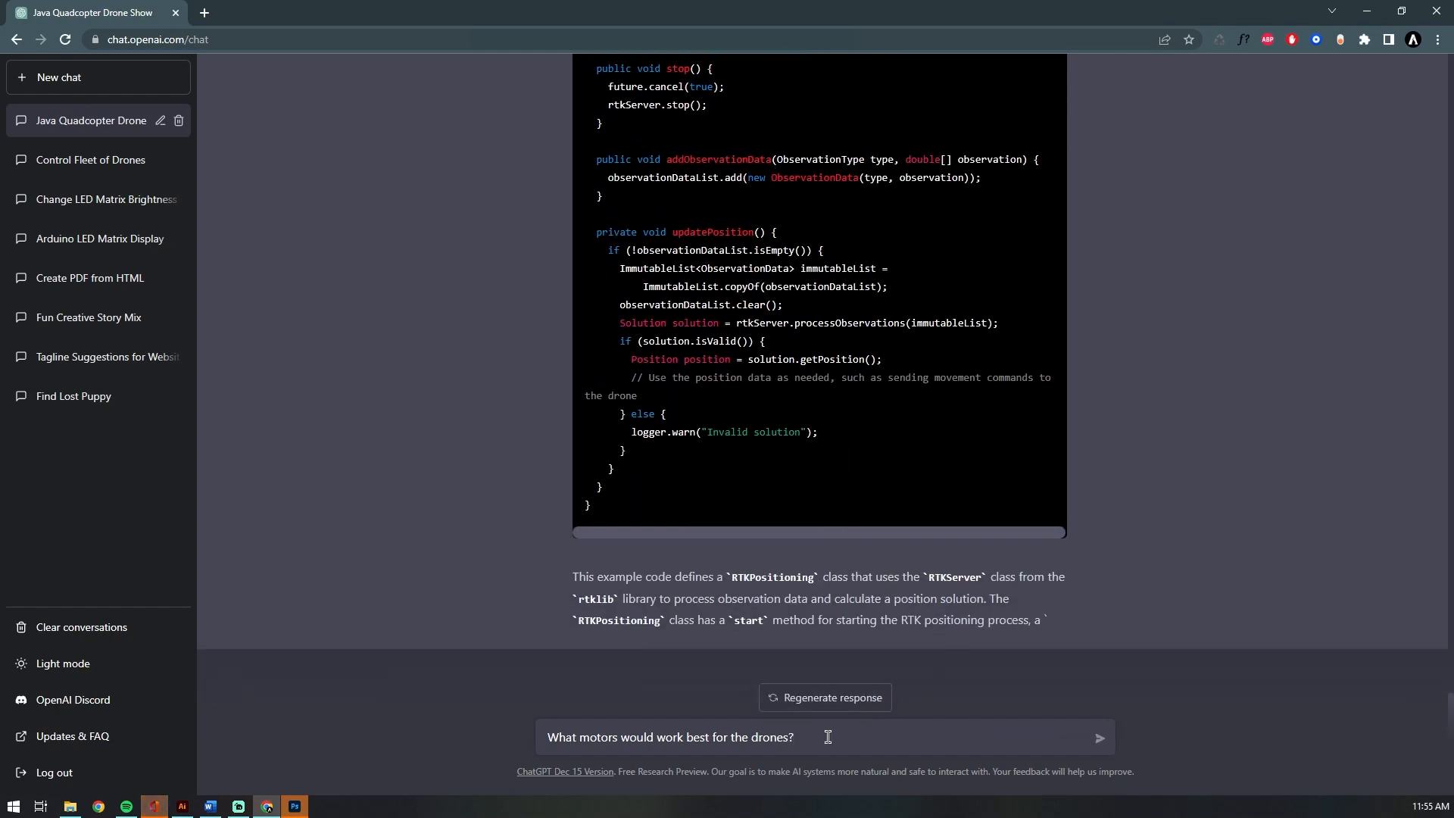
- Submit the drone motors question and get the five-factor motor selection answer
left_click(1100, 738)
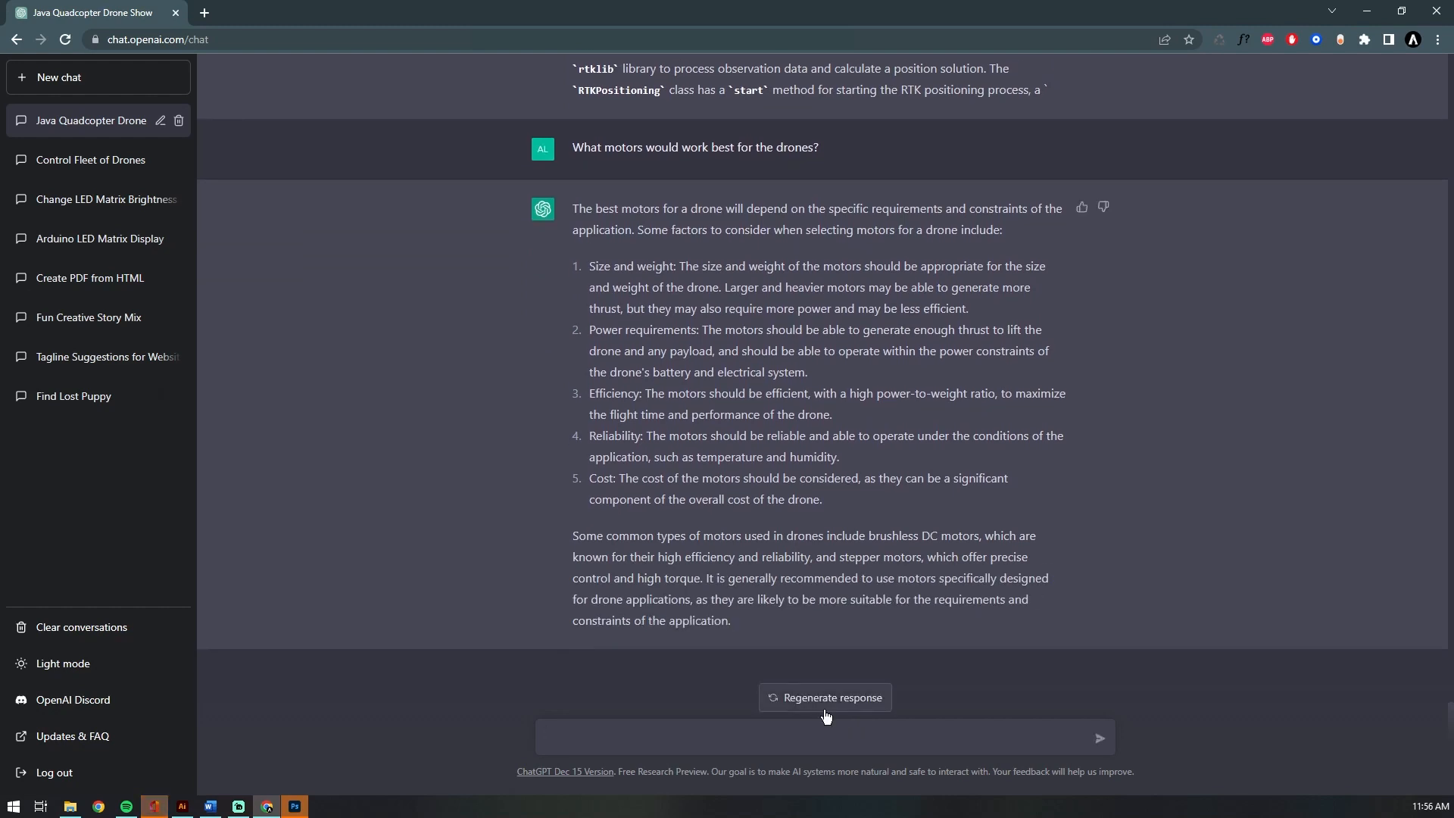
mouse_move(318, 422)
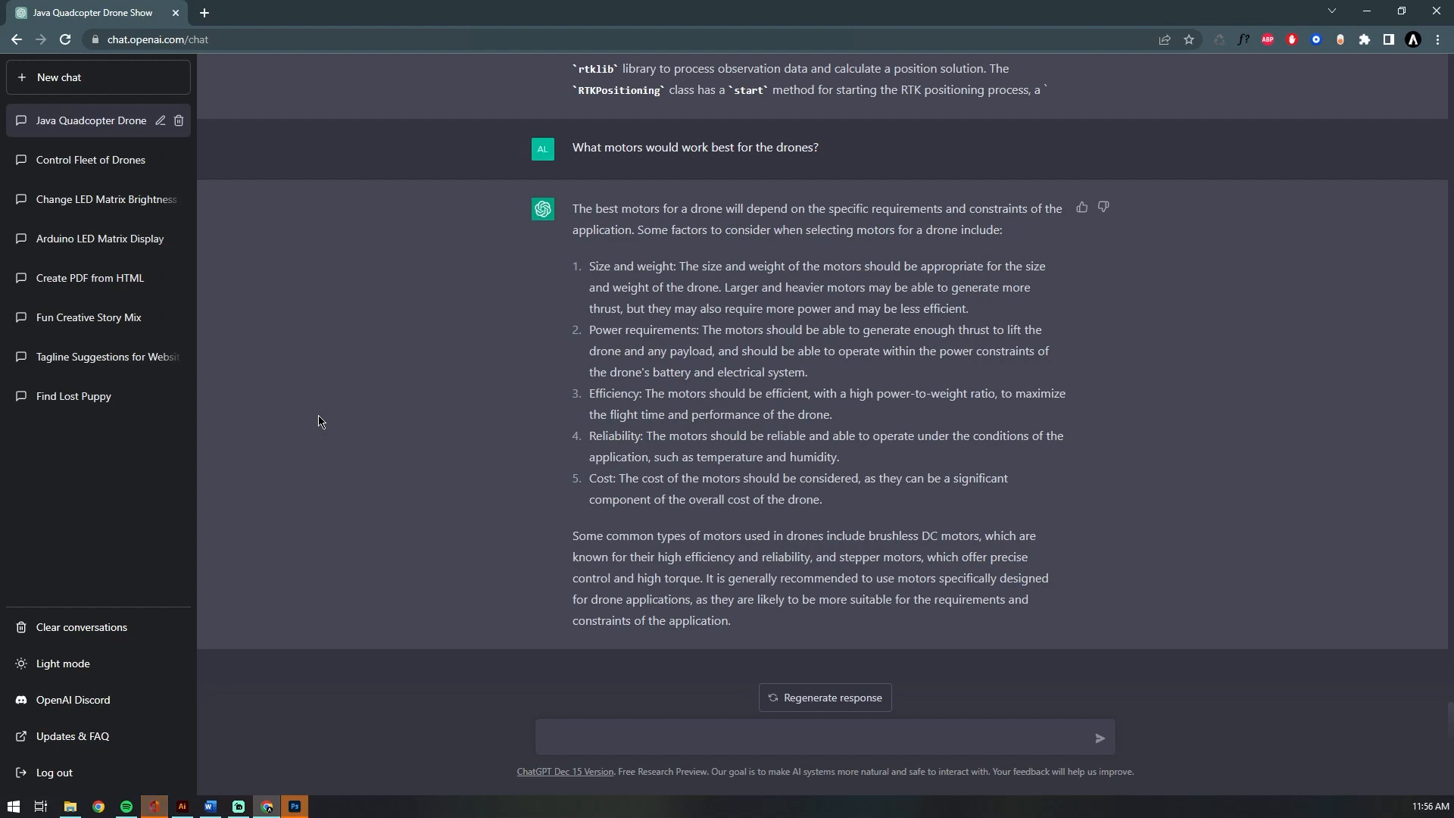
left_click(824, 738)
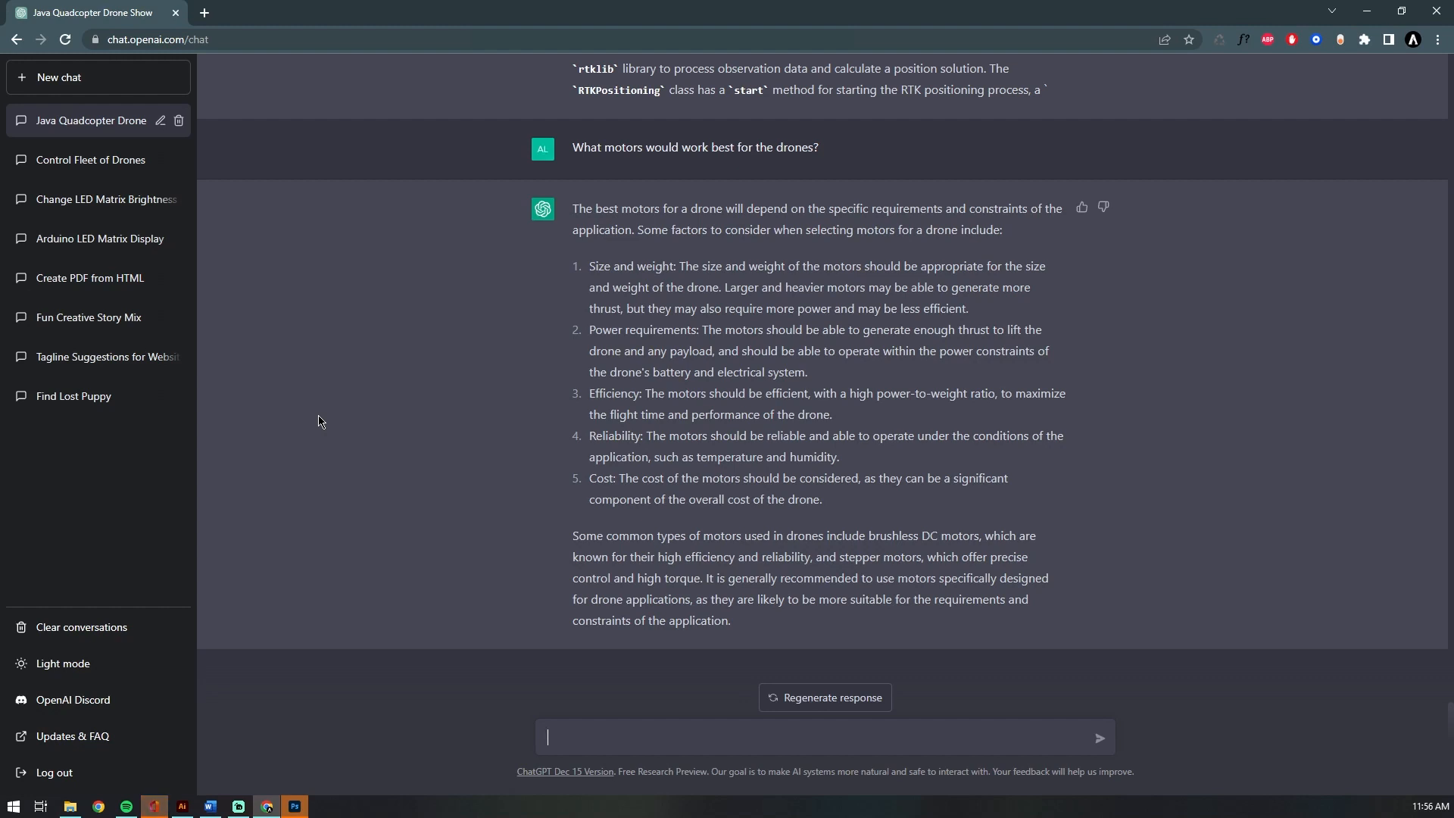
- Ask what hardware a 3D-printed drone needs, then ask for base station code
type("What hard")
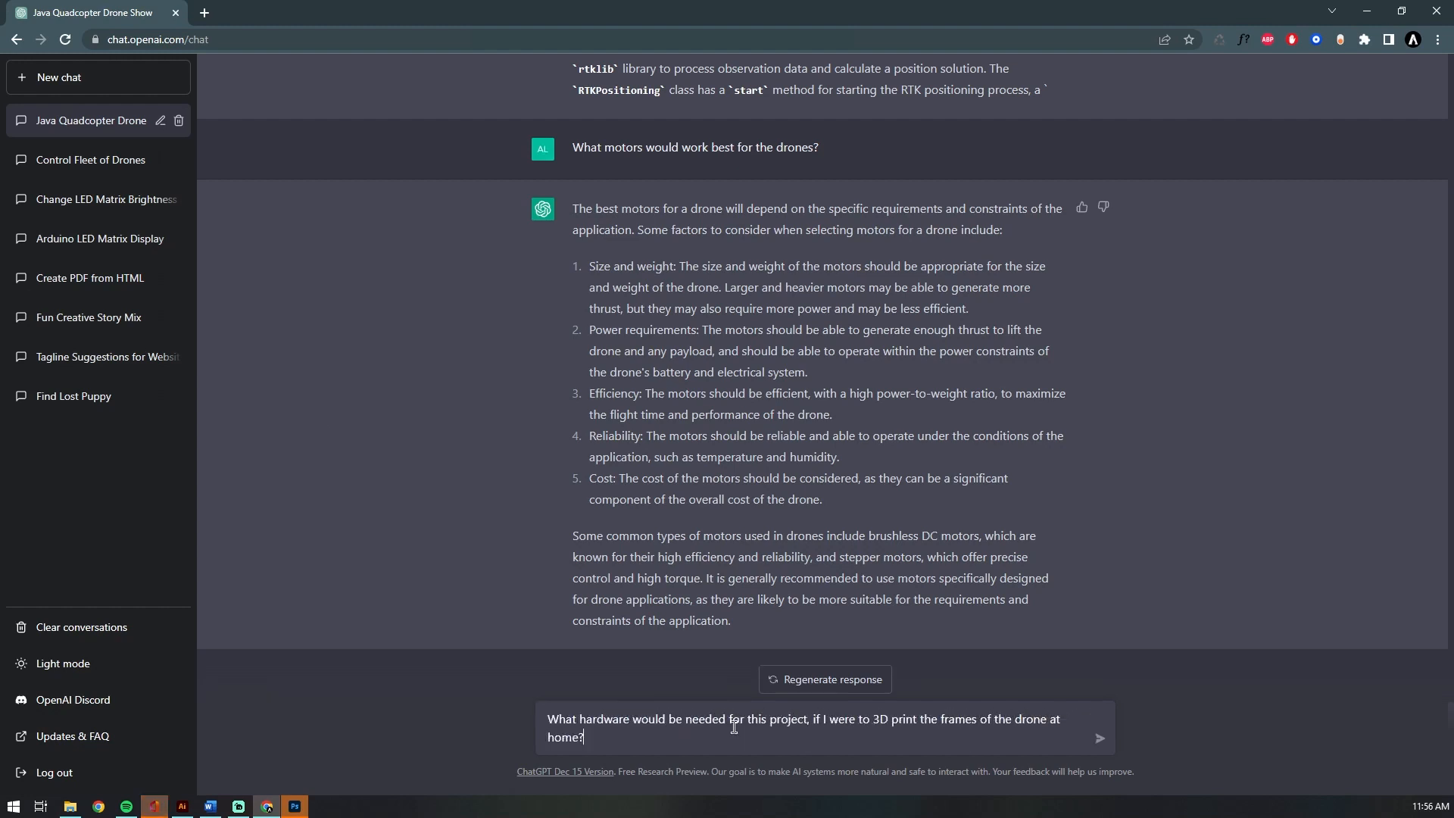
left_click(1100, 737)
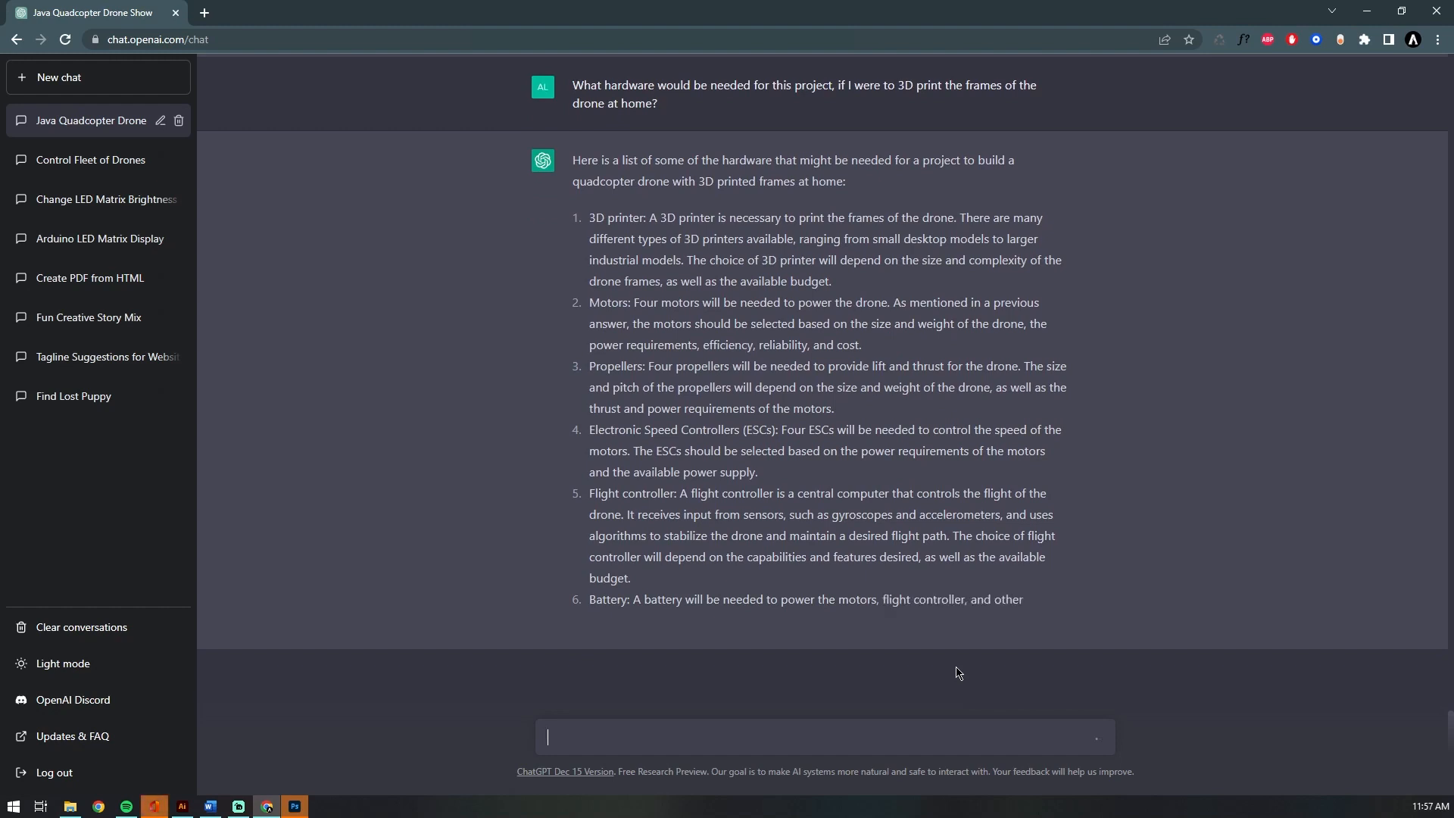
scroll("down", 3)
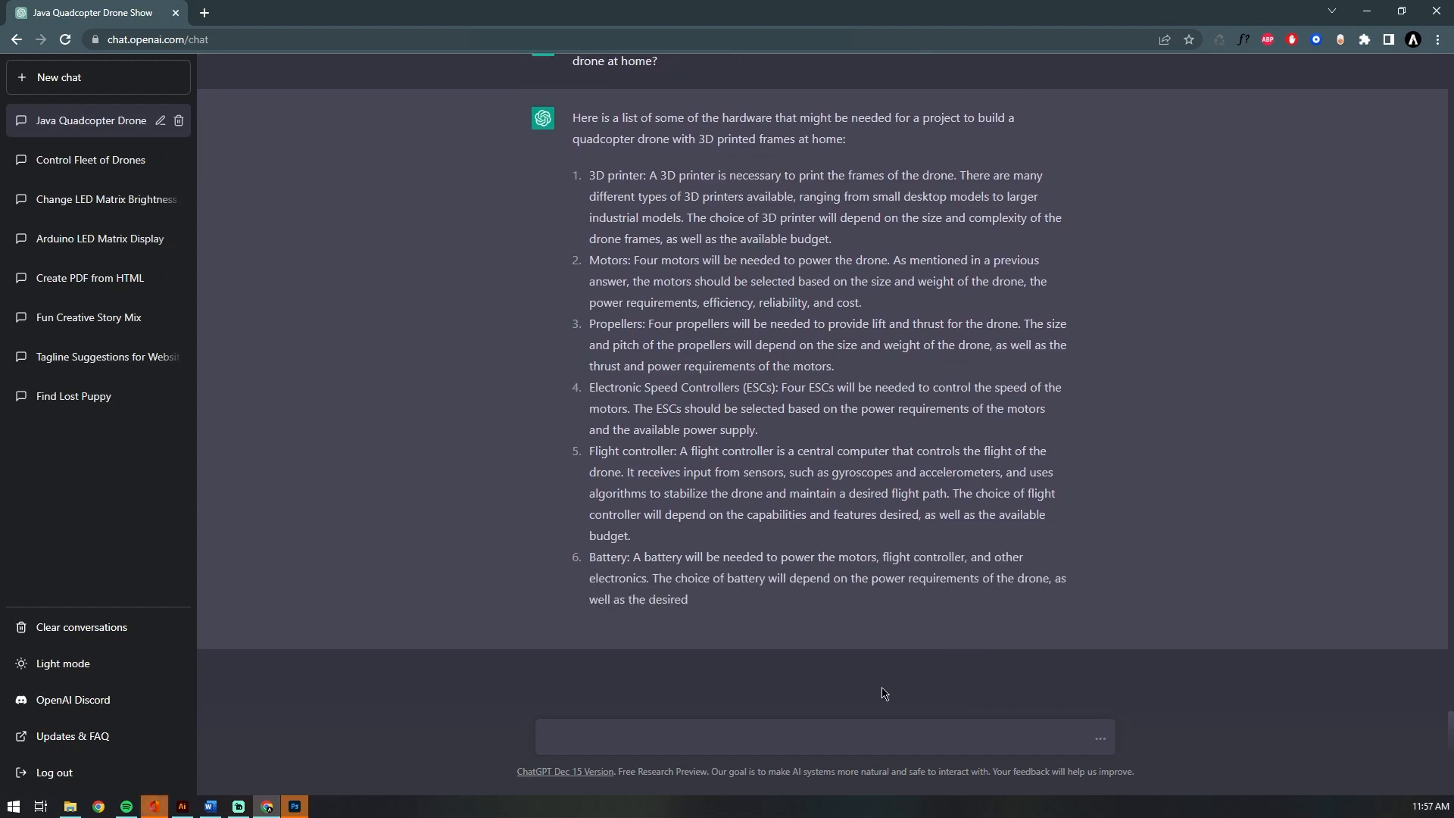
type("What w")
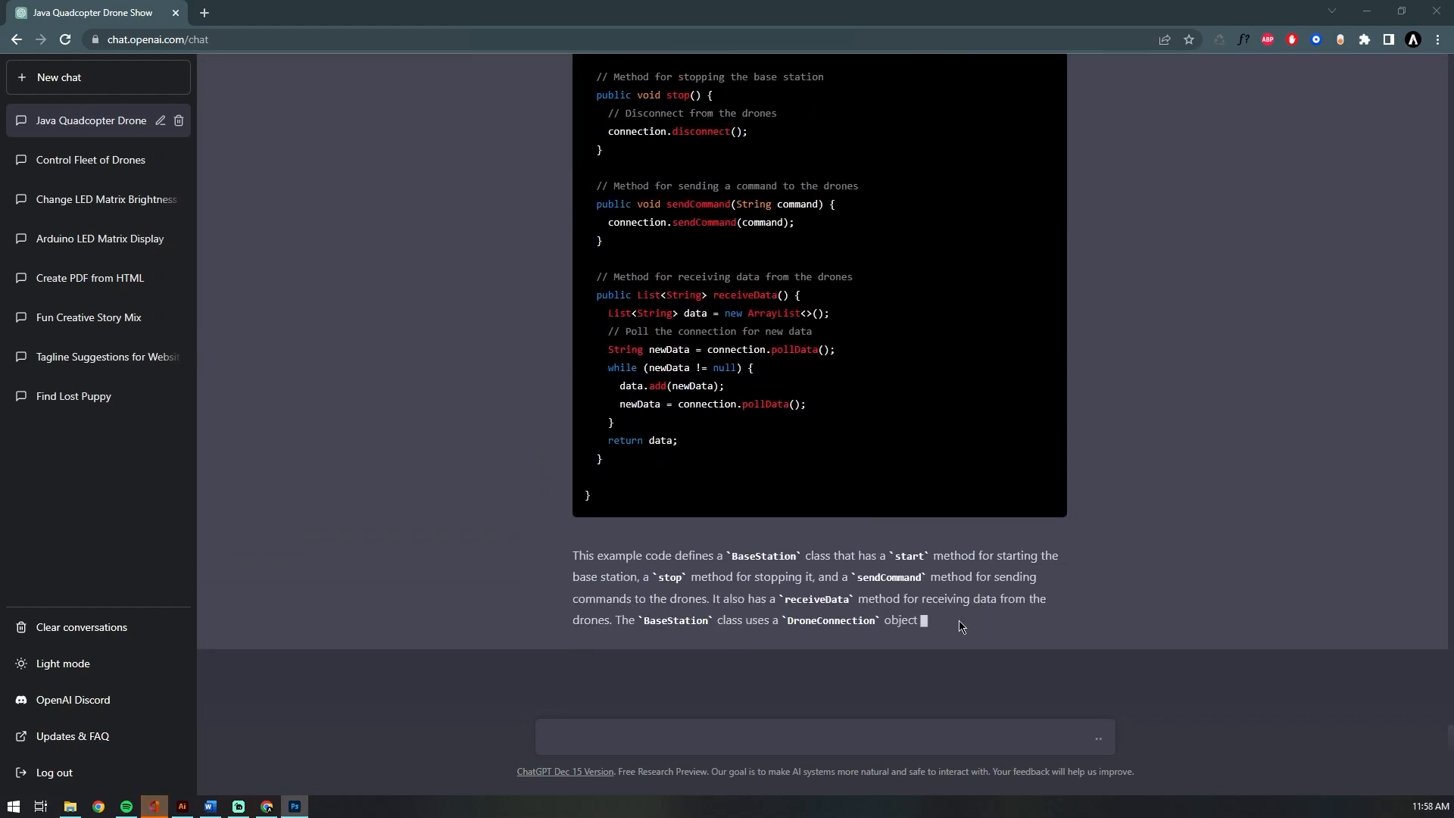
- Ask 'How would I incorporate MavLINK into the code?' and draft a 'Go on..' follow-up
type("How would I incorporate MavLINK into th")
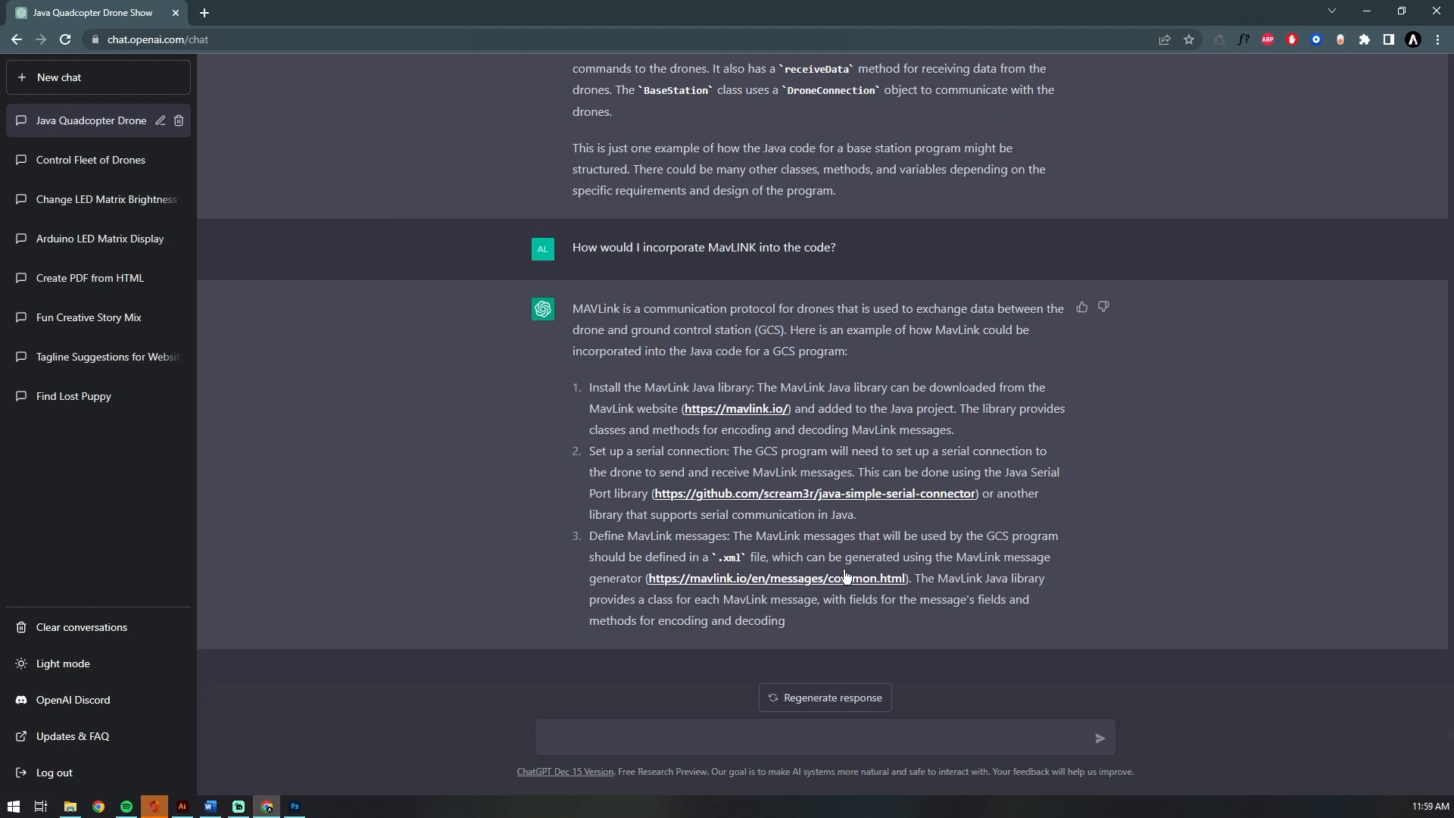
type("Go on..")
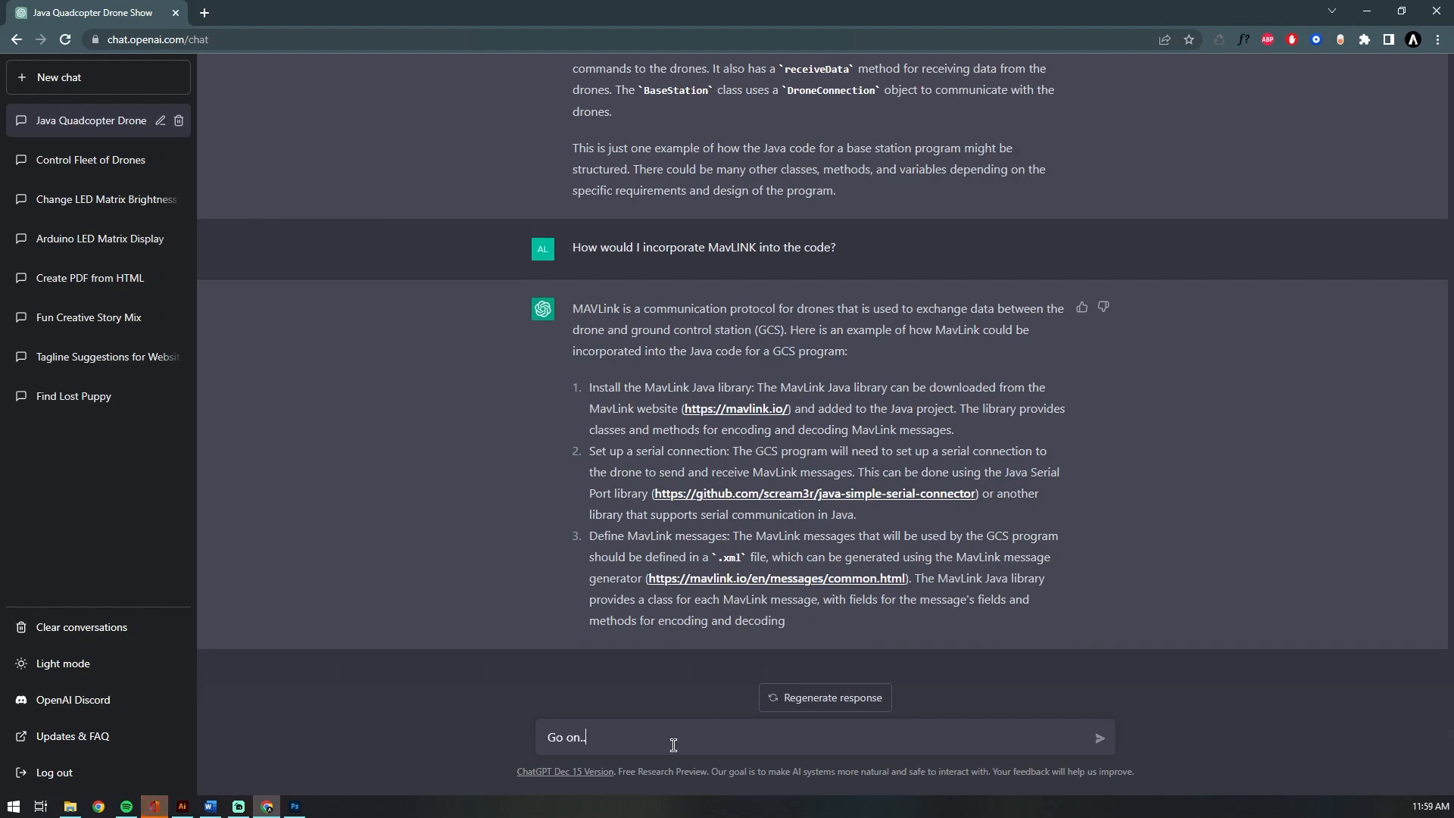
- Send 'Go on...', review the MAVLink GCS Java class, and request the sample code continue
left_click(1100, 738)
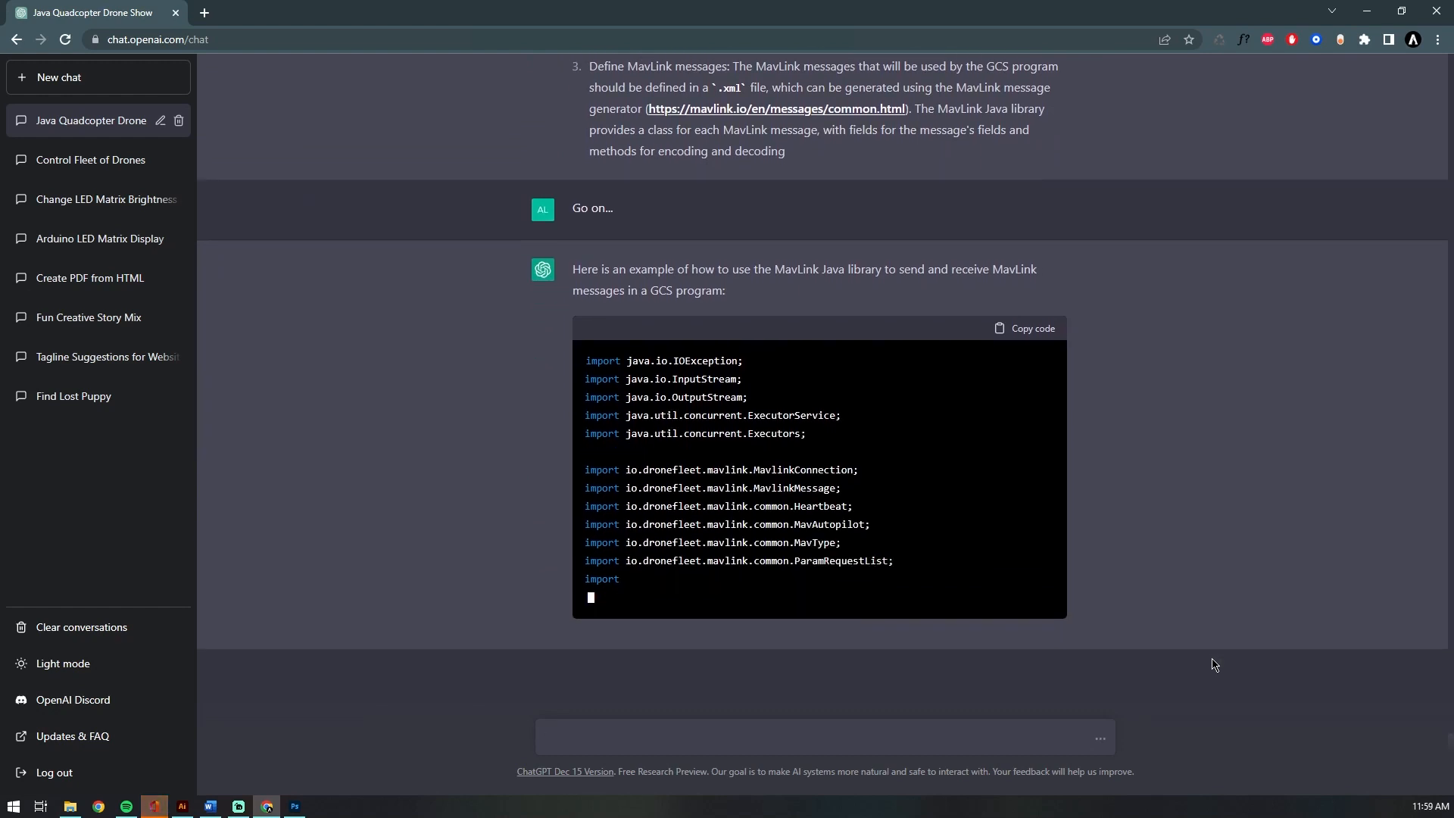
scroll("down", 3)
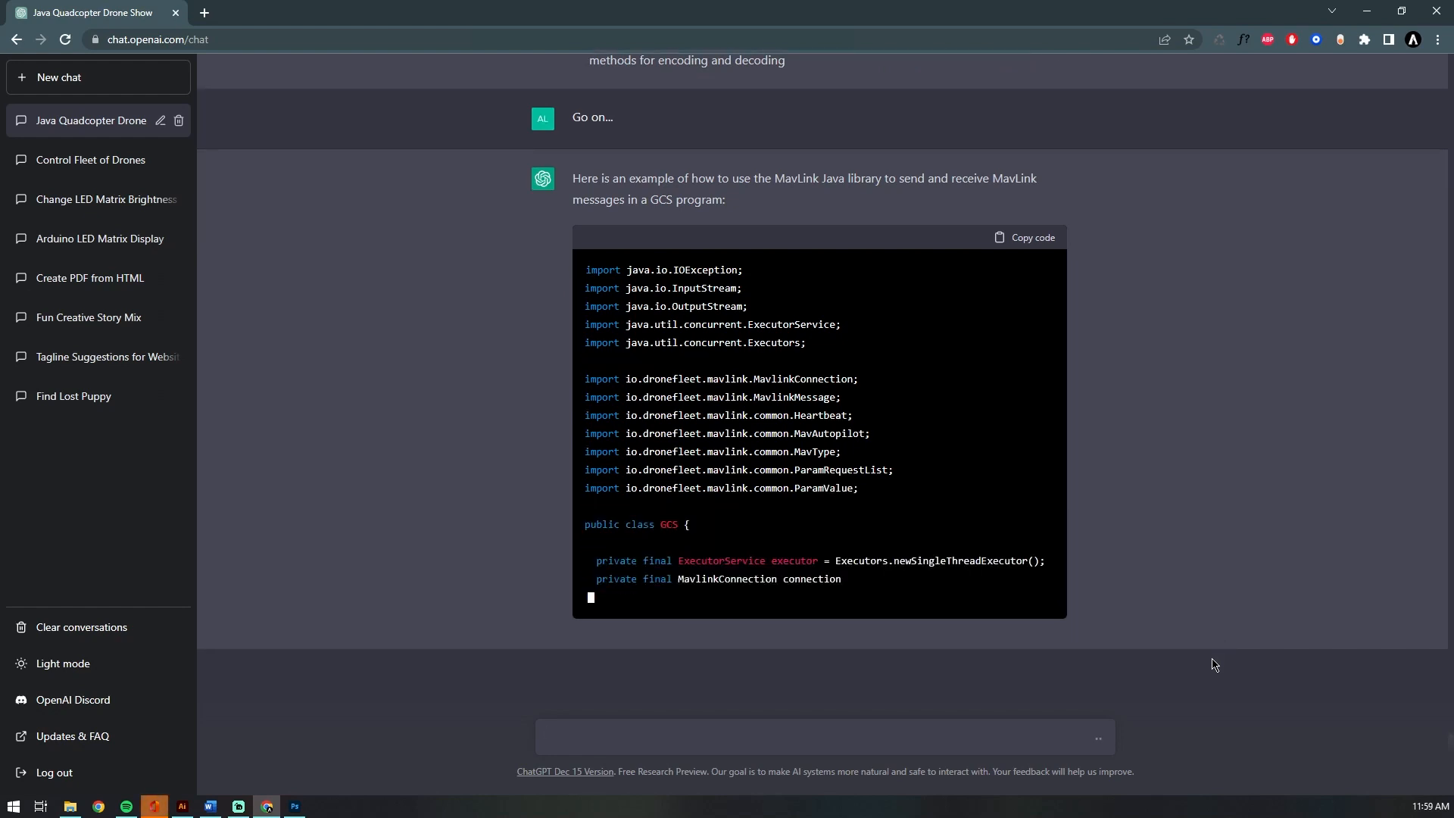
scroll("down", 3)
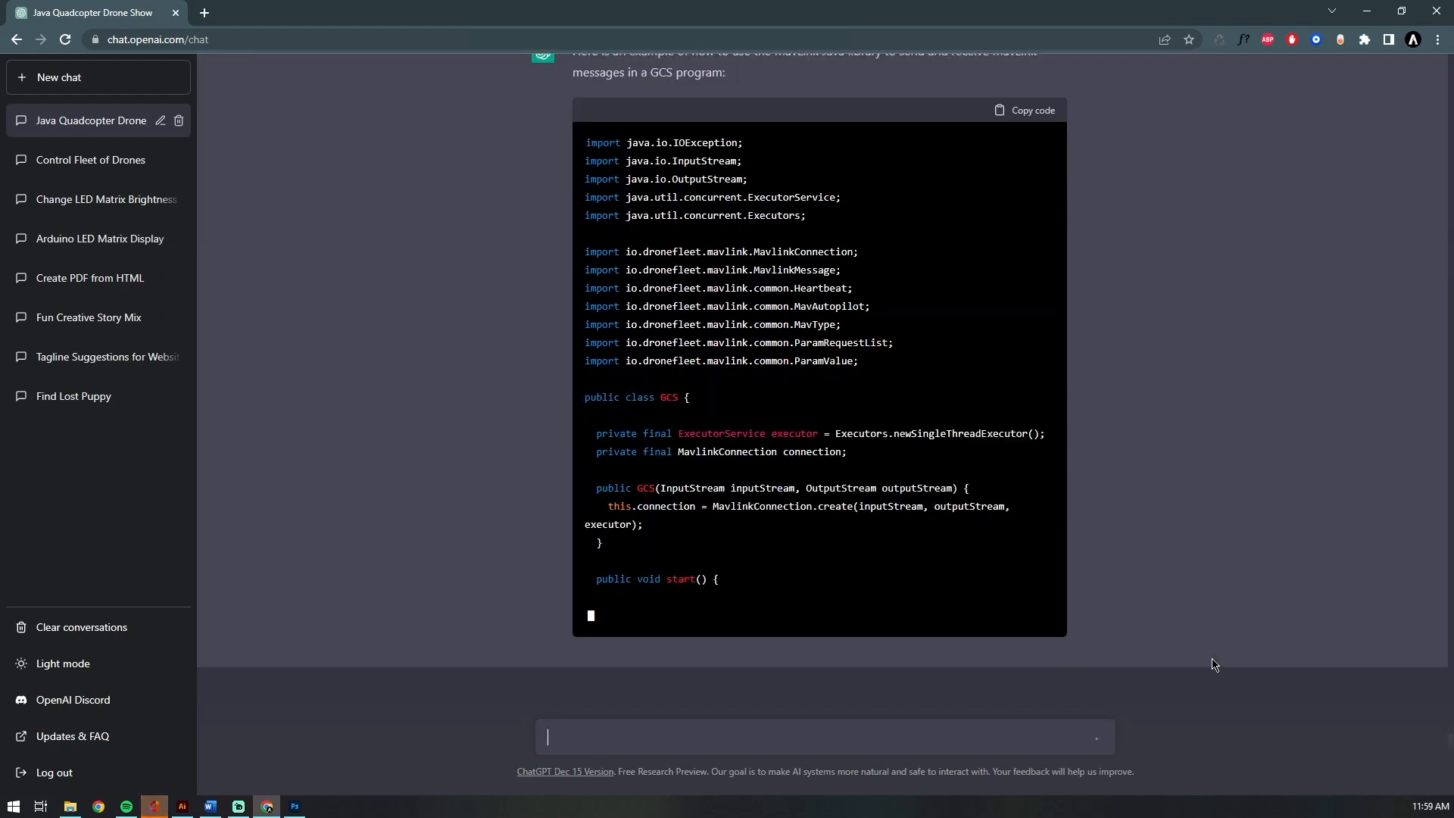
type("Cont")
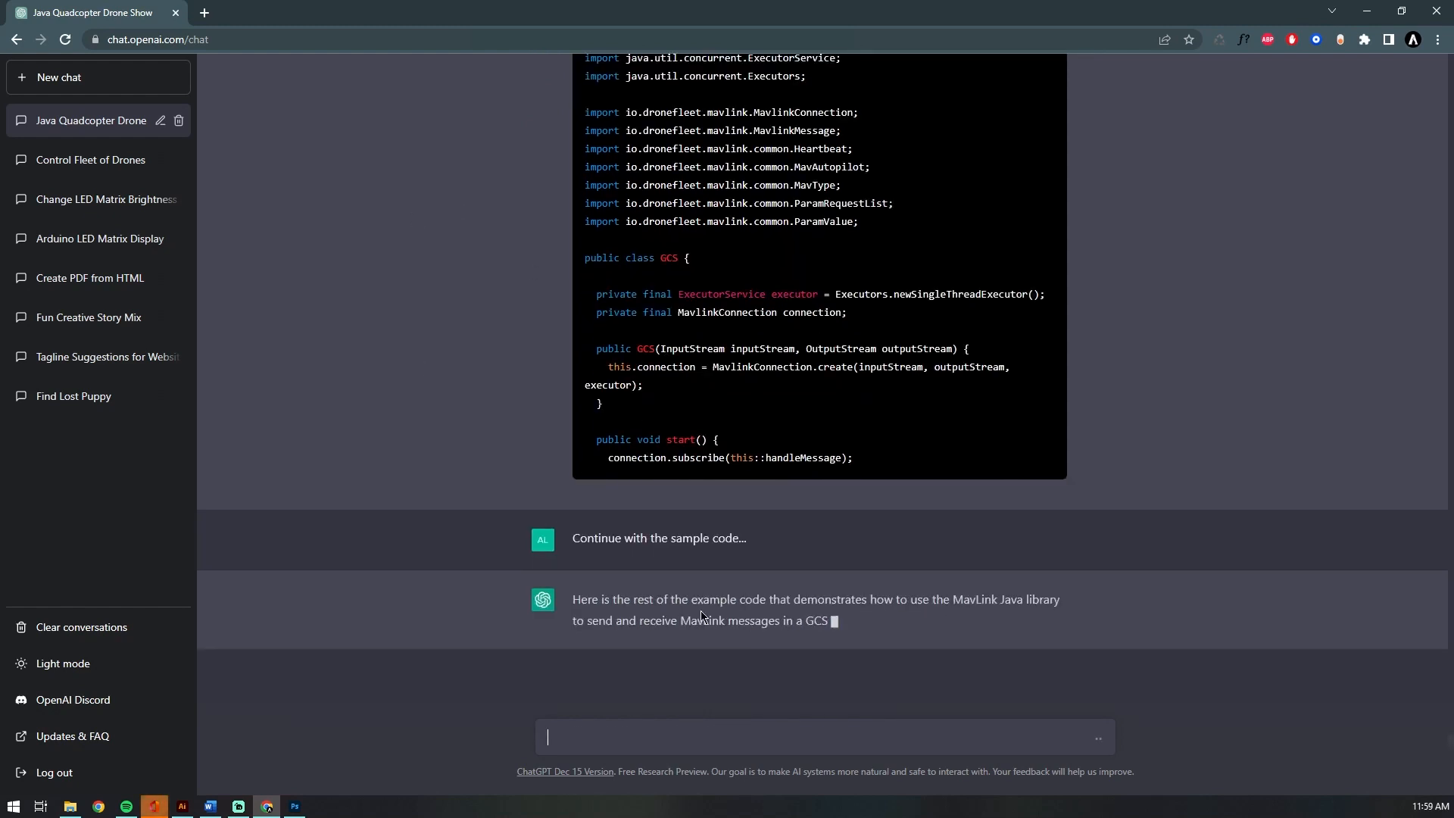
scroll("down", 3)
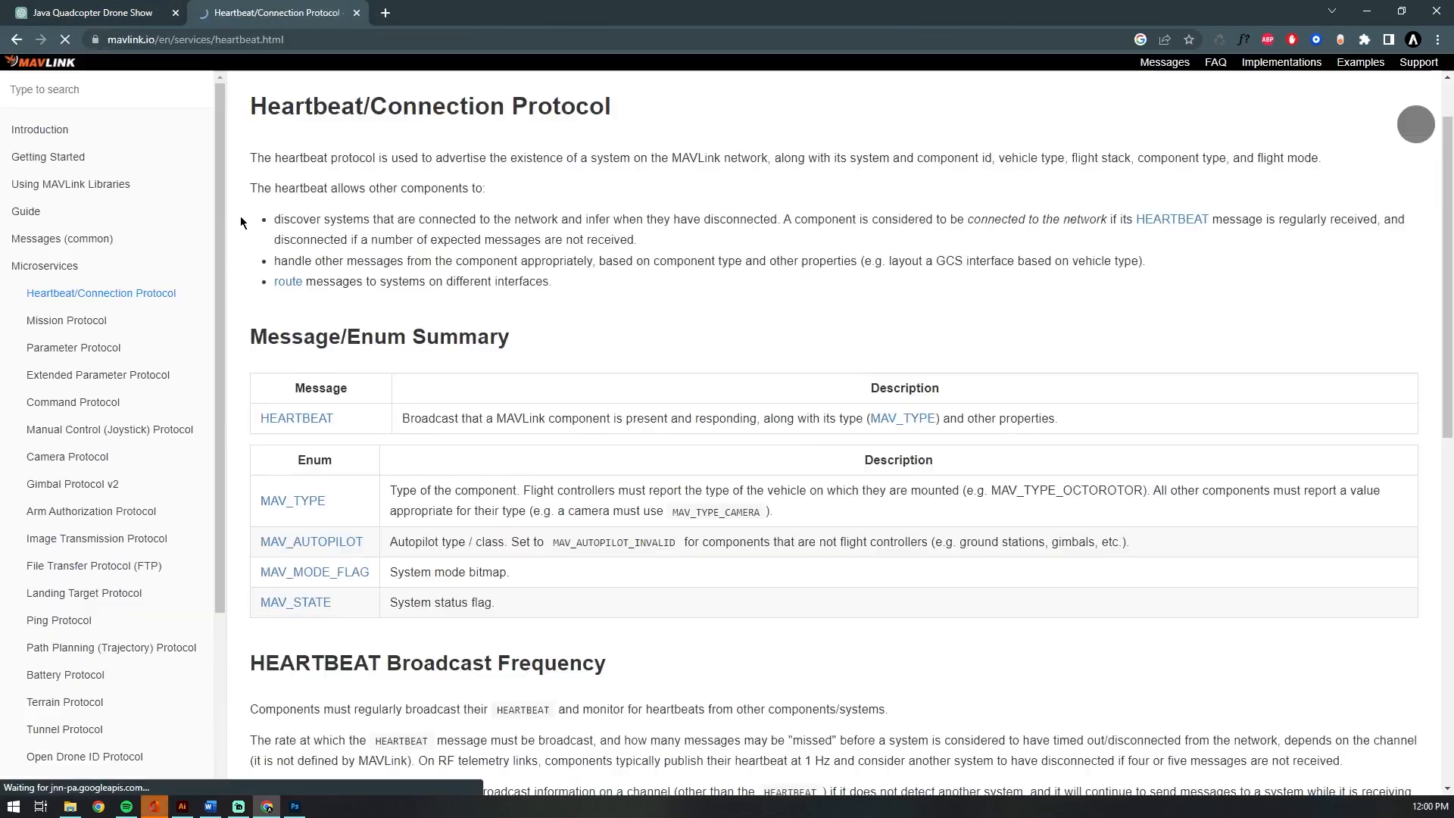
- Start a new tab to search for 'drone light show' after the Heartbeat protocol page
left_click(88, 12)
type("drone light show")
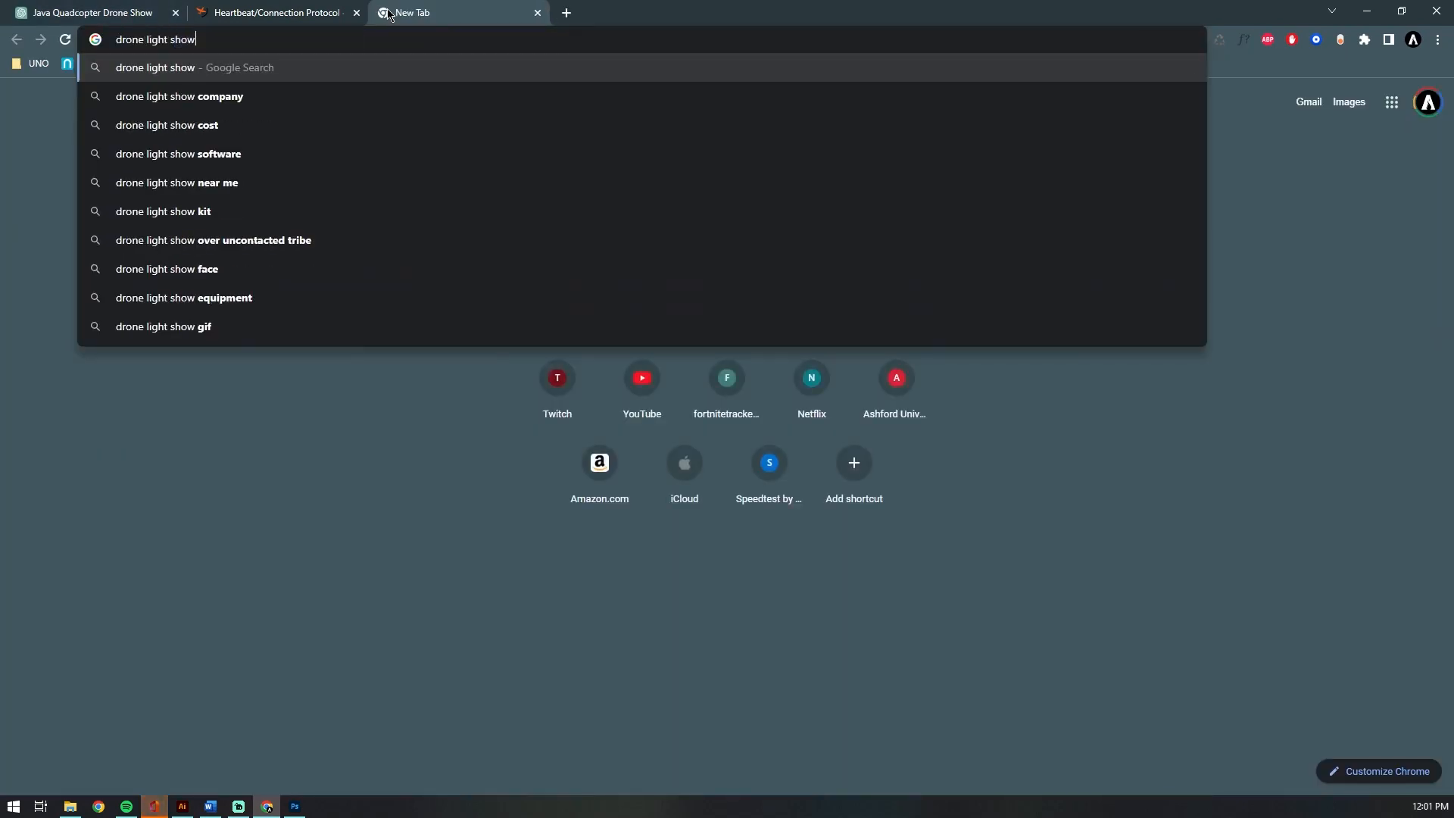
- Open droneshowsoftware.com from the drone light show search and browse down the homepage
left_click(179, 154)
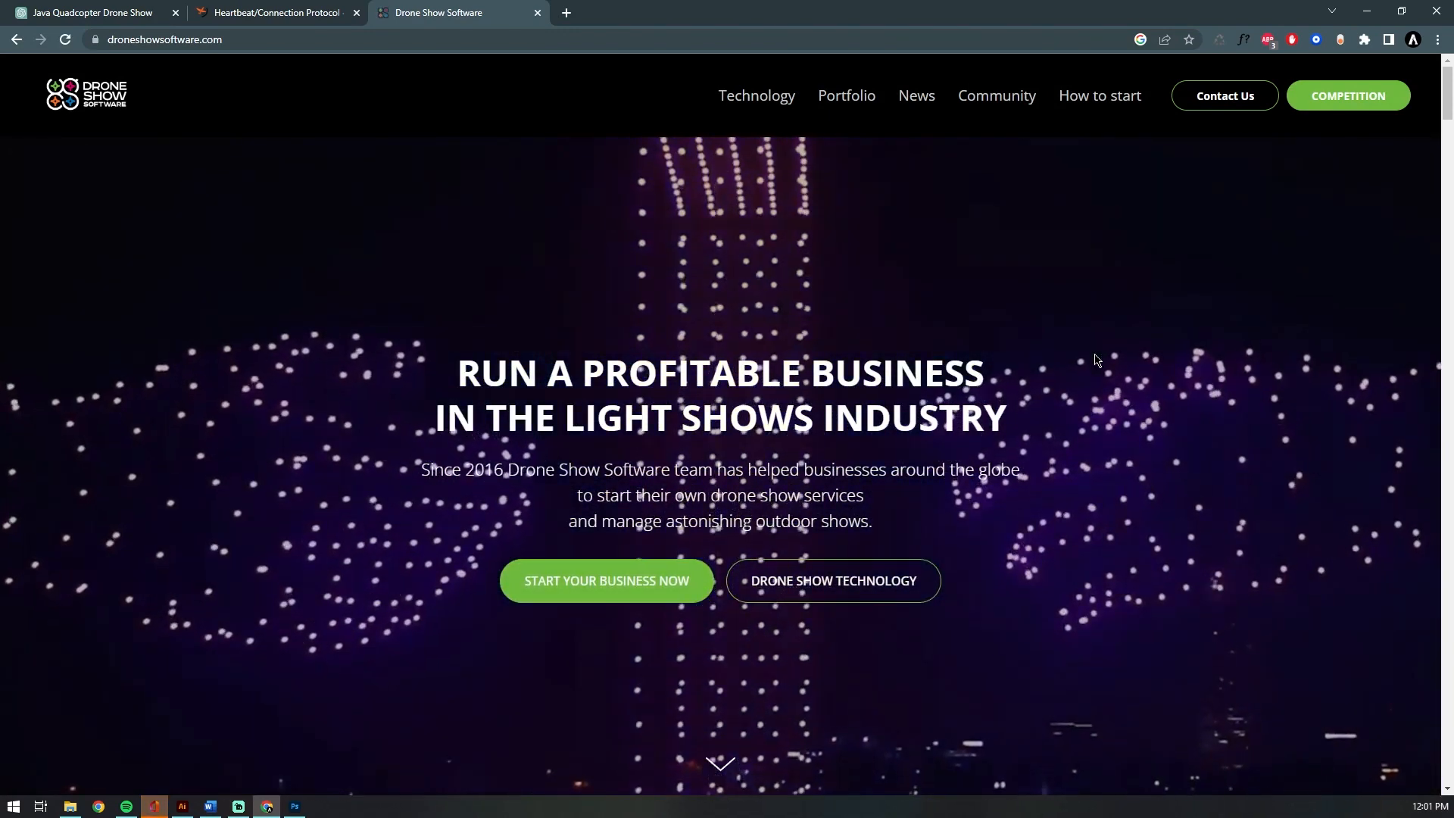
scroll("down", 3)
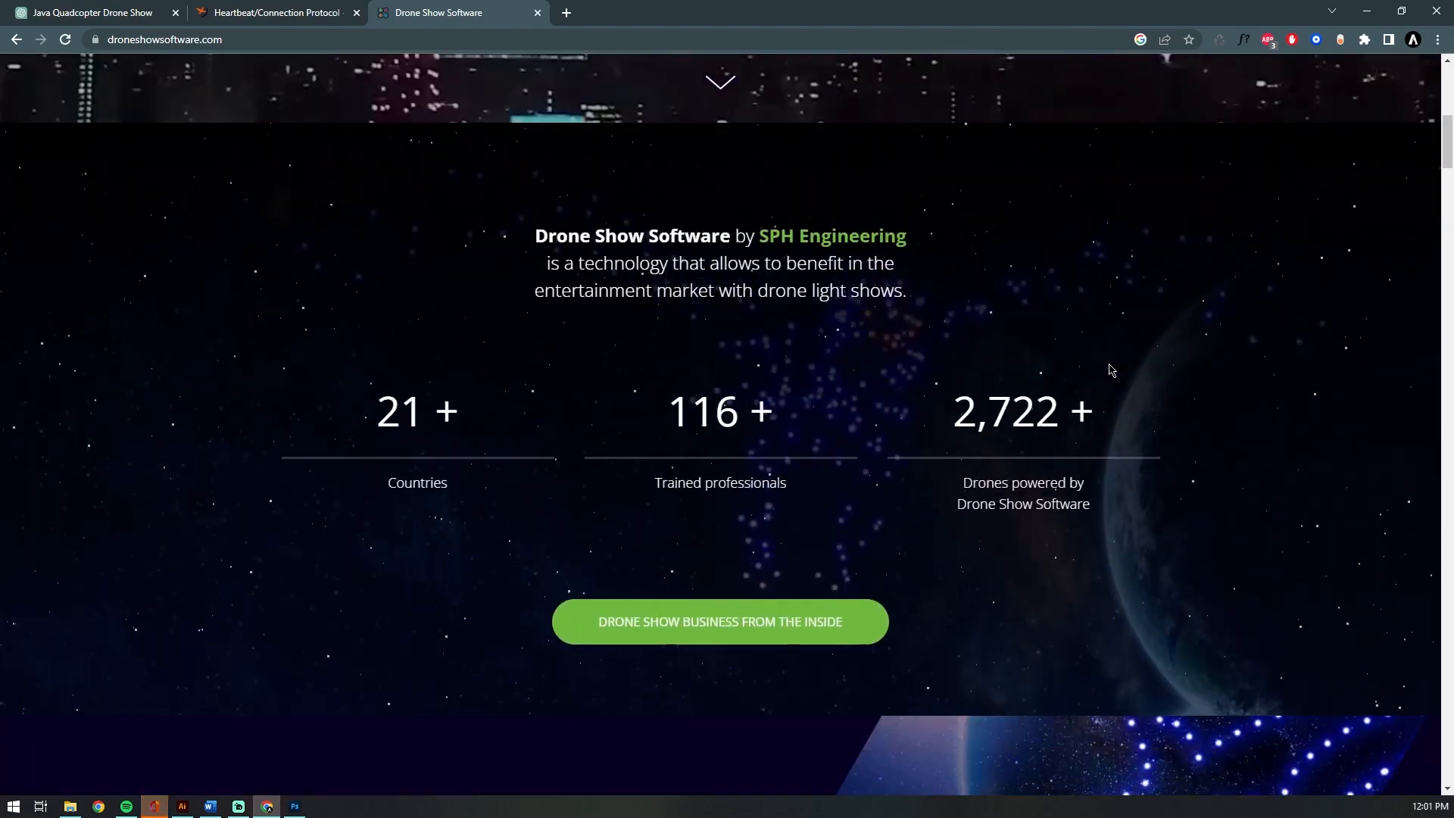
scroll("down", 3)
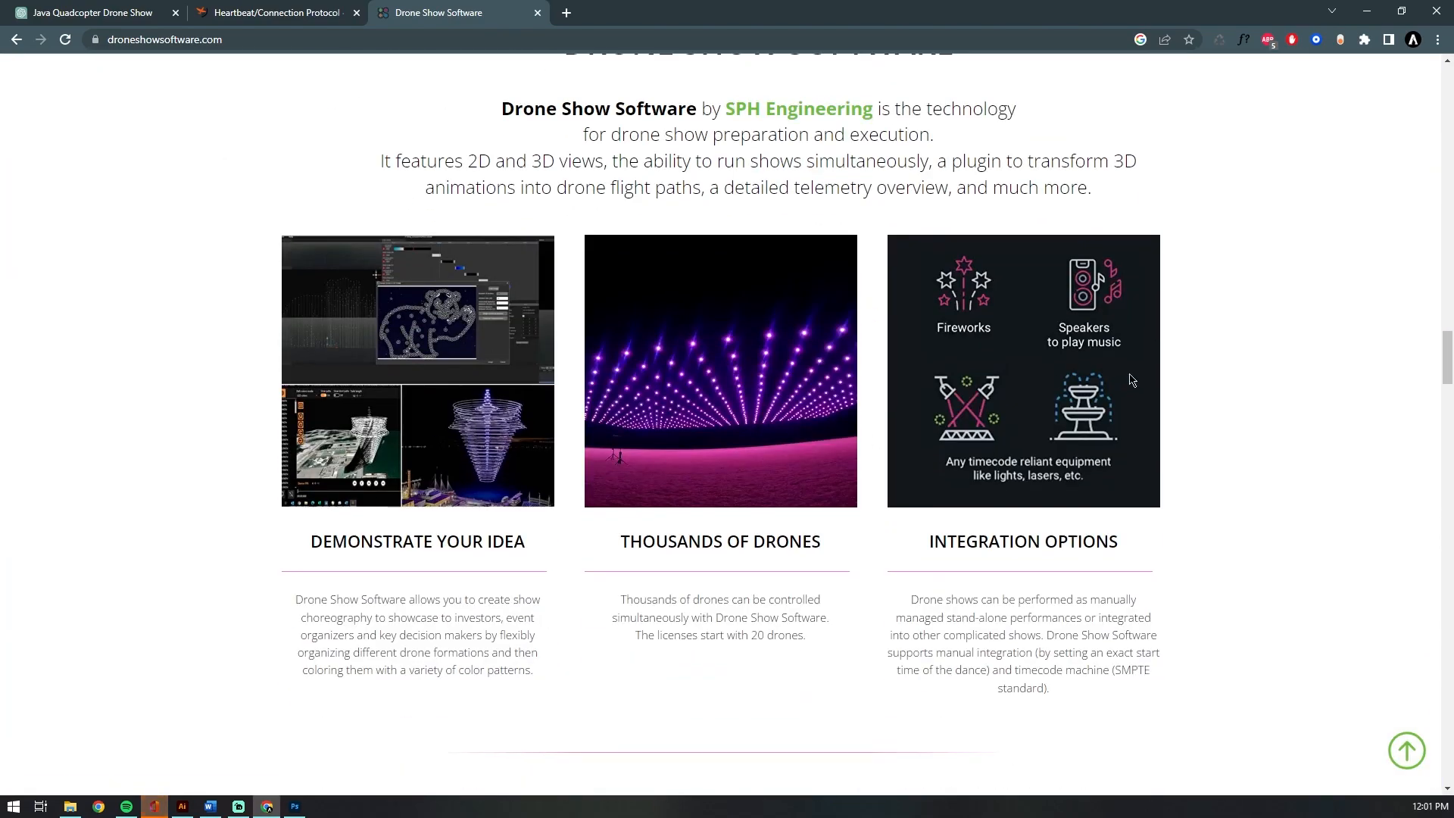
scroll("down", 3)
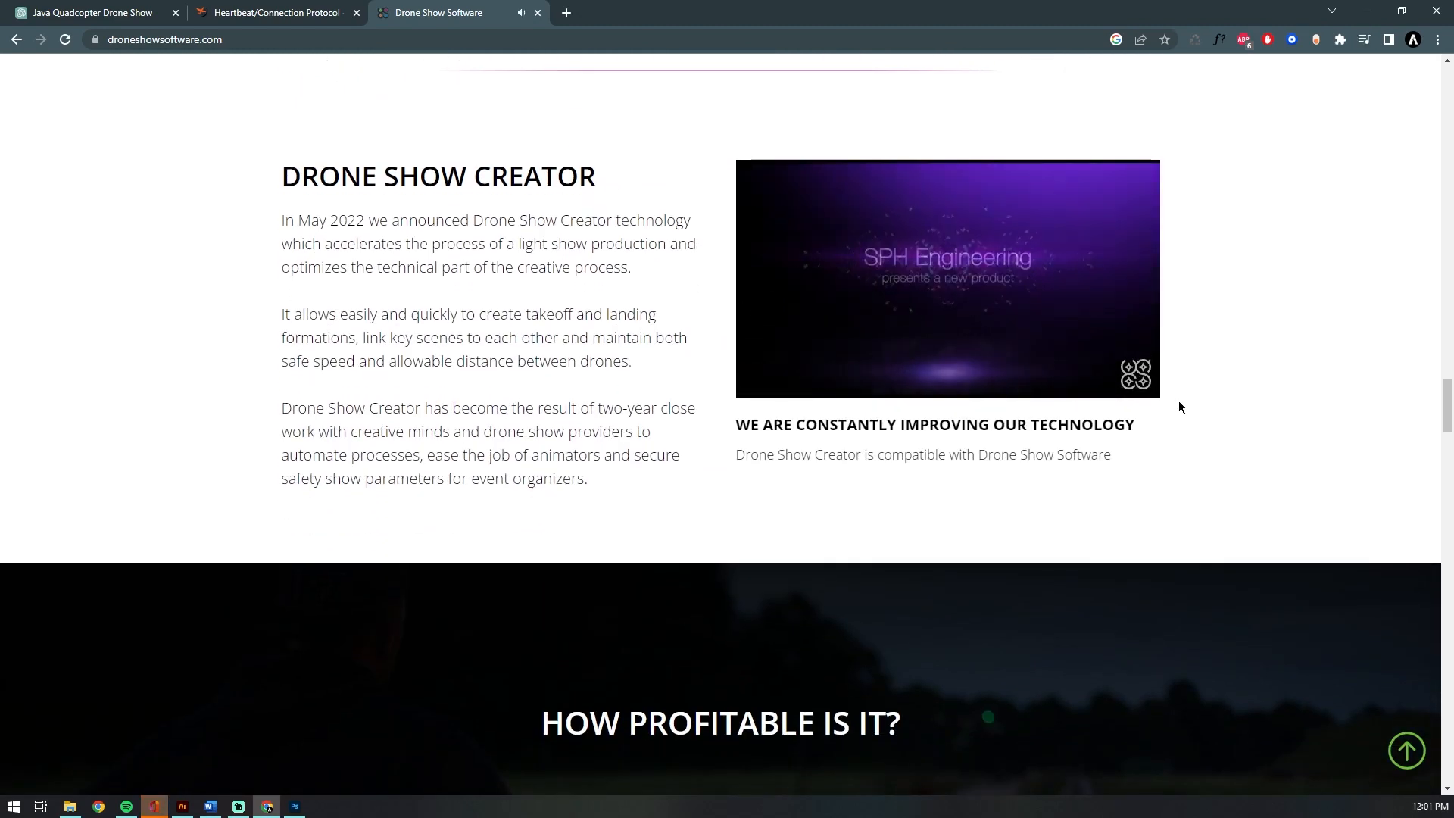
- Play the Drone Show Creator video and continue down to the contact form and footer
left_click(945, 279)
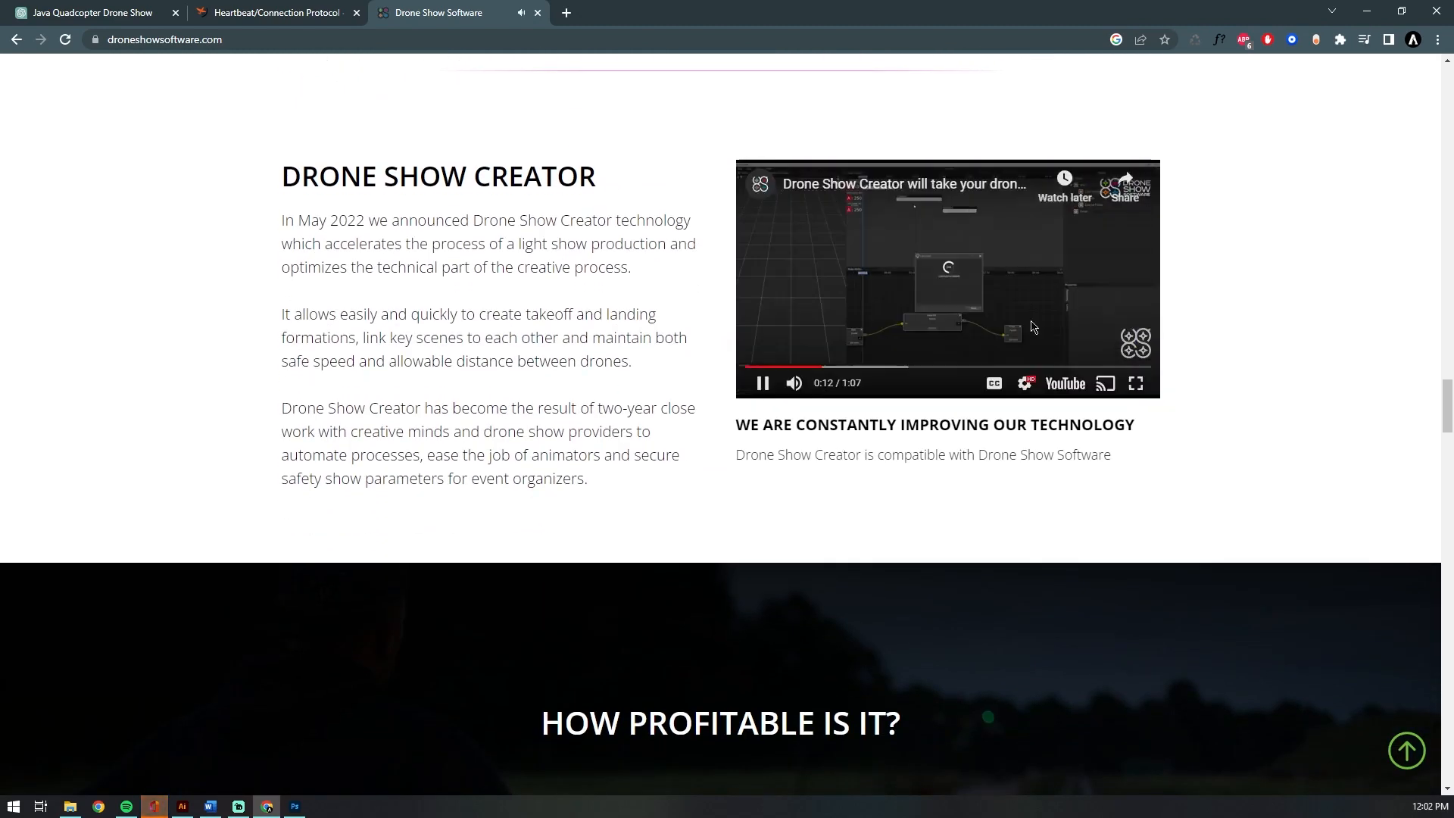
left_click(1133, 384)
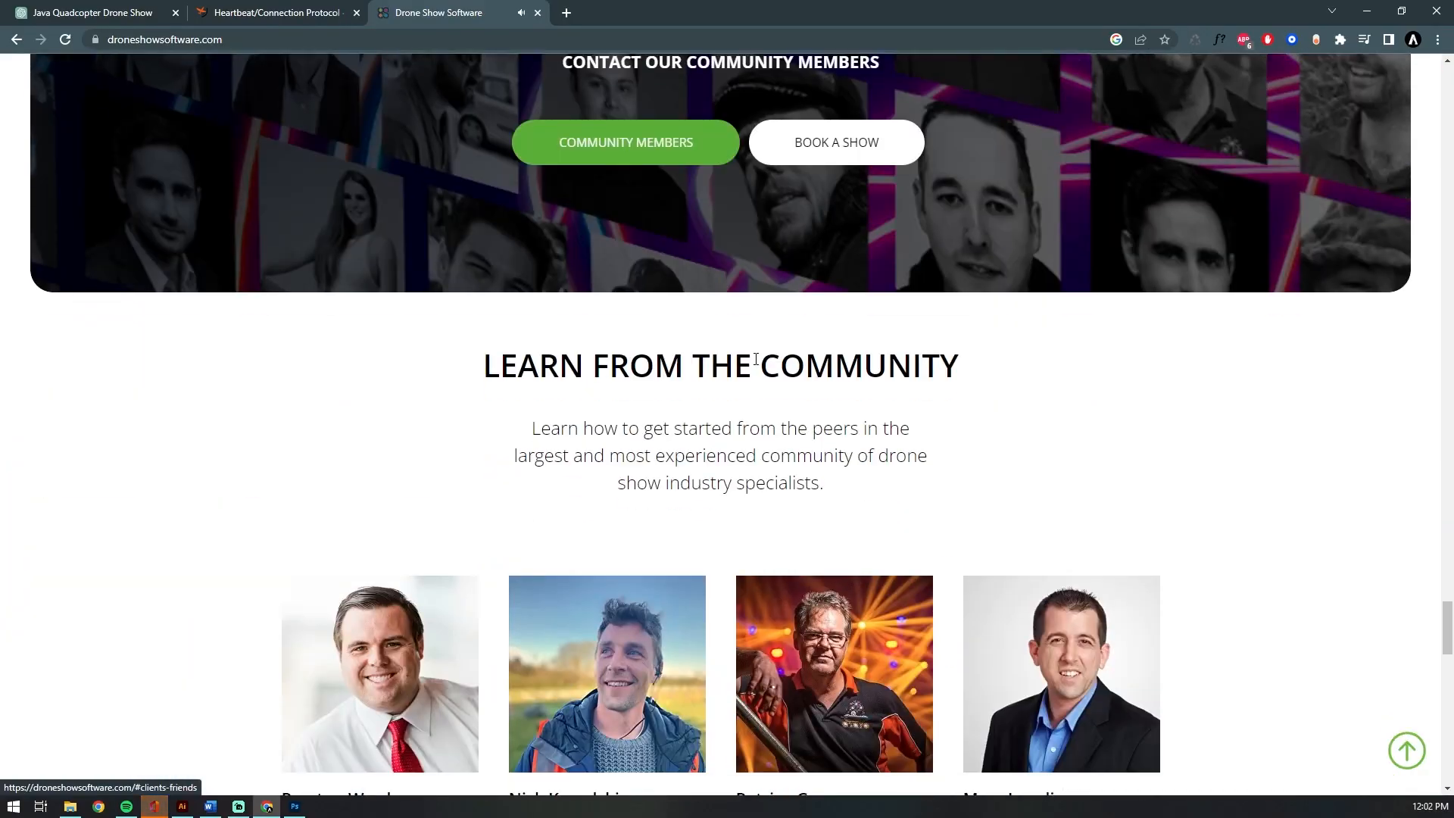
scroll("down", 3)
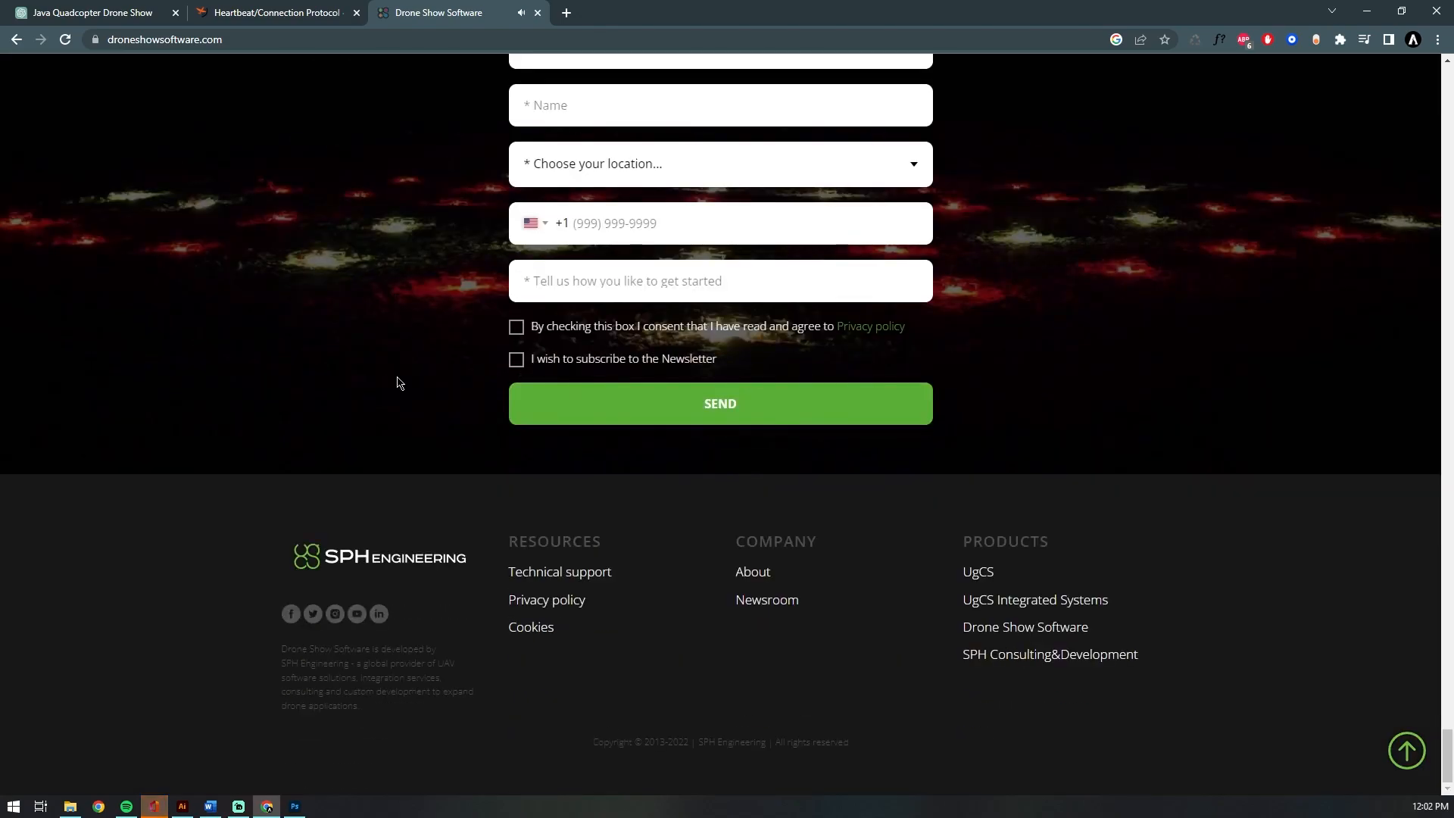